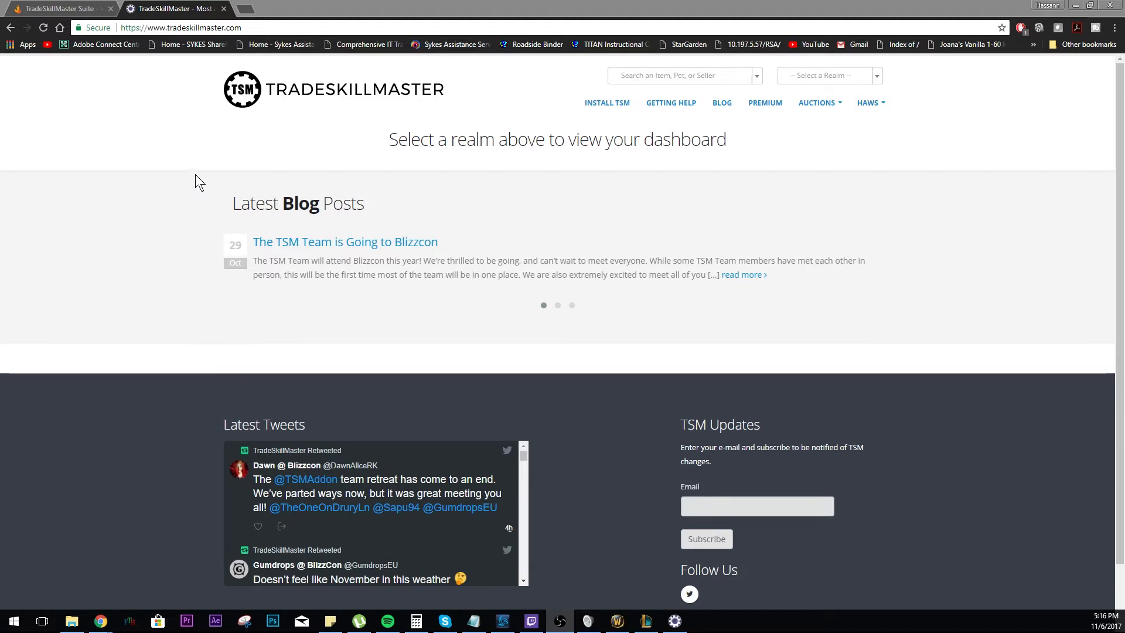
mouse_move(171, 83)
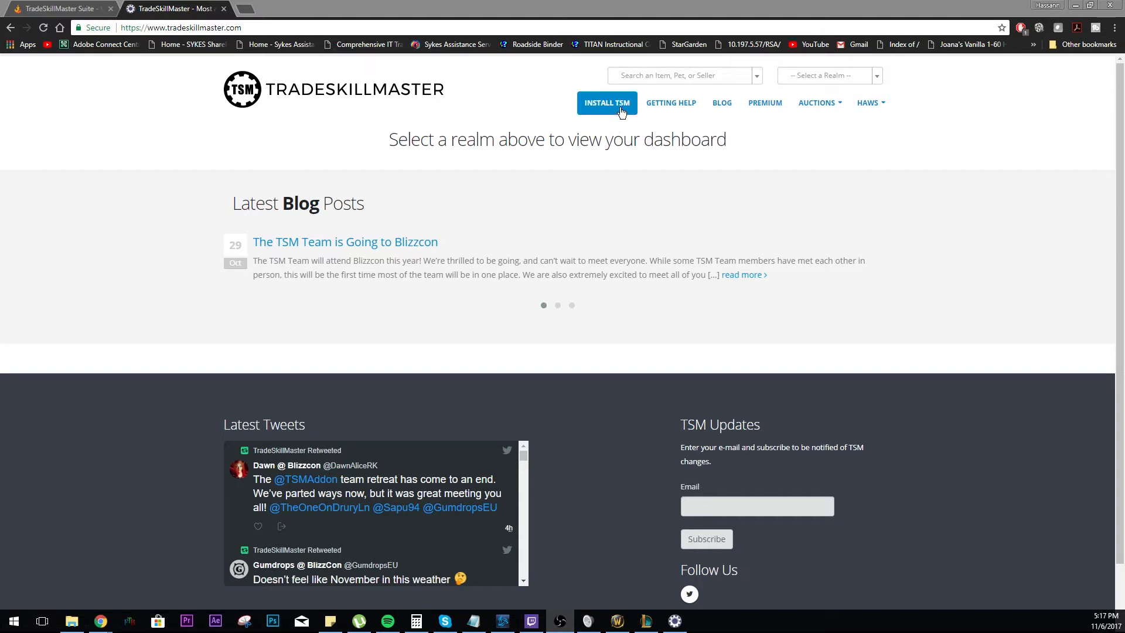
Step: Open the Install TSM page and scroll to the WoW Addon section
left_click(607, 104)
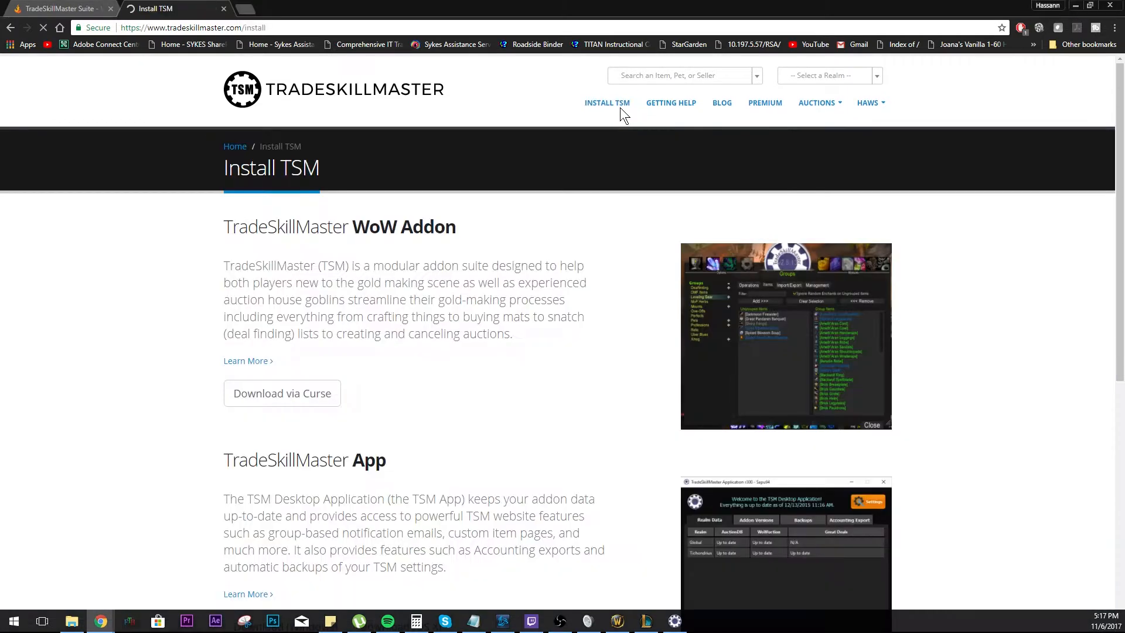
scroll("down", 3)
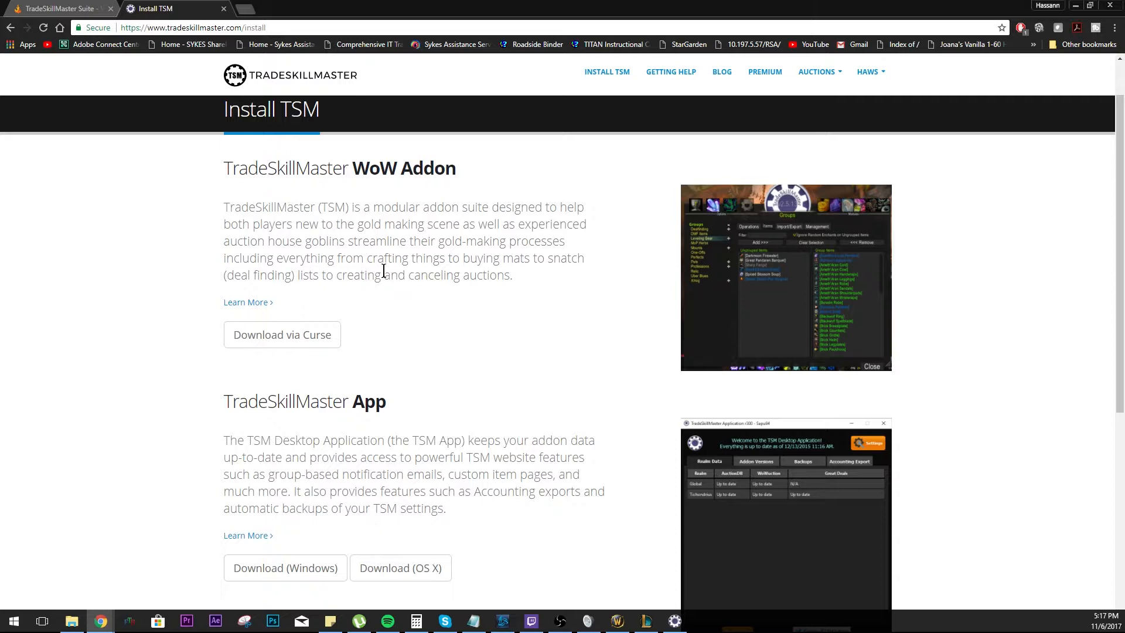
mouse_move(563, 274)
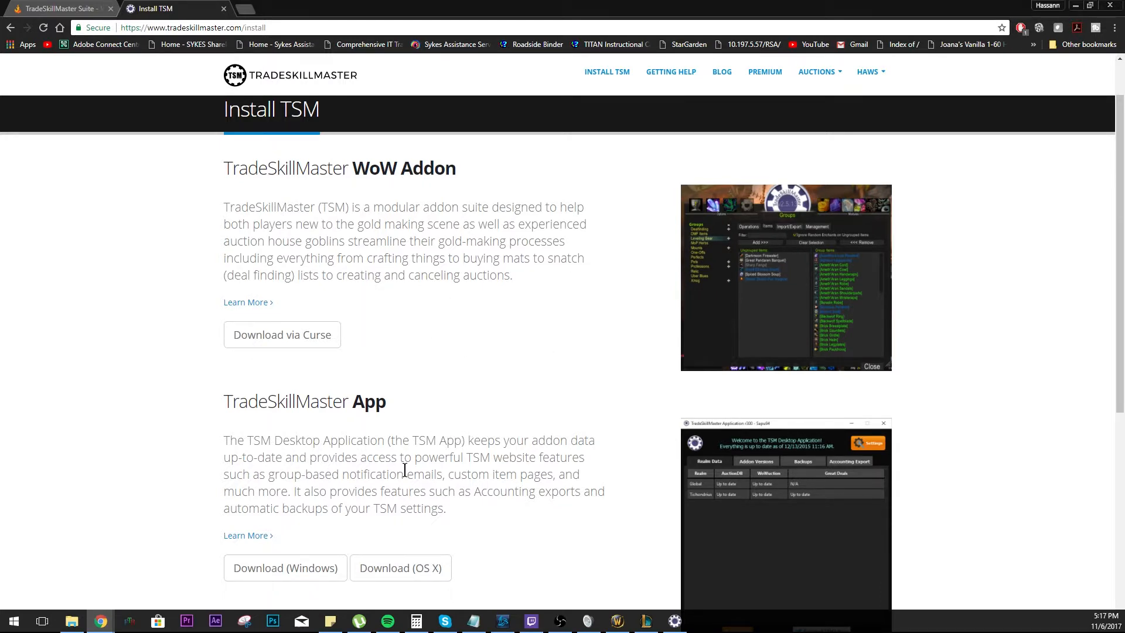
mouse_move(322, 483)
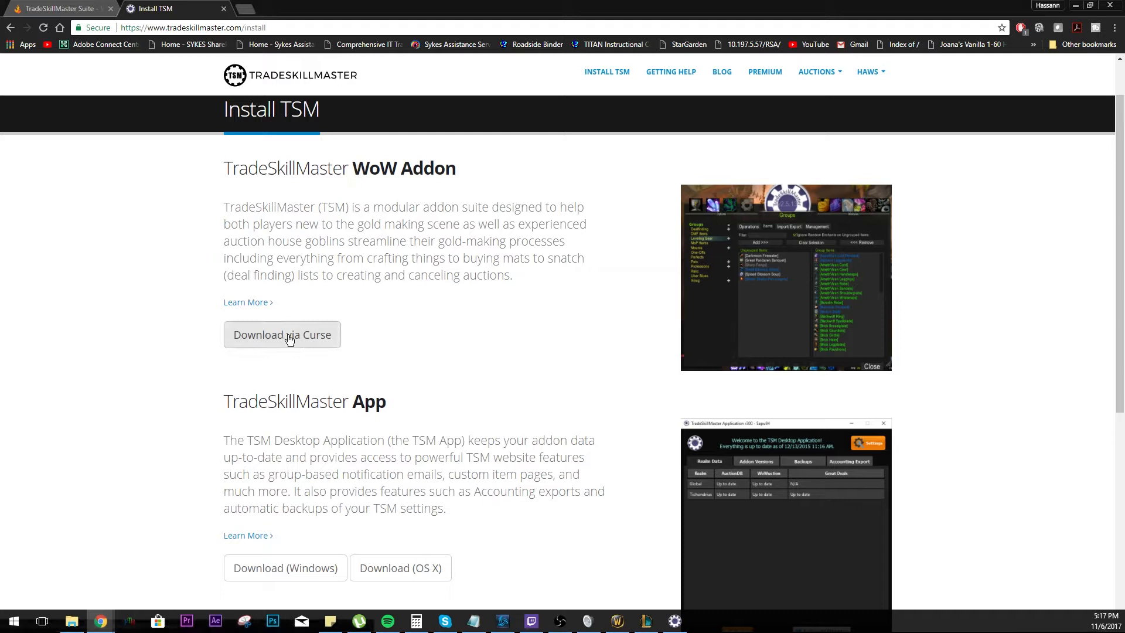
Step: Open the TradeSkillMaster Suite pack on Curse and show page 1 of its addons
left_click(281, 334)
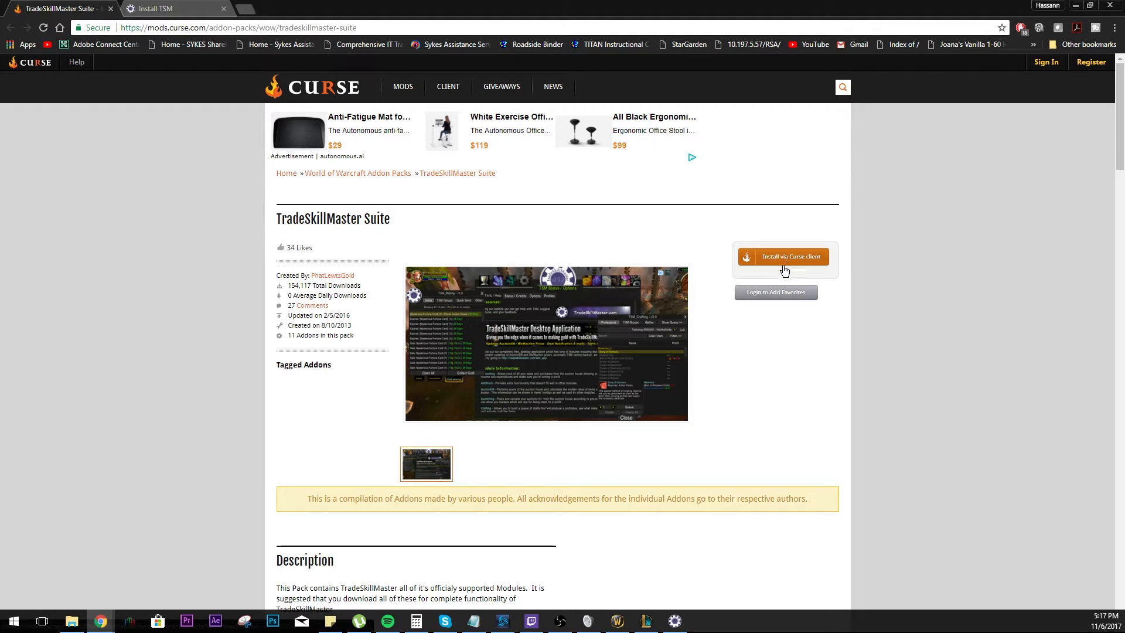
scroll("down", 3)
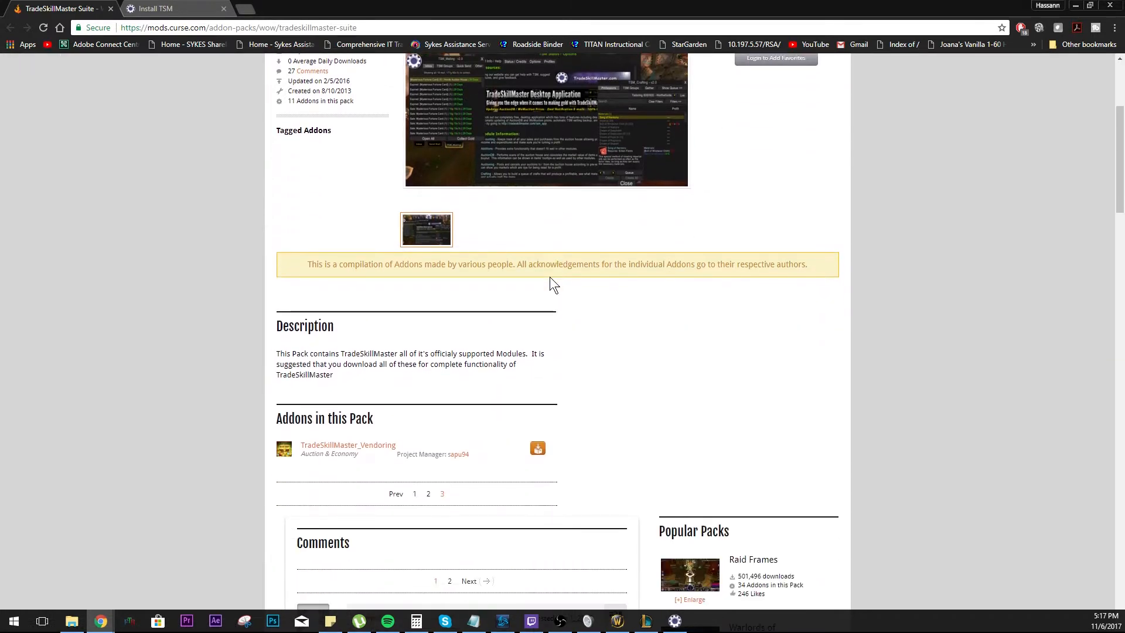
scroll("down", 3)
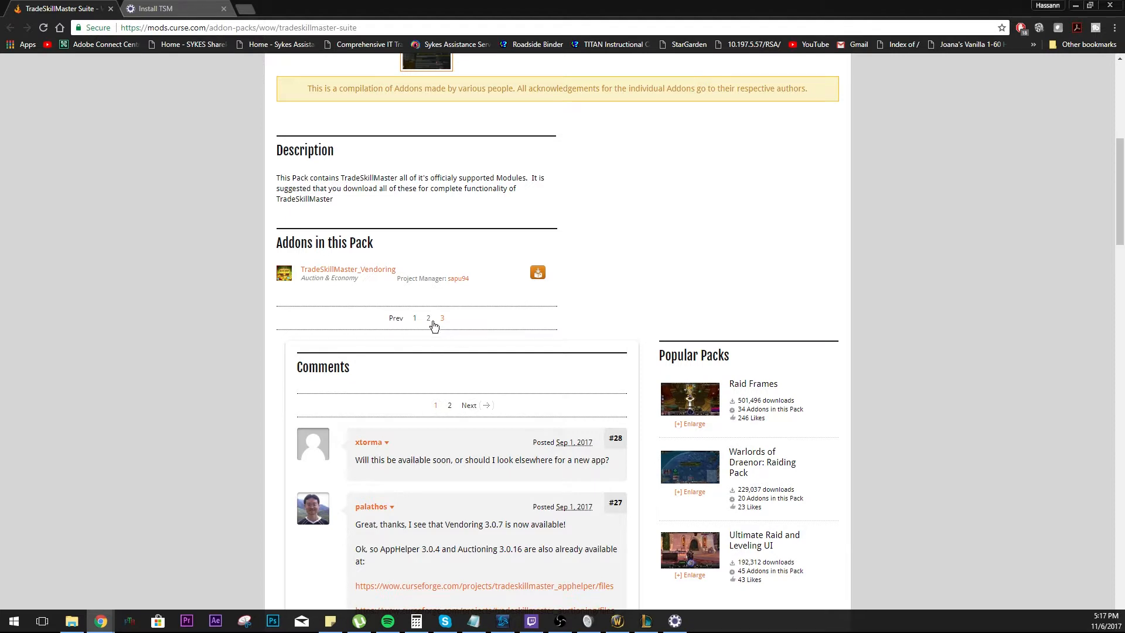
left_click(428, 318)
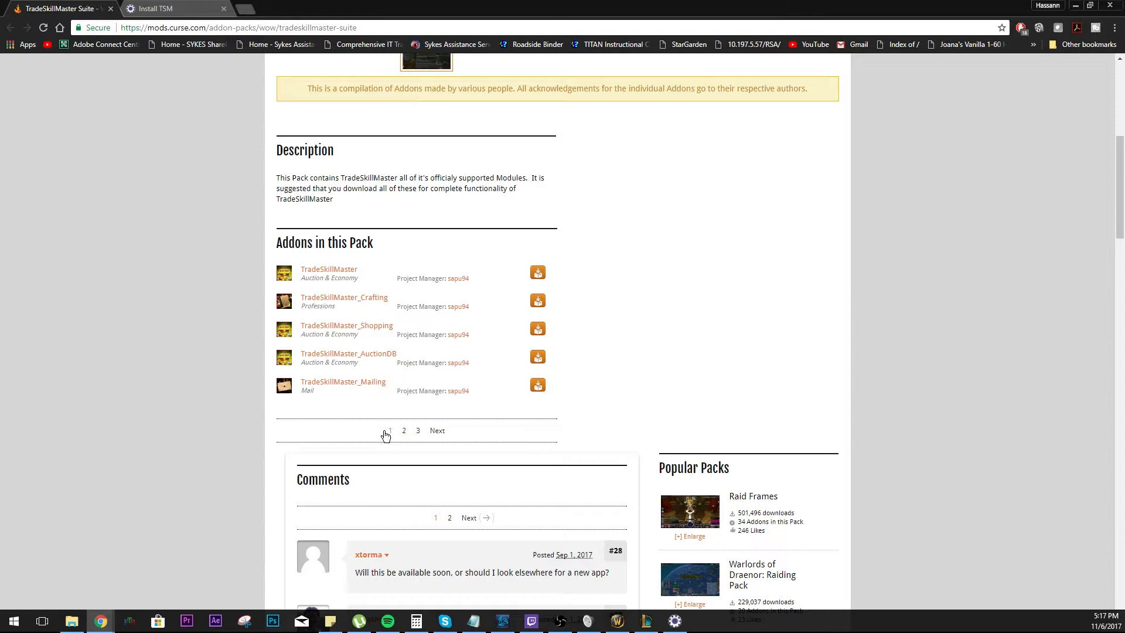
scroll("up", 3)
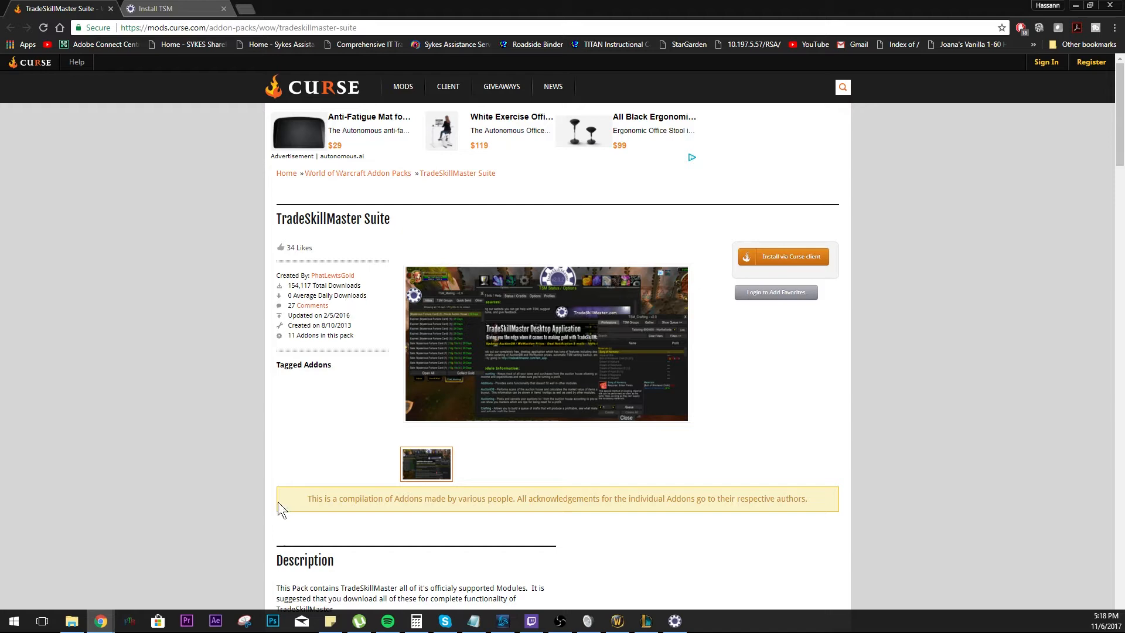
scroll("down", 3)
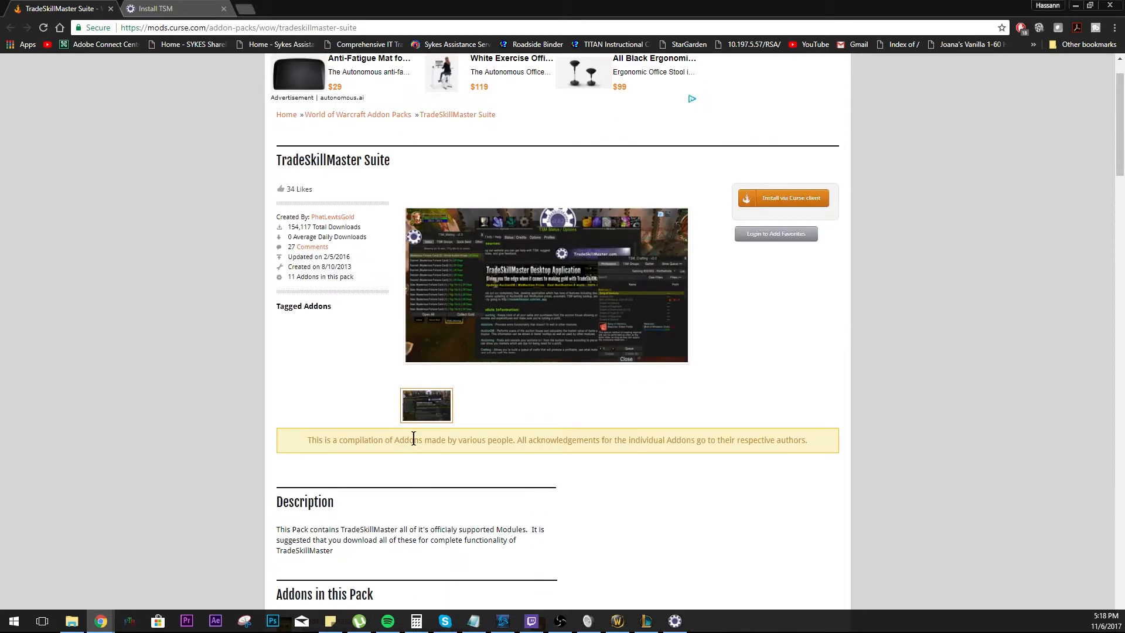
mouse_move(606, 318)
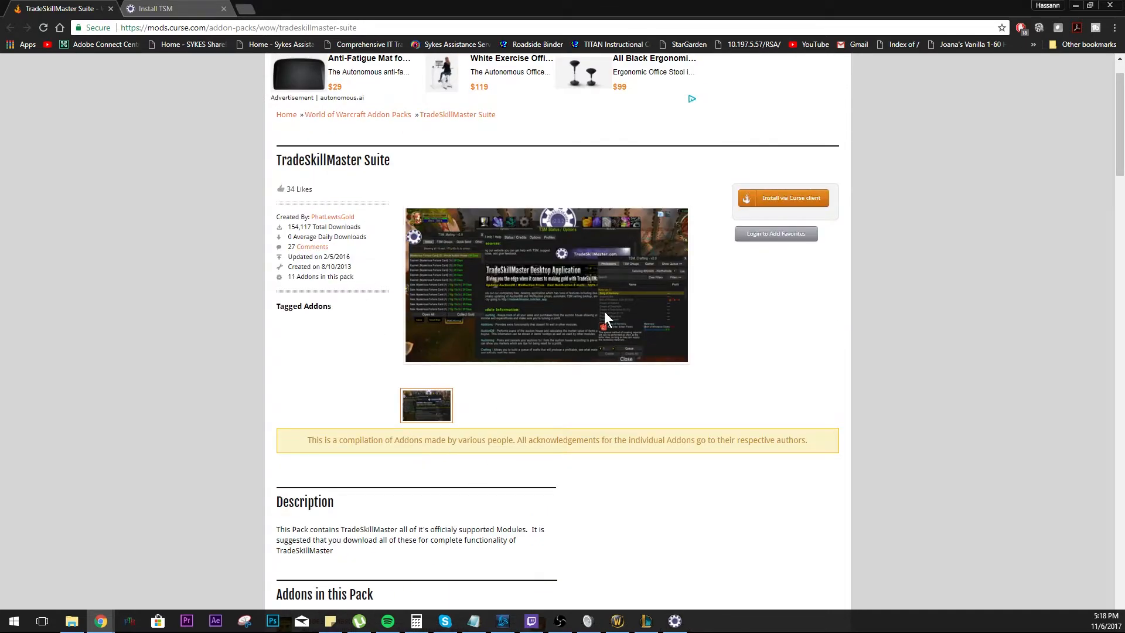
mouse_move(792, 202)
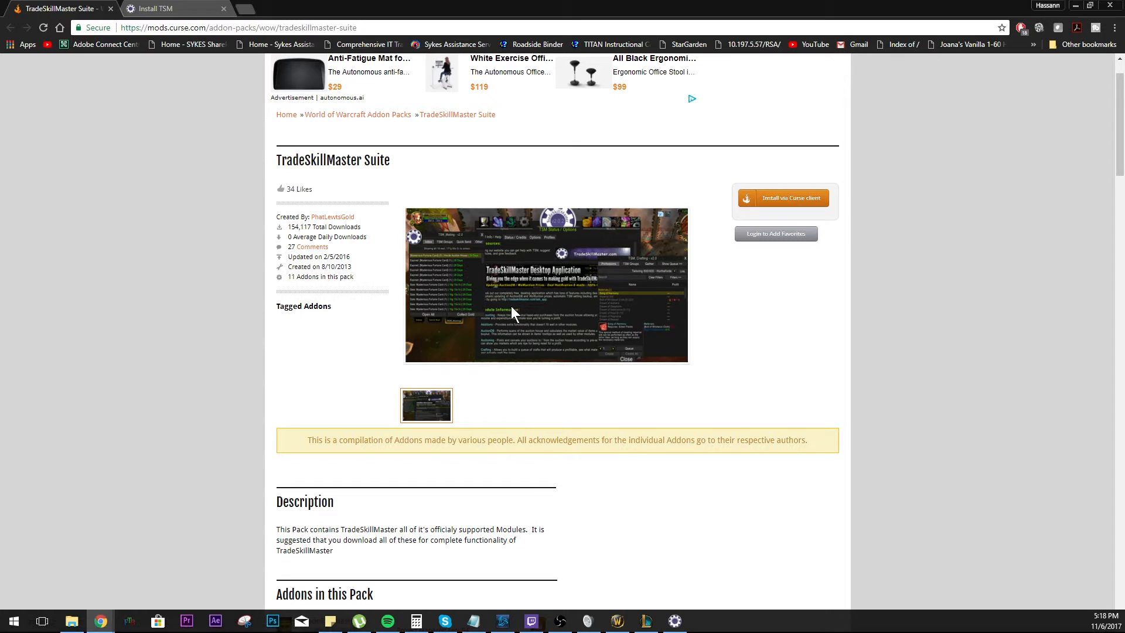
mouse_move(424, 411)
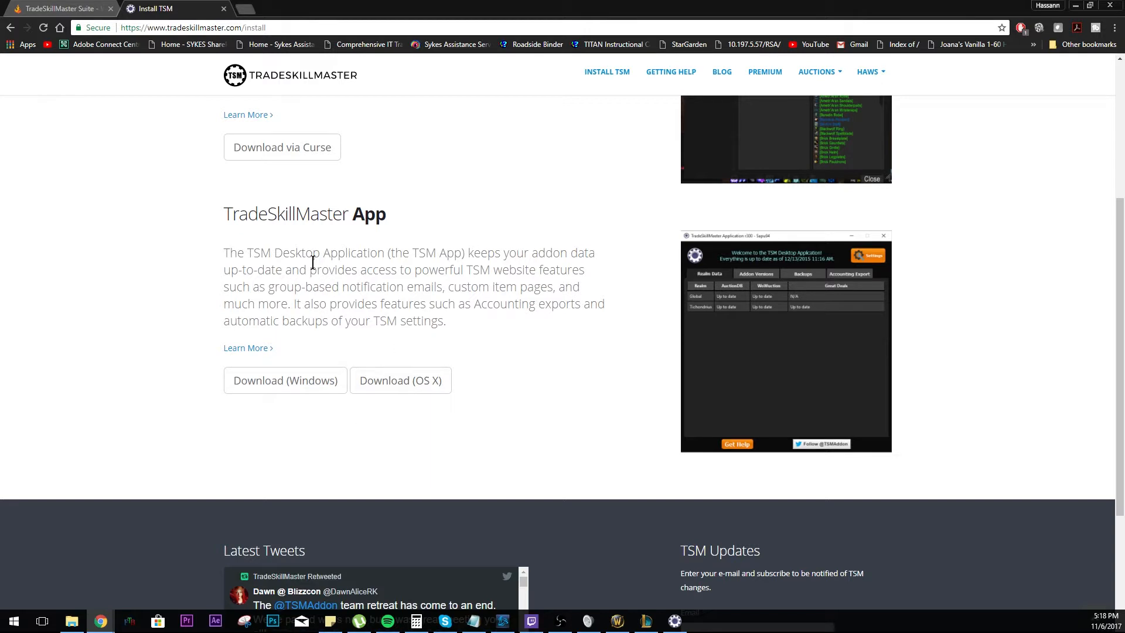
mouse_move(209, 377)
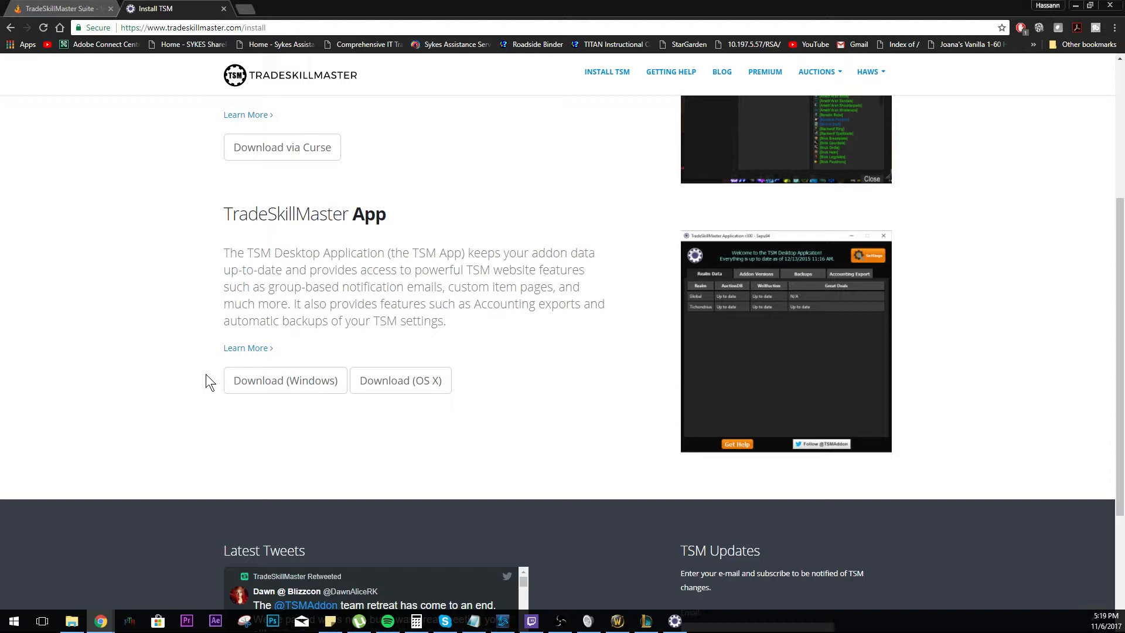
Step: Download and run the Windows TSM App installer, agreeing to uninstall the old TSM Application
left_click(285, 380)
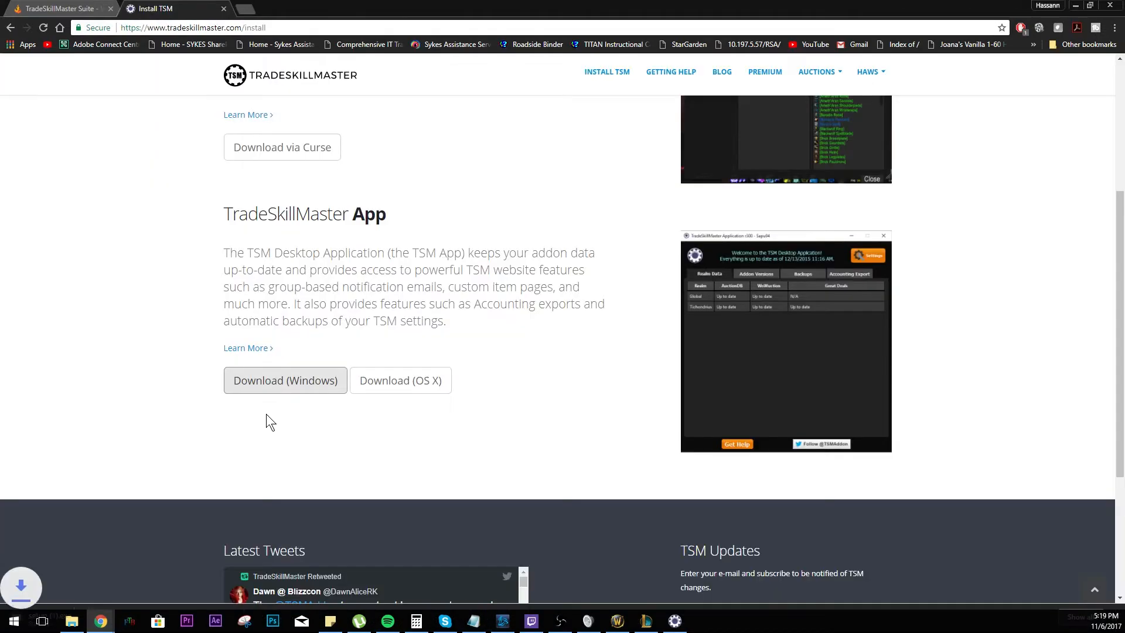
mouse_move(69, 612)
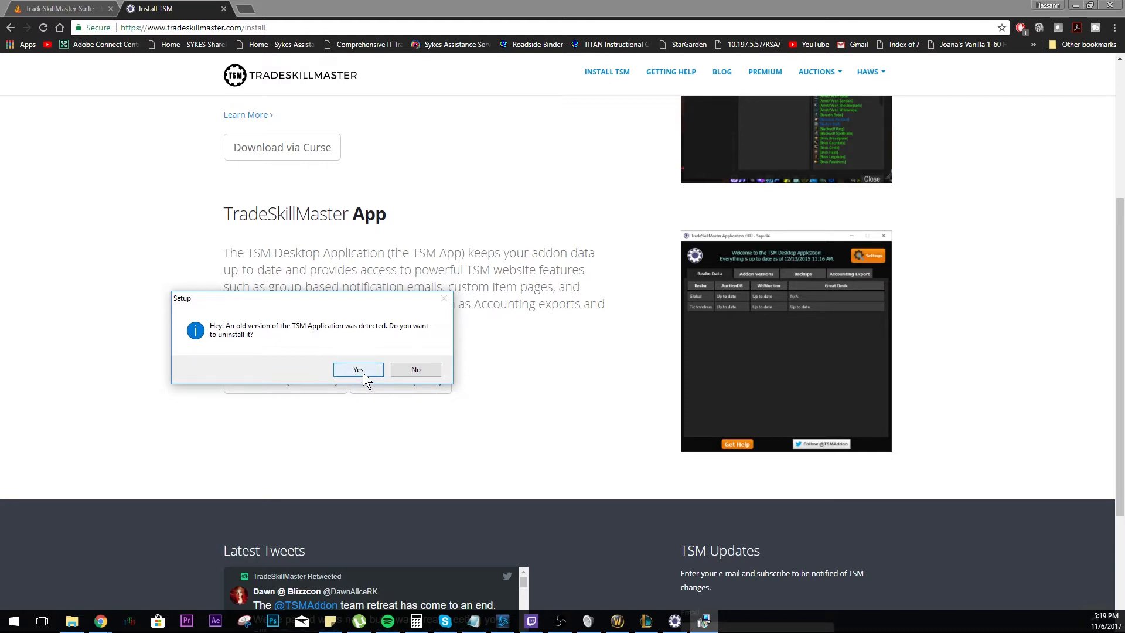
left_click(358, 369)
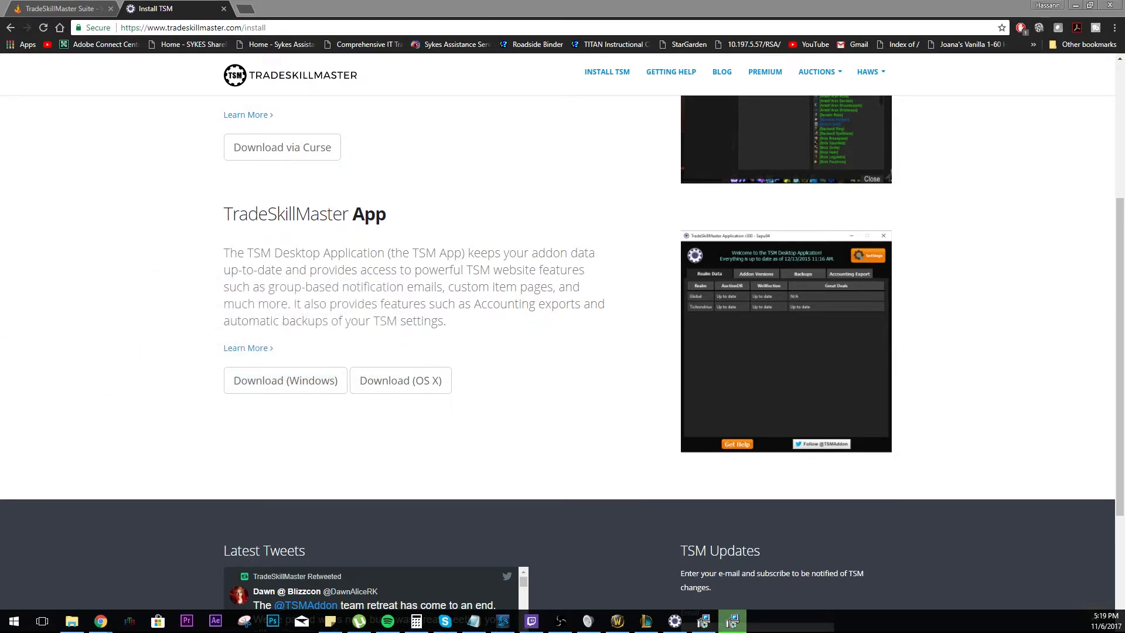
left_click(284, 380)
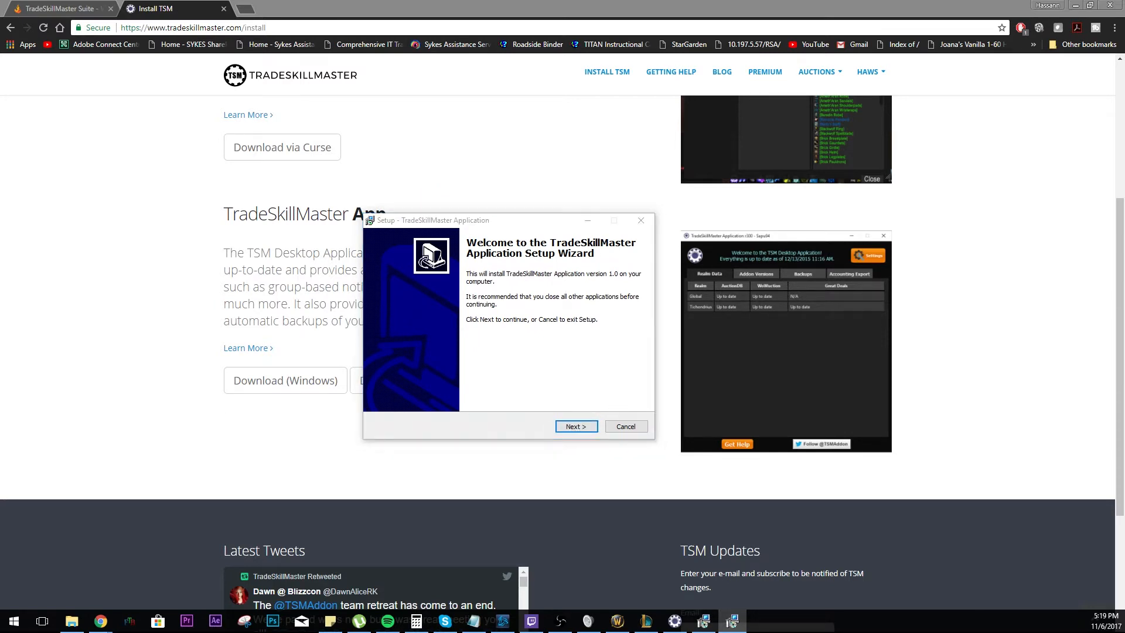
mouse_move(54, 425)
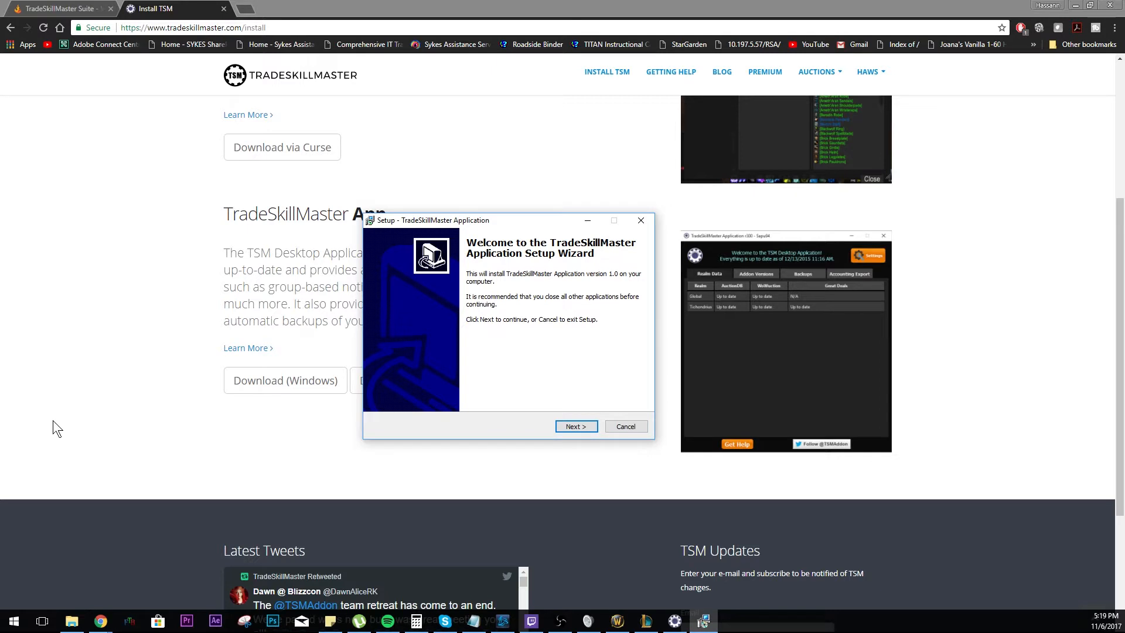
Step: Install the TSM App into the existing folder, closing the running TSMApplication, and finish setup
left_click(575, 426)
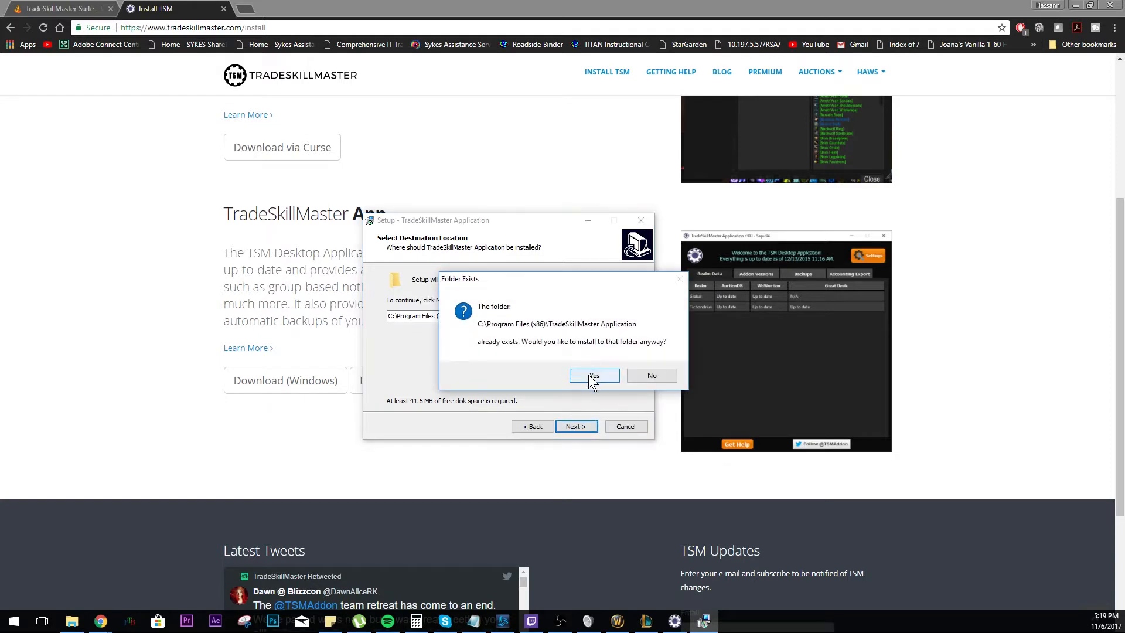
left_click(593, 375)
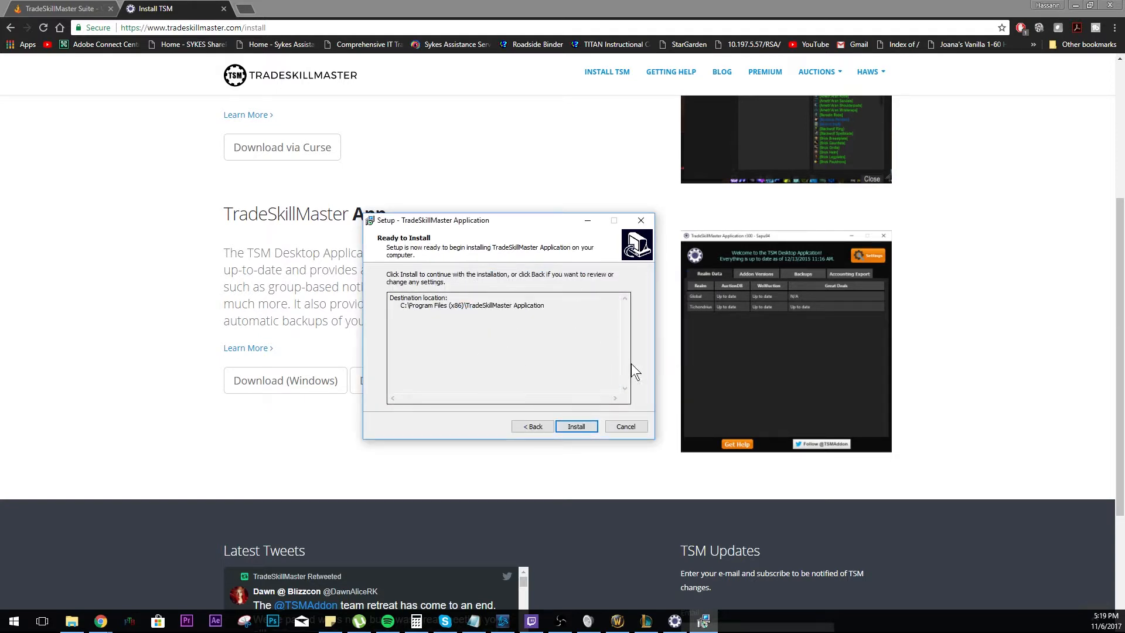
left_click(576, 426)
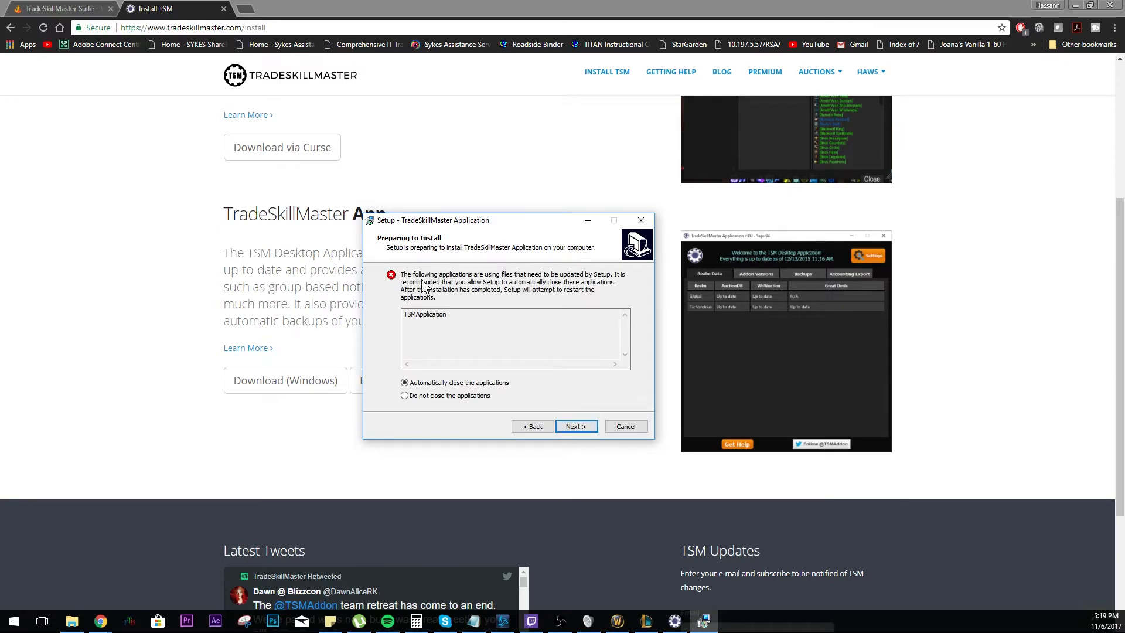
mouse_move(431, 427)
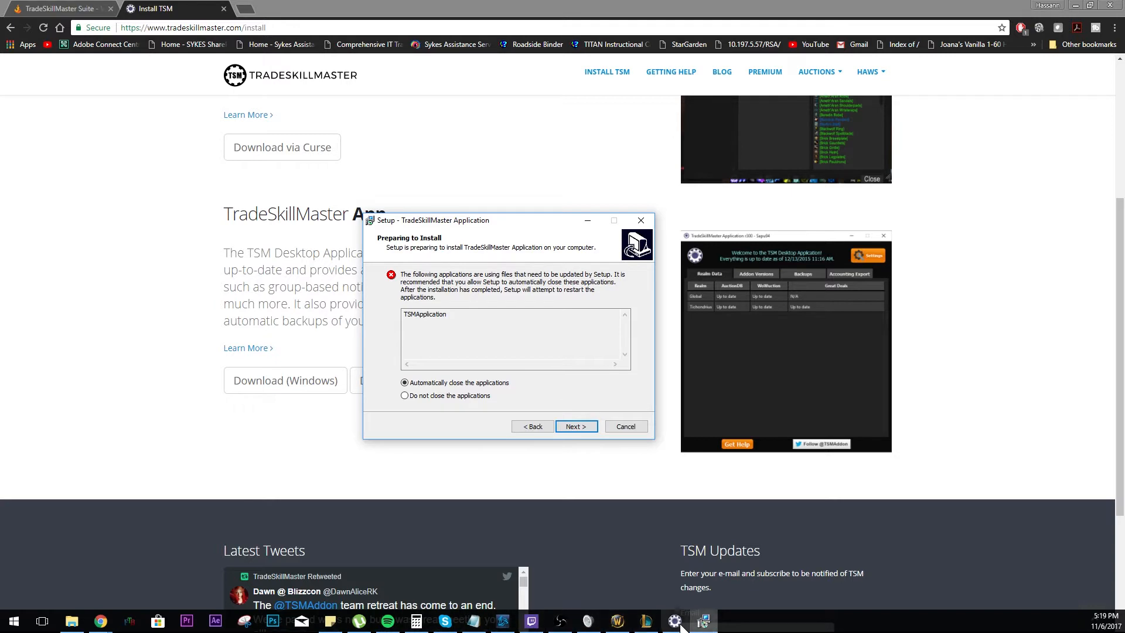
left_click(576, 425)
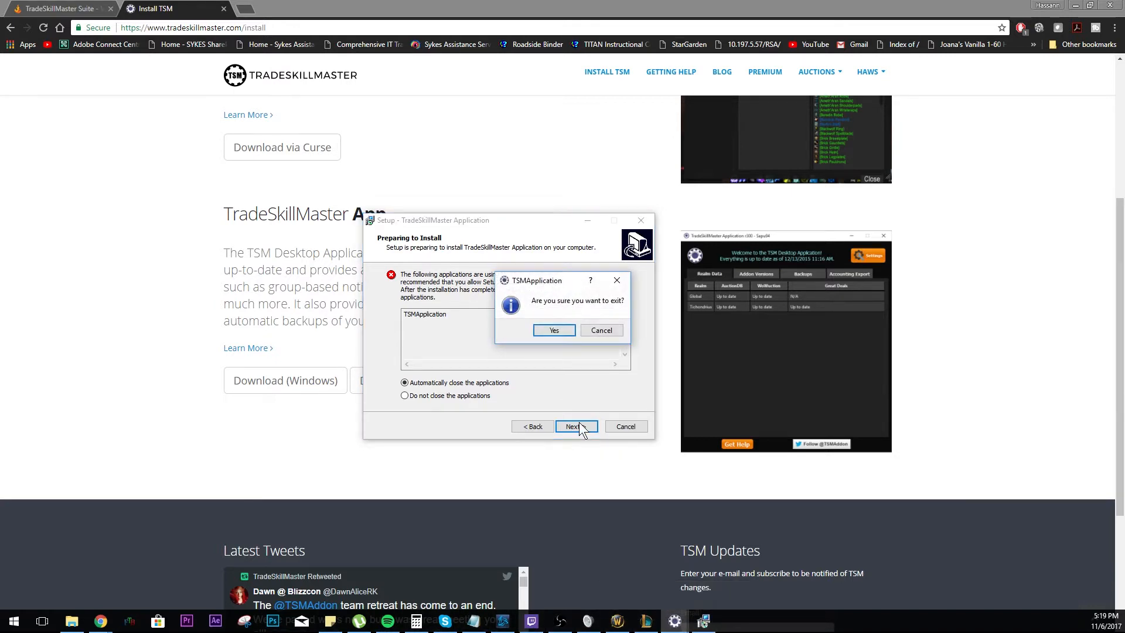
left_click(601, 330)
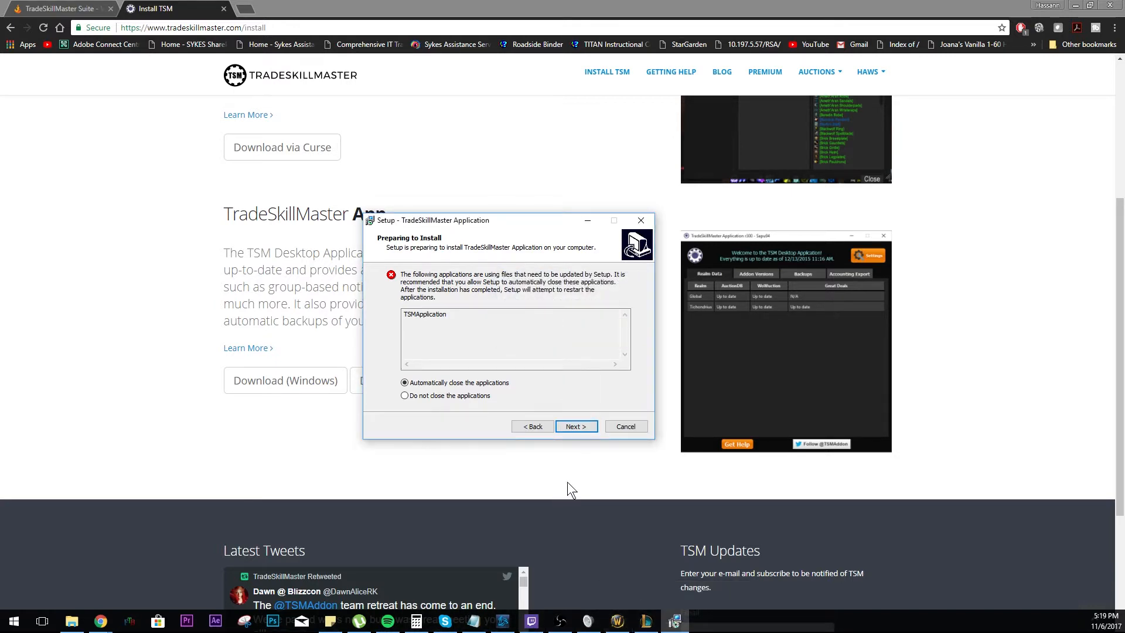
left_click(575, 425)
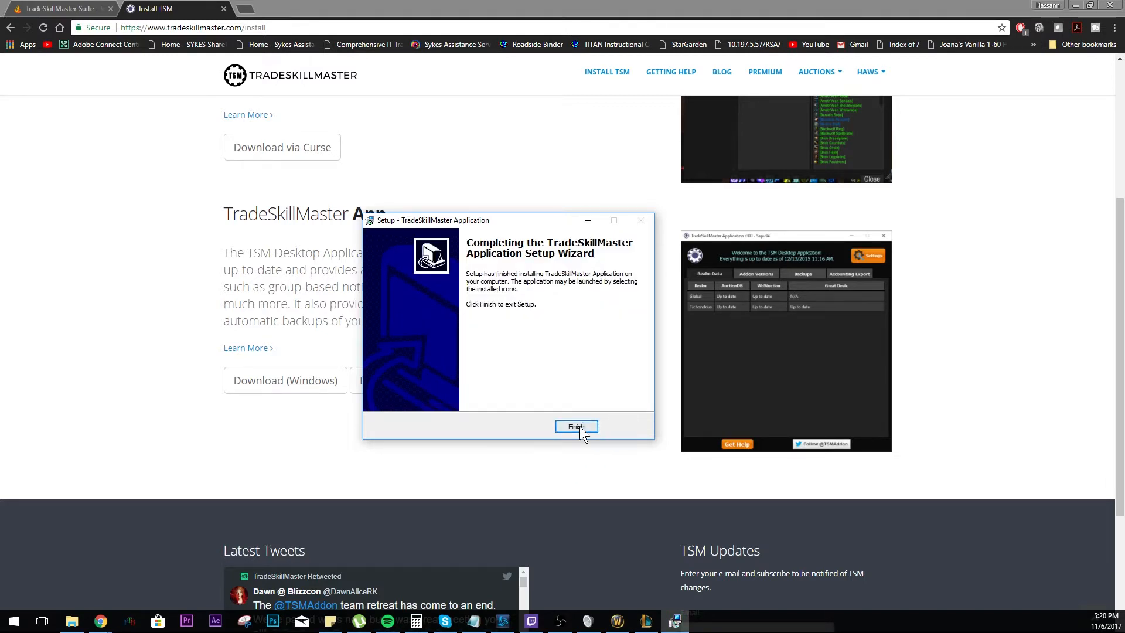
left_click(576, 427)
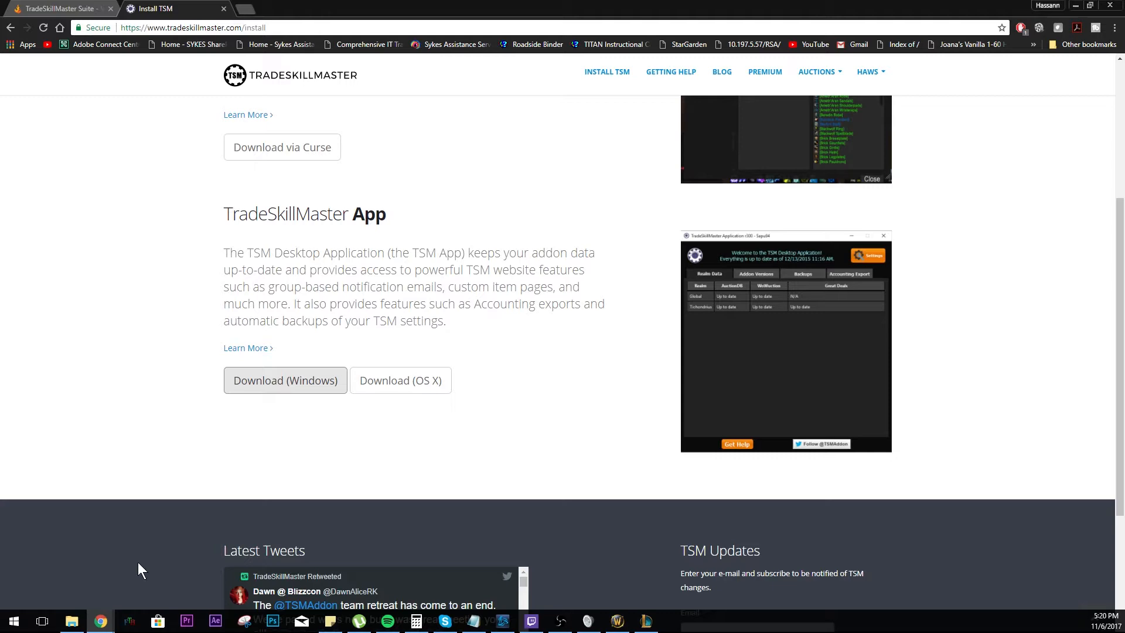
Step: Launch the TSM Desktop Application and log in to the TSM account
left_click(42, 620)
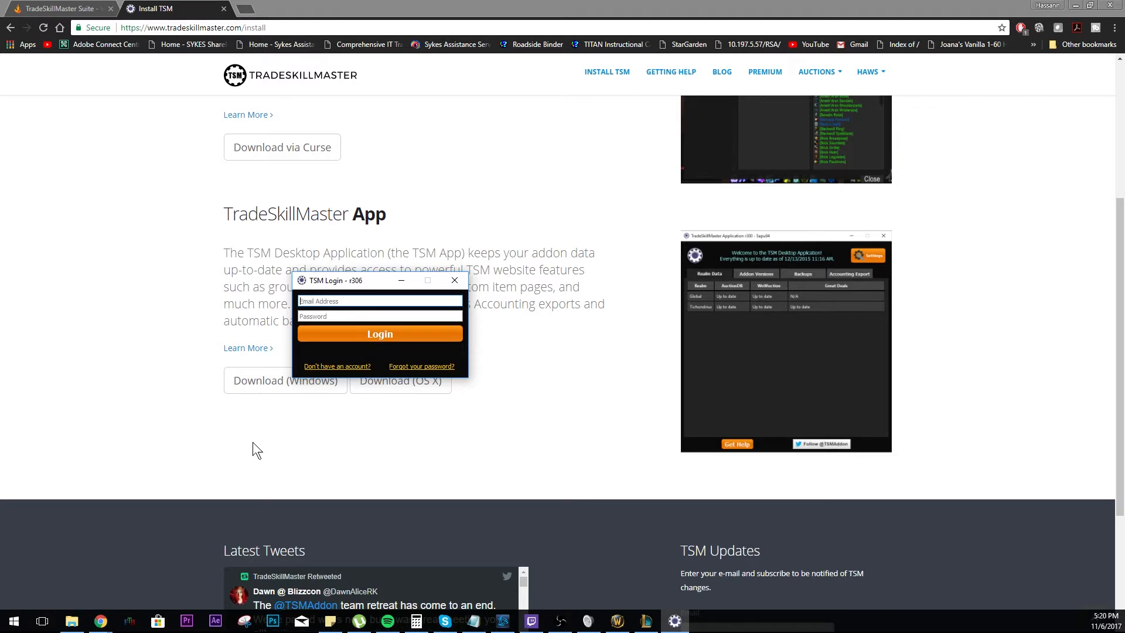
mouse_move(358, 330)
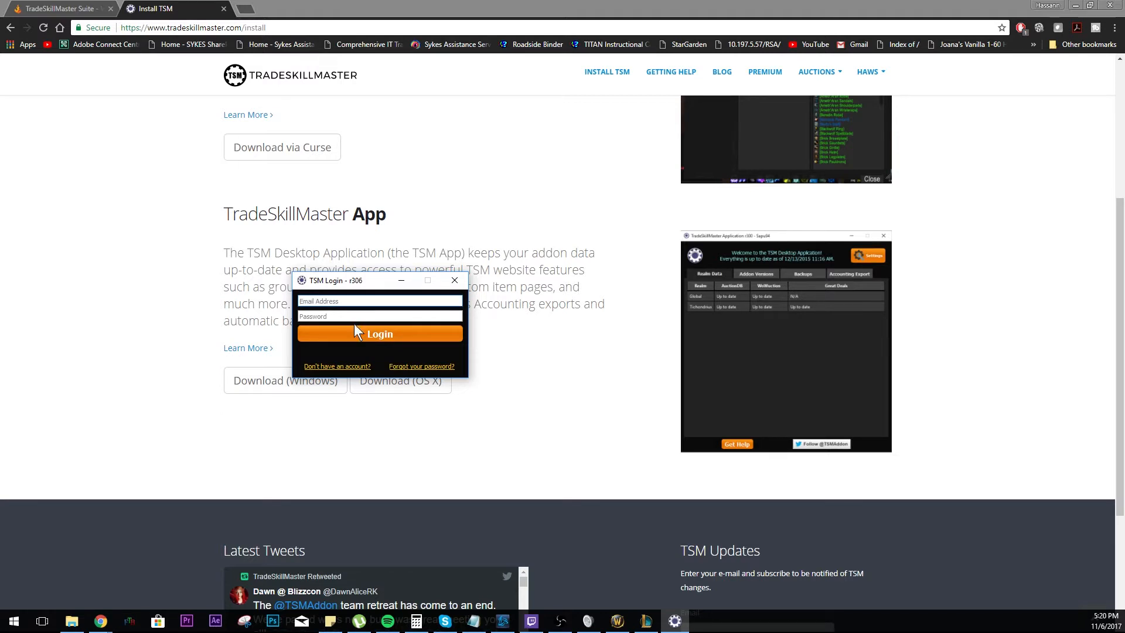
left_click(454, 280)
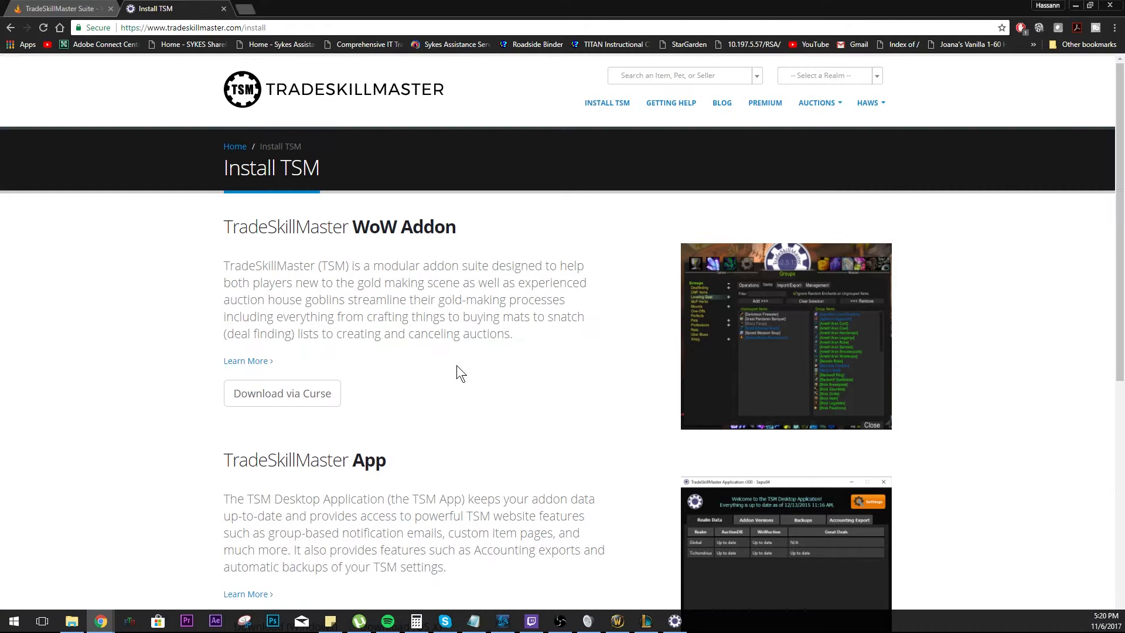
left_click(870, 103)
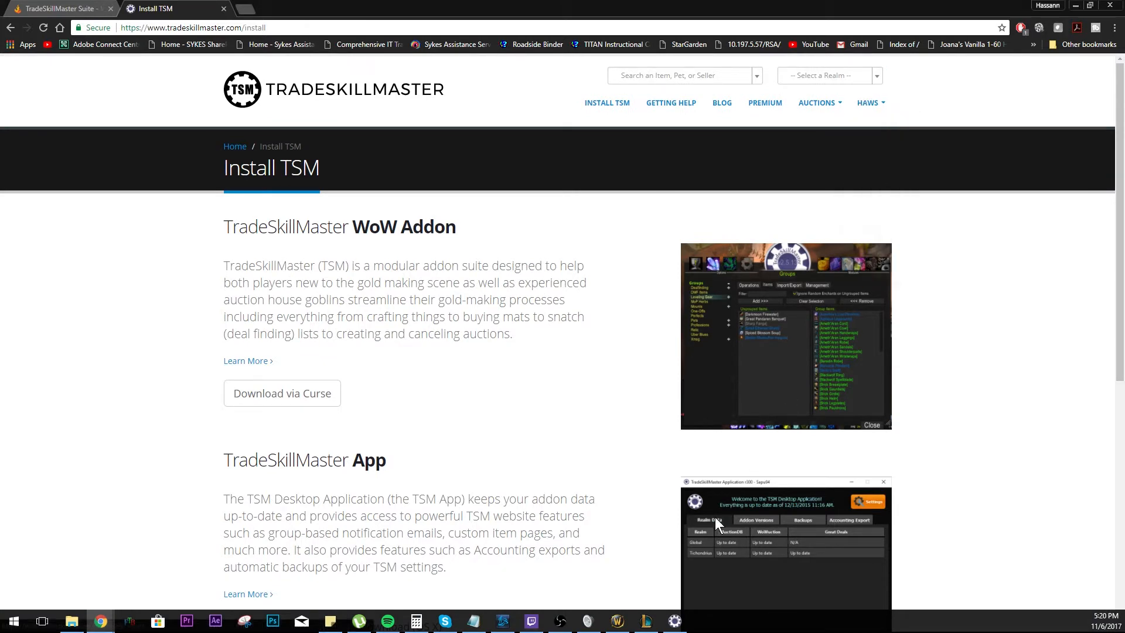
Step: Go to the Realm Selection page through the account menu's App Configuration
left_click(867, 102)
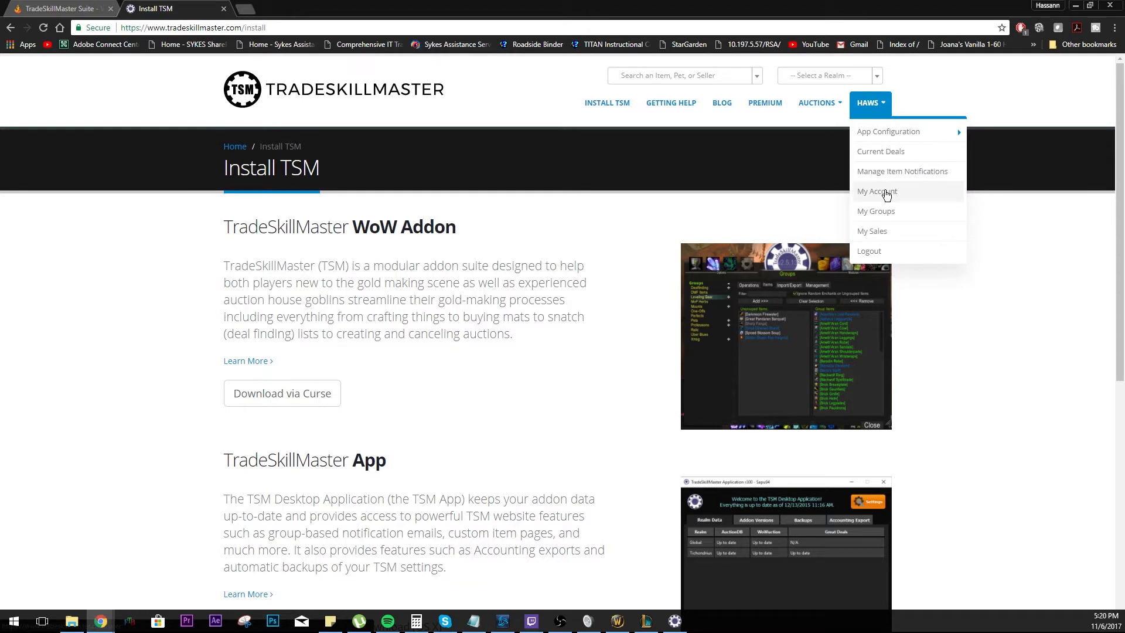
mouse_move(884, 195)
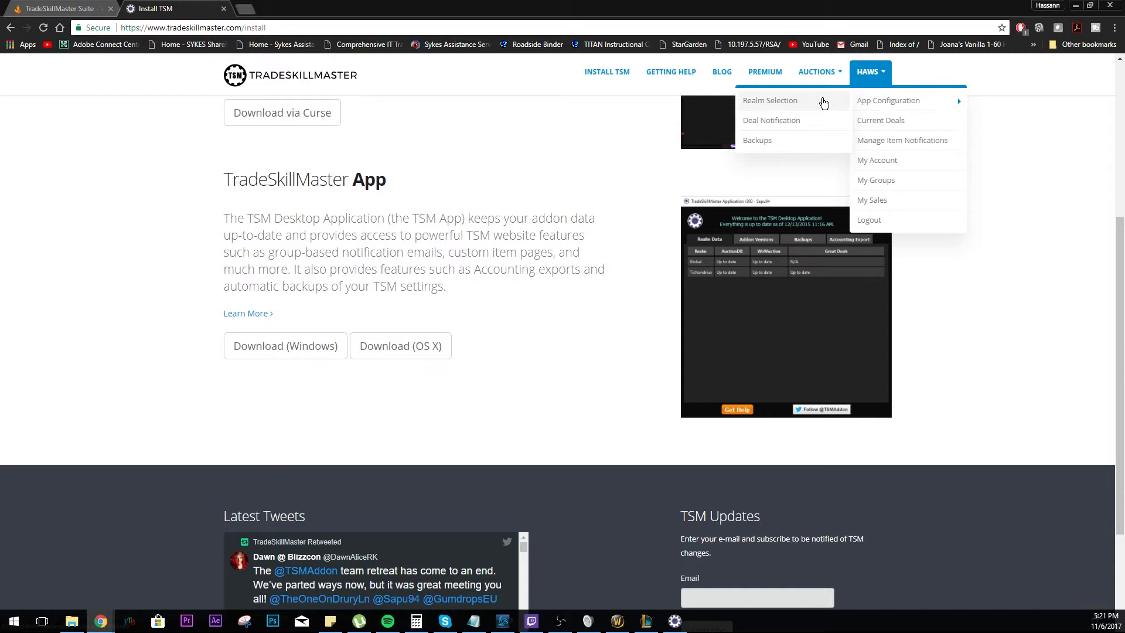
left_click(770, 100)
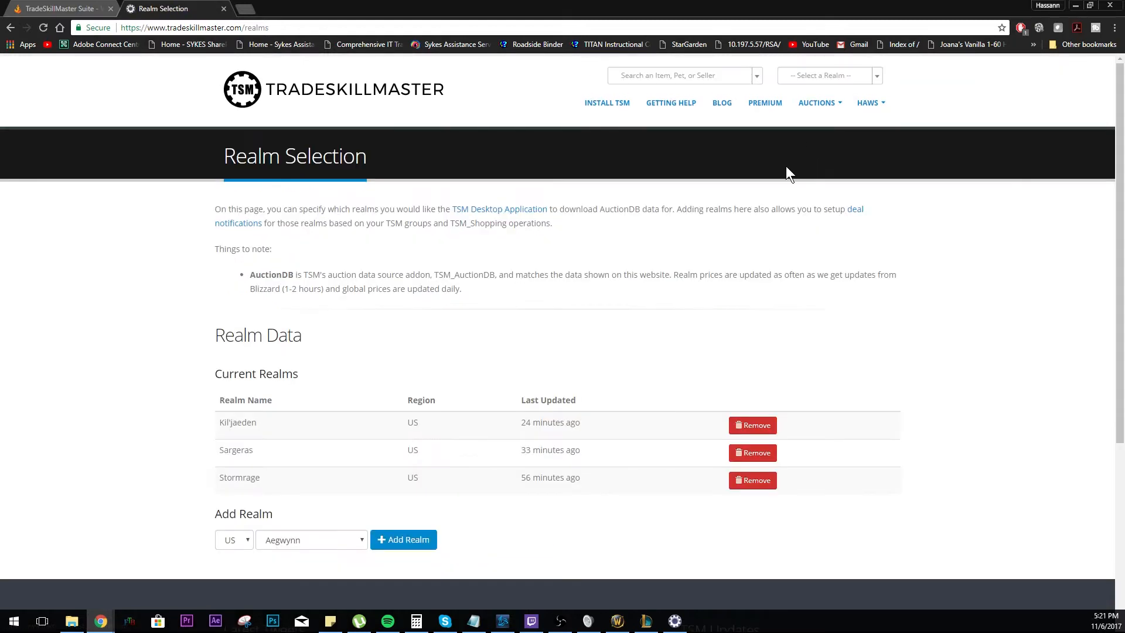
scroll("down", 3)
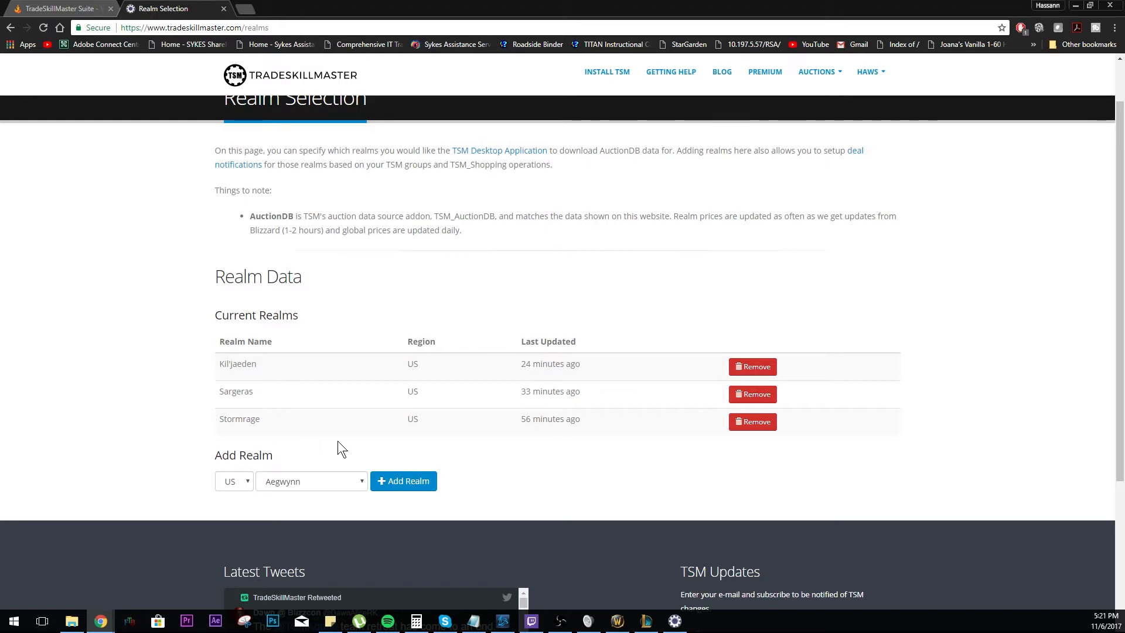
Step: Add the Illidan realm in the US region to the current realms
left_click(312, 481)
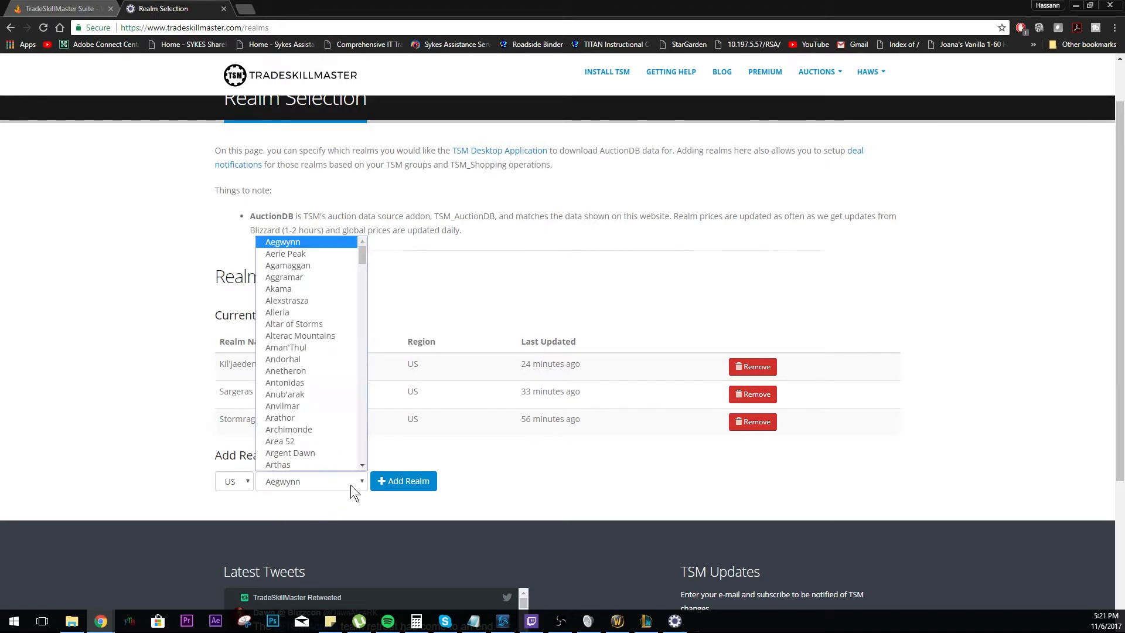
mouse_move(301, 293)
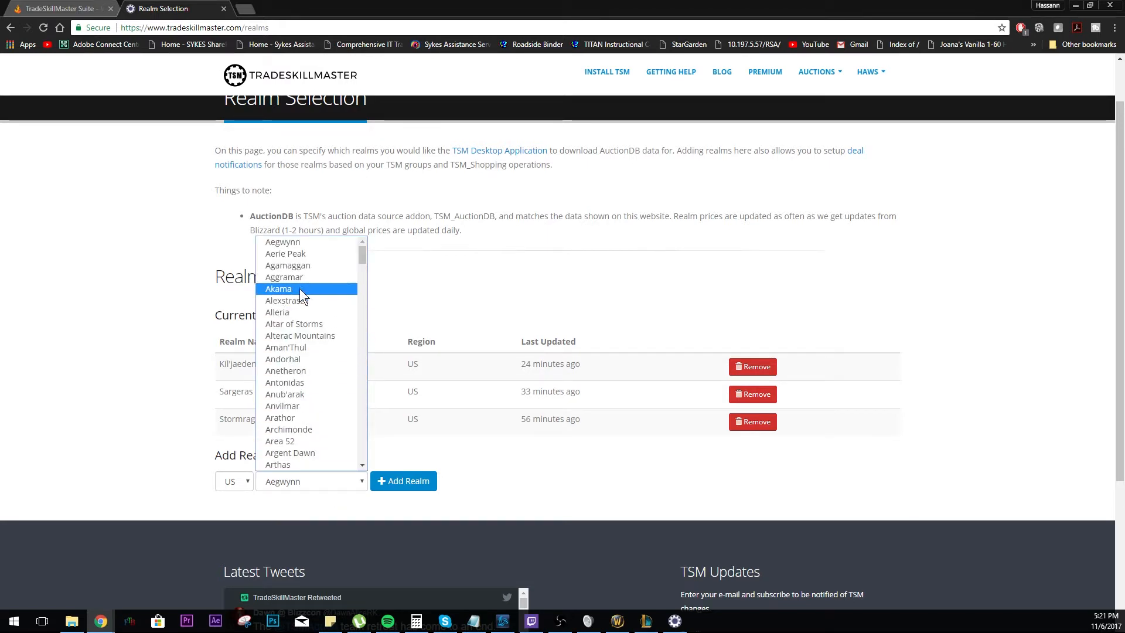
left_click(311, 481)
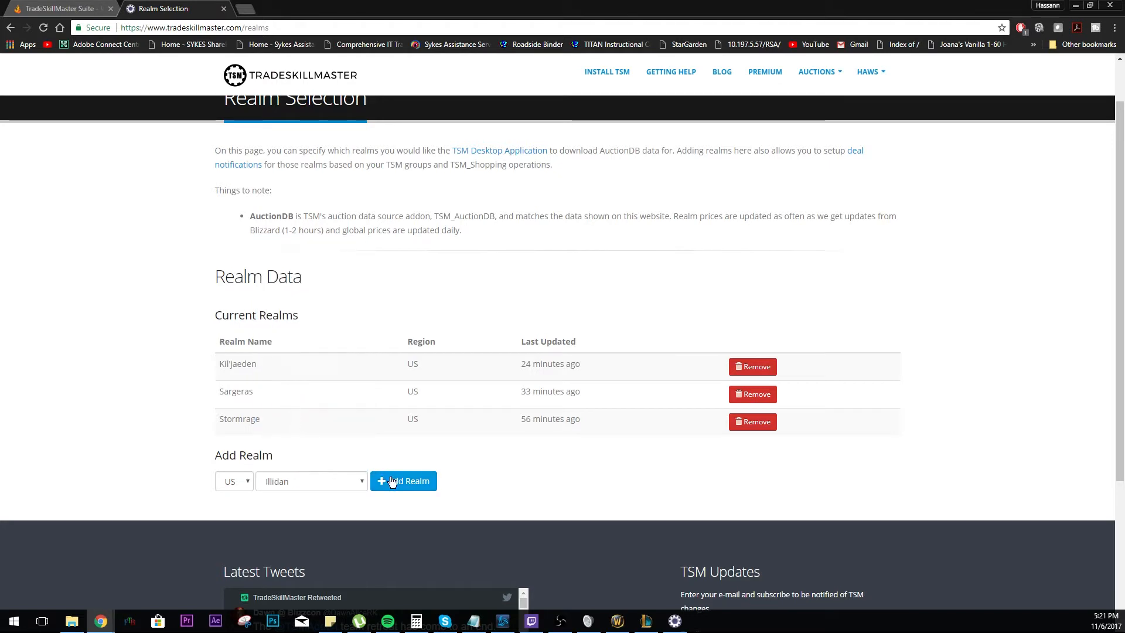
left_click(403, 480)
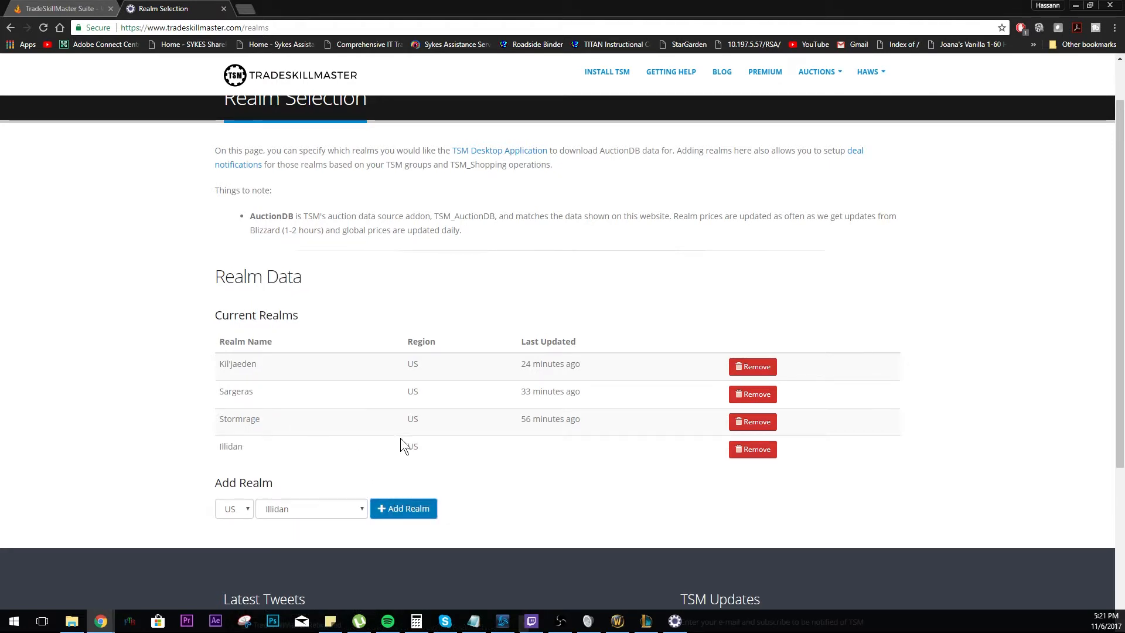
left_click(234, 508)
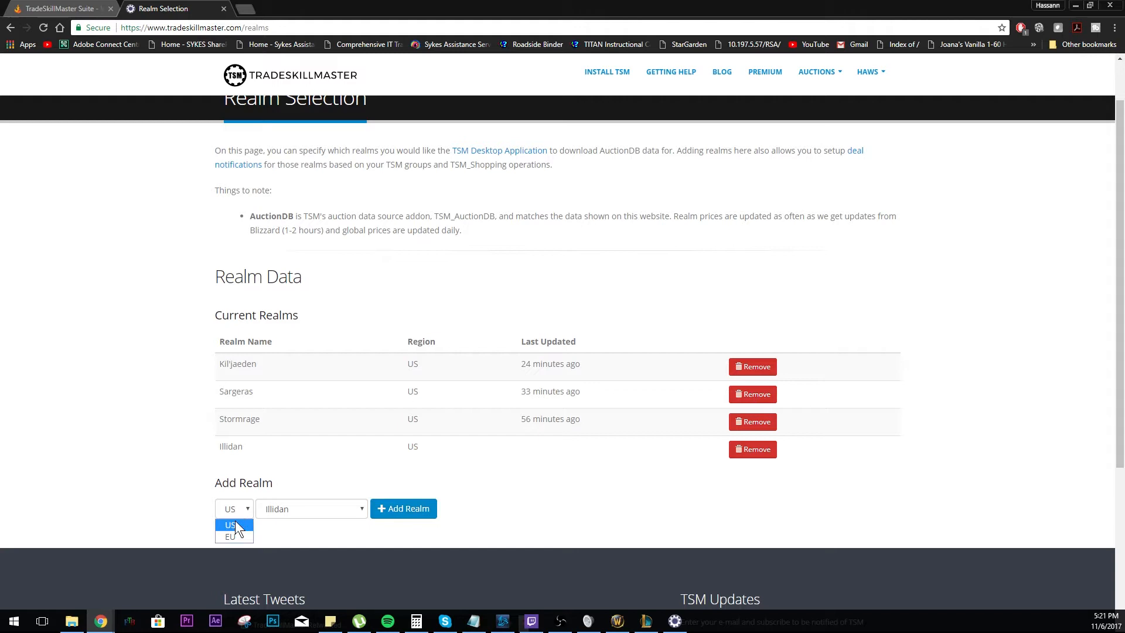
left_click(230, 524)
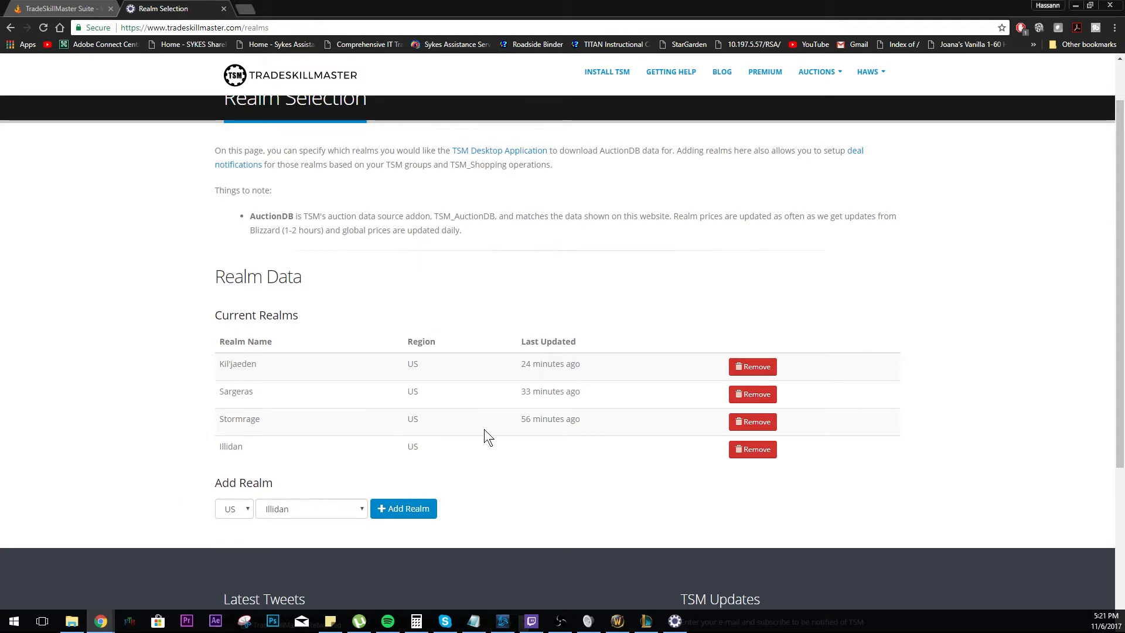
left_click_drag(550, 364, 423, 391)
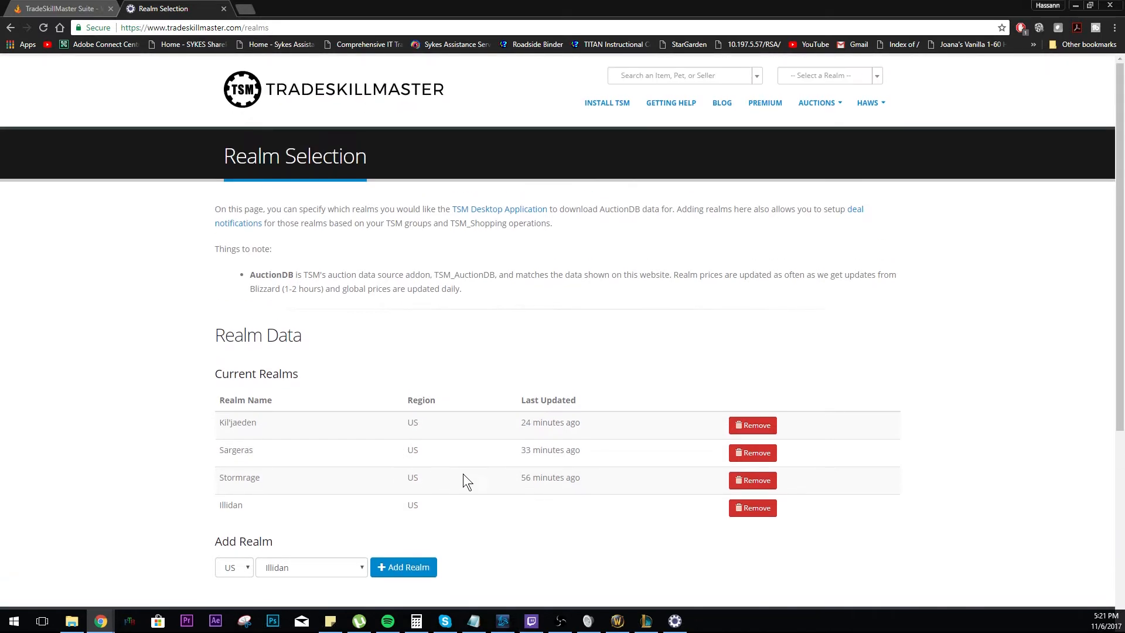
mouse_move(336, 437)
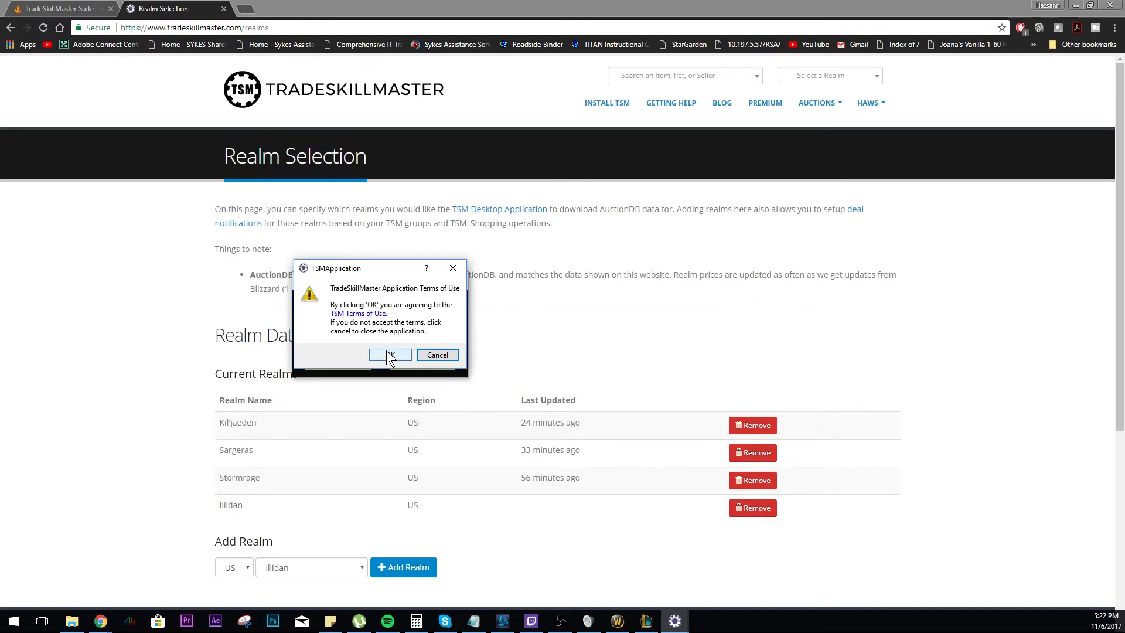
Step: Accept the TSMApplication Terms of Use with OK
left_click(390, 354)
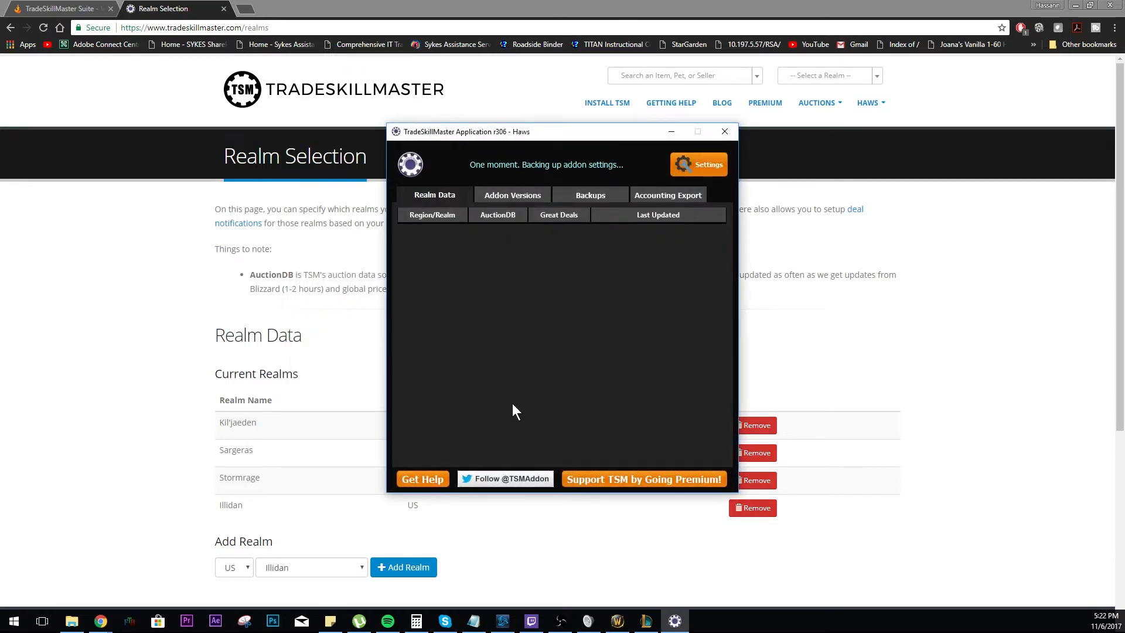
mouse_move(506, 166)
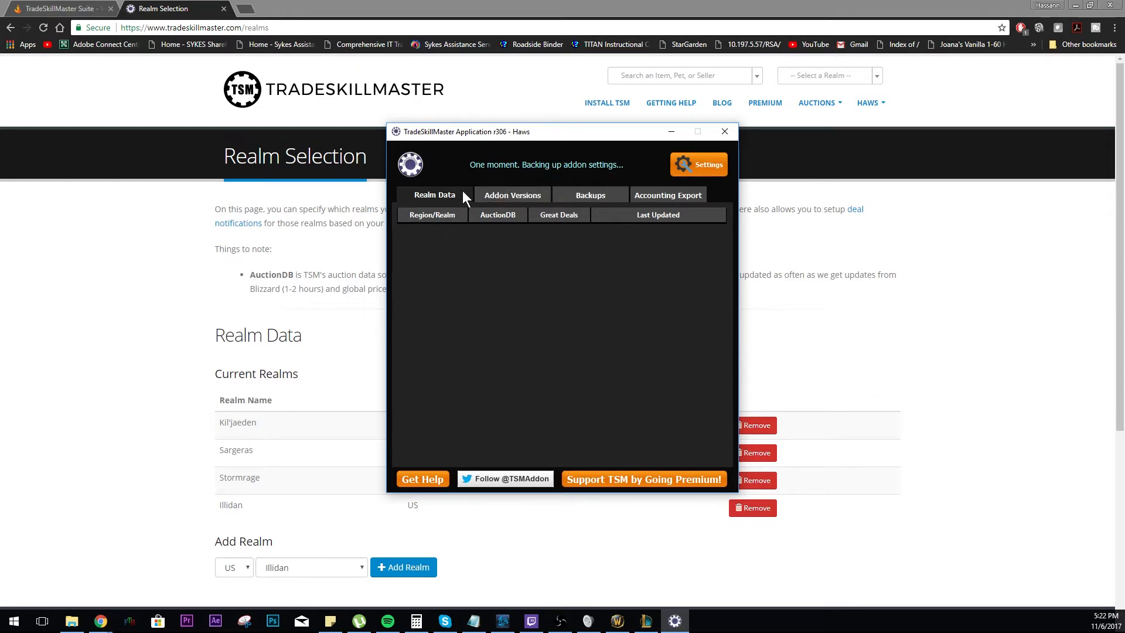
mouse_move(590, 163)
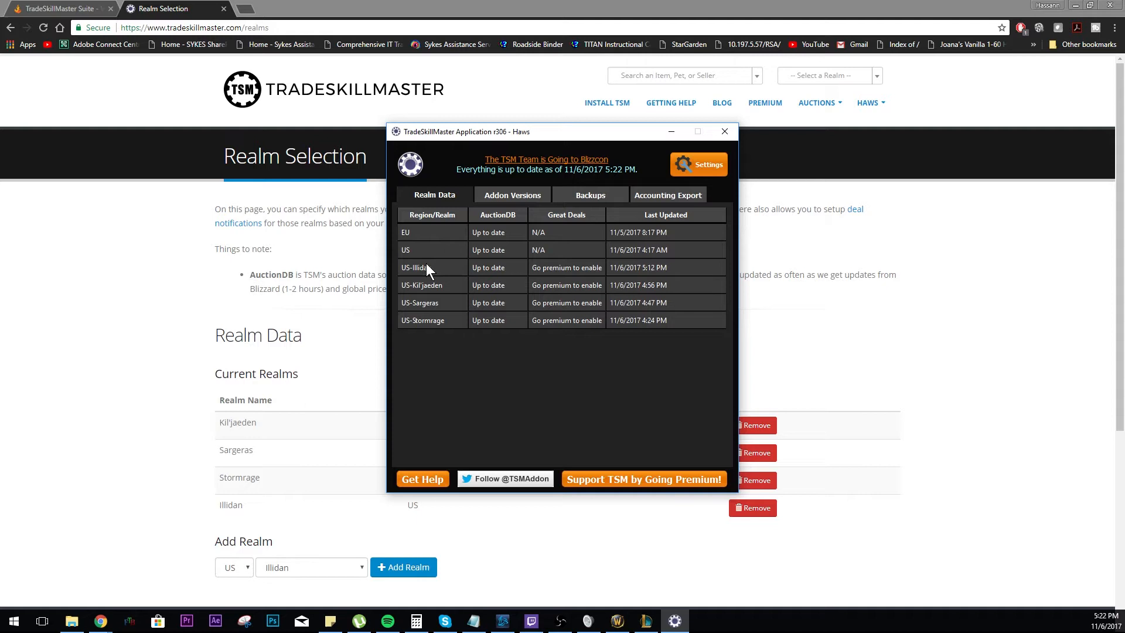
mouse_move(416, 250)
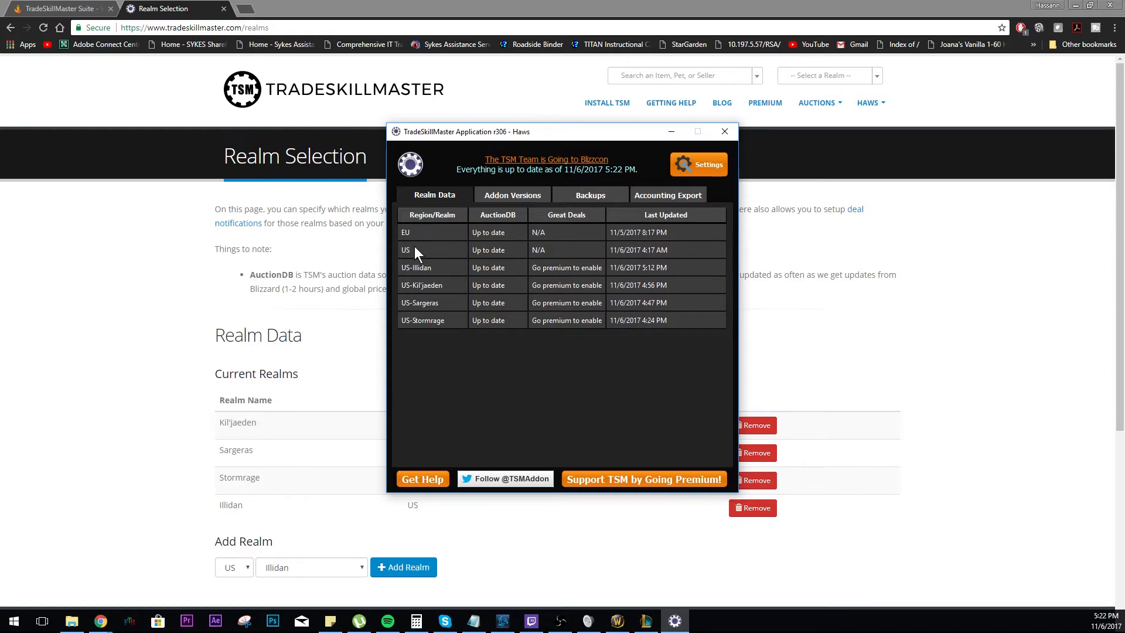
mouse_move(478, 272)
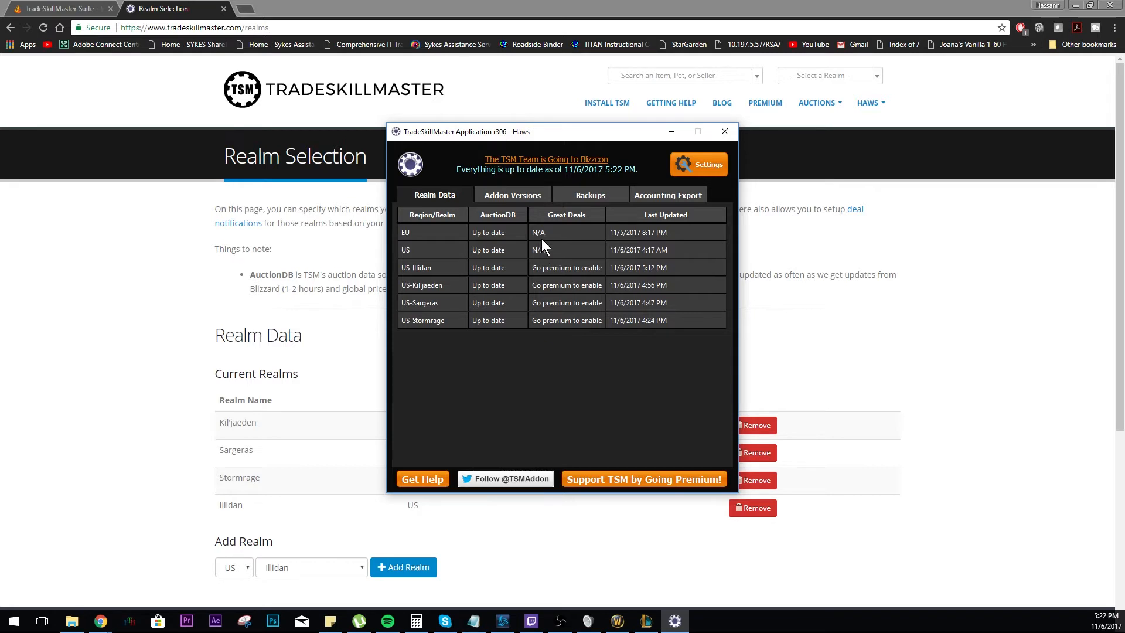
mouse_move(562, 242)
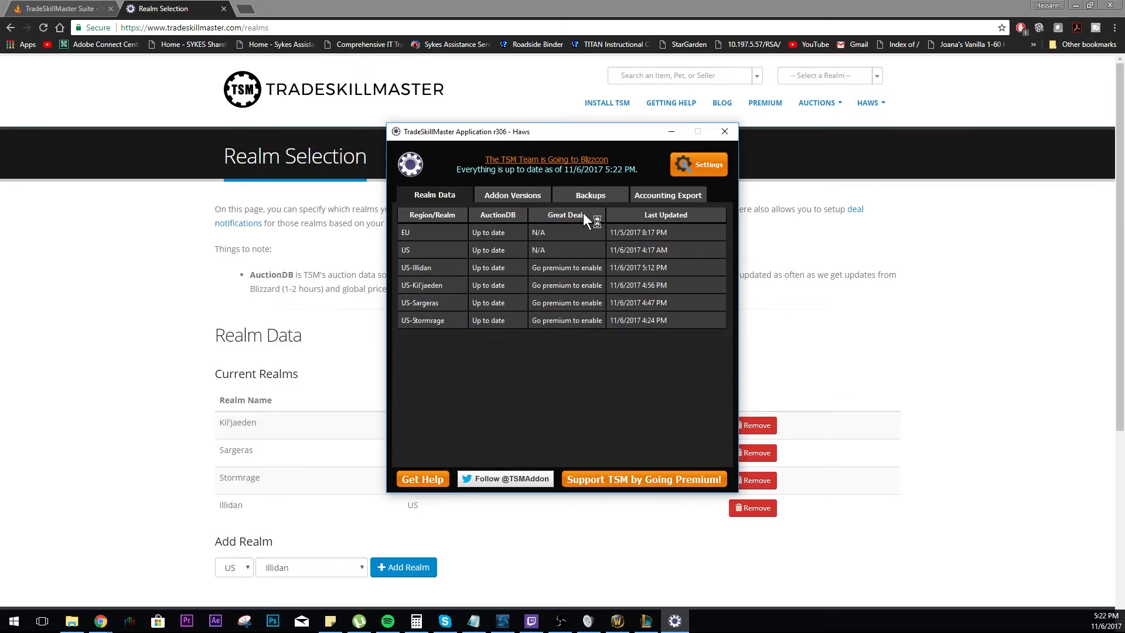
mouse_move(559, 275)
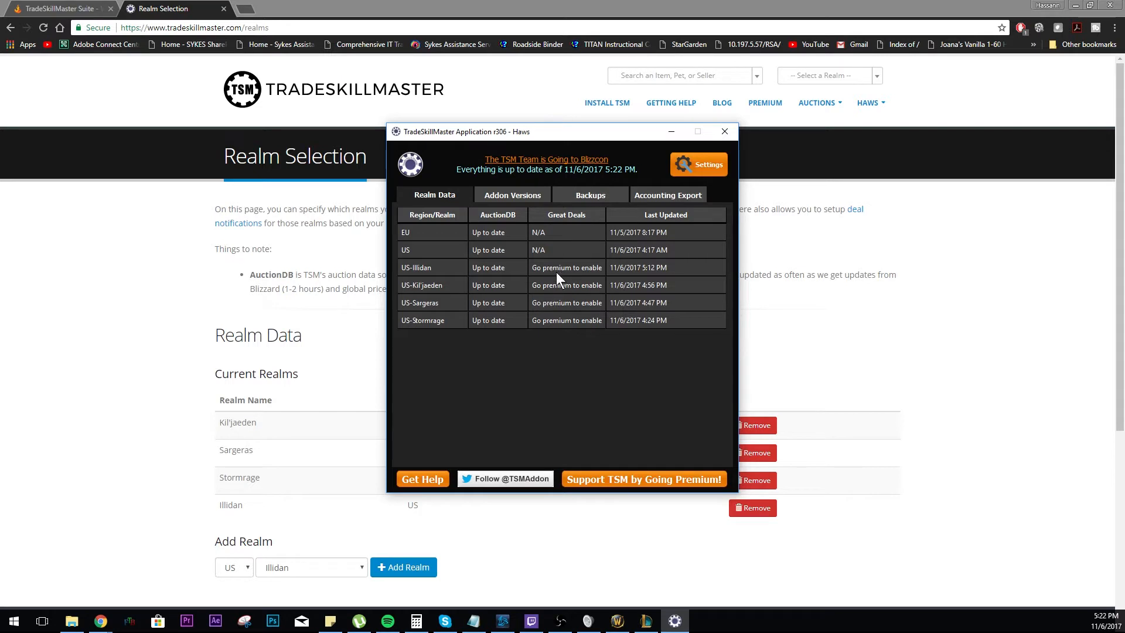
mouse_move(541, 295)
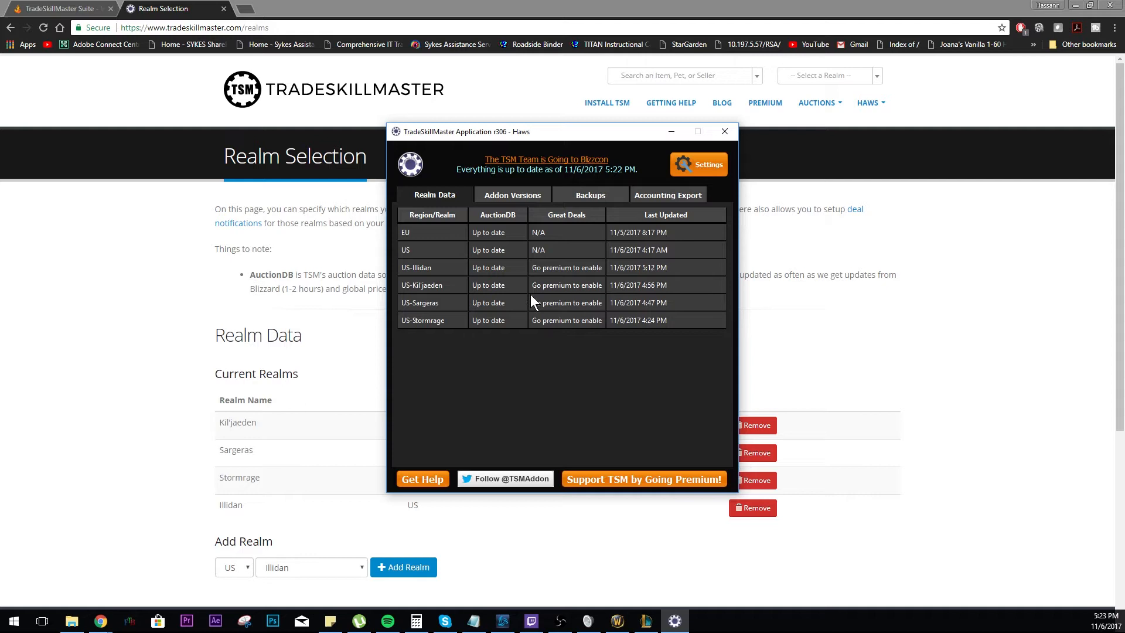
mouse_move(432, 364)
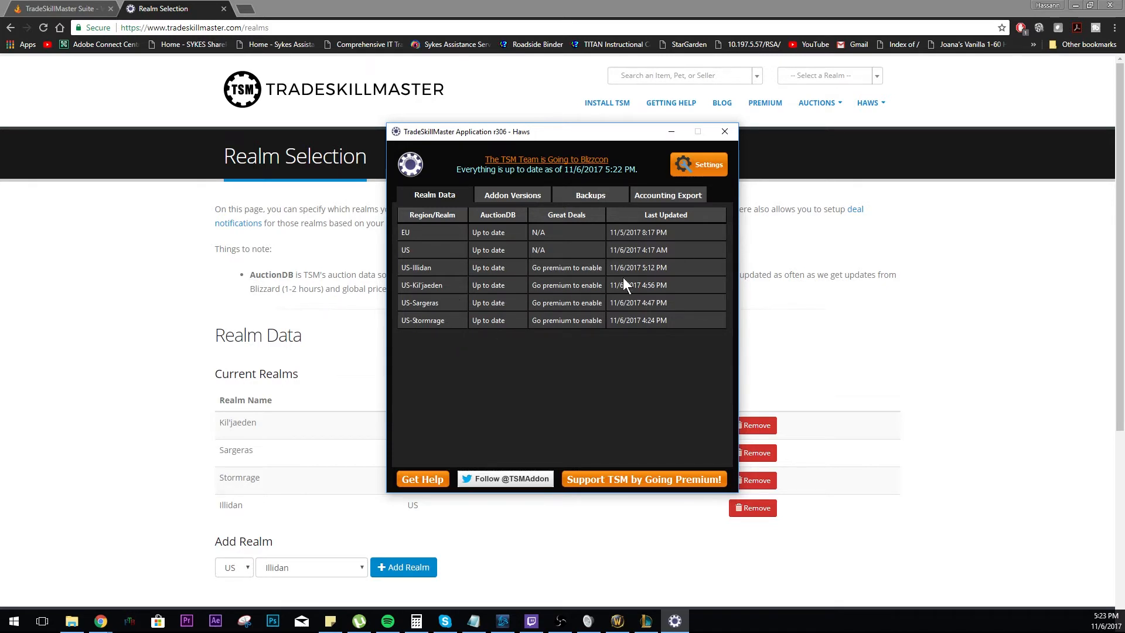
mouse_move(468, 292)
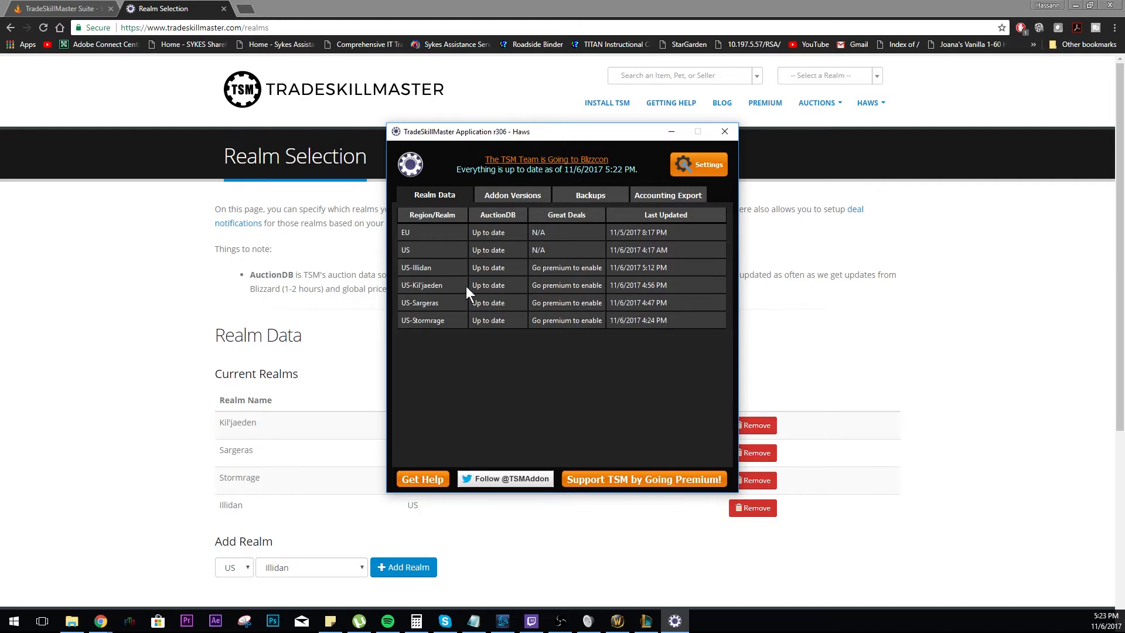
mouse_move(474, 277)
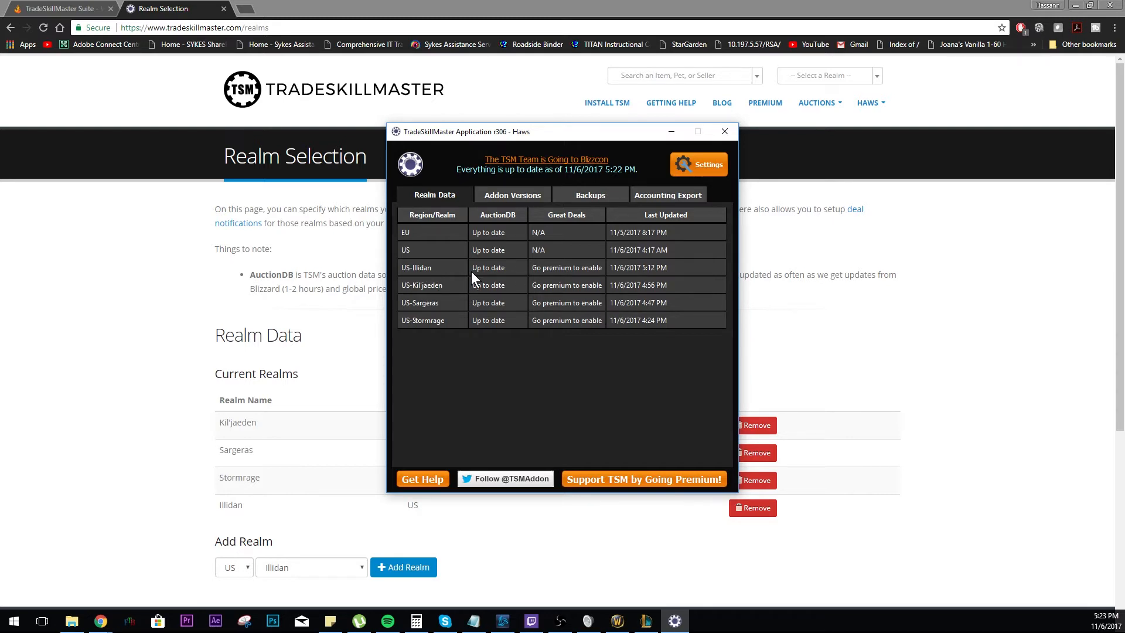
mouse_move(461, 257)
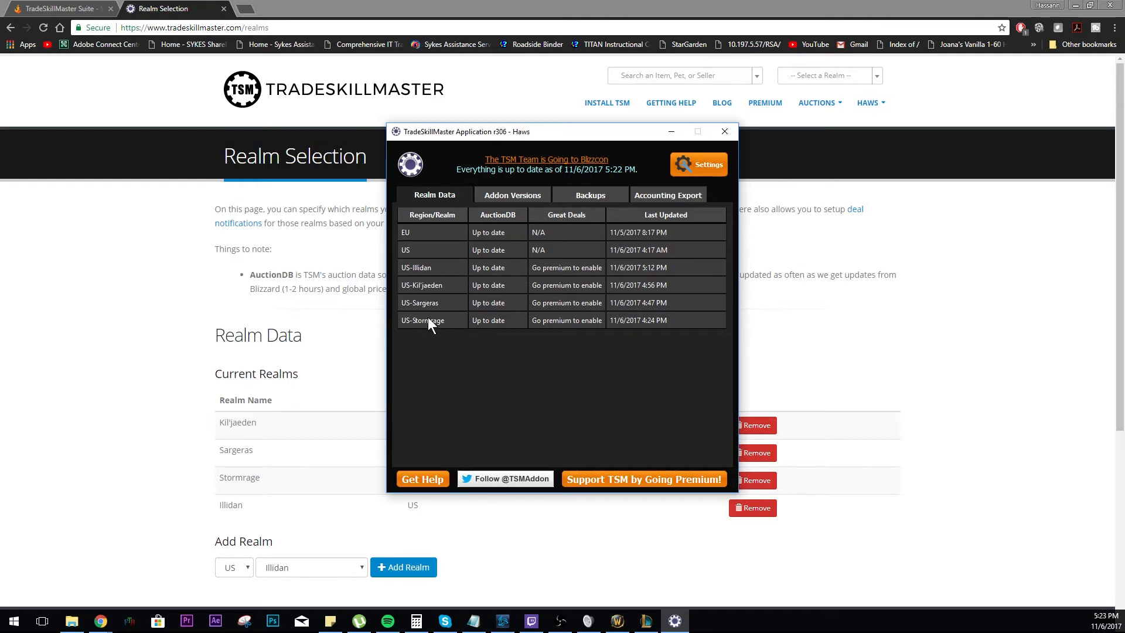
mouse_move(575, 402)
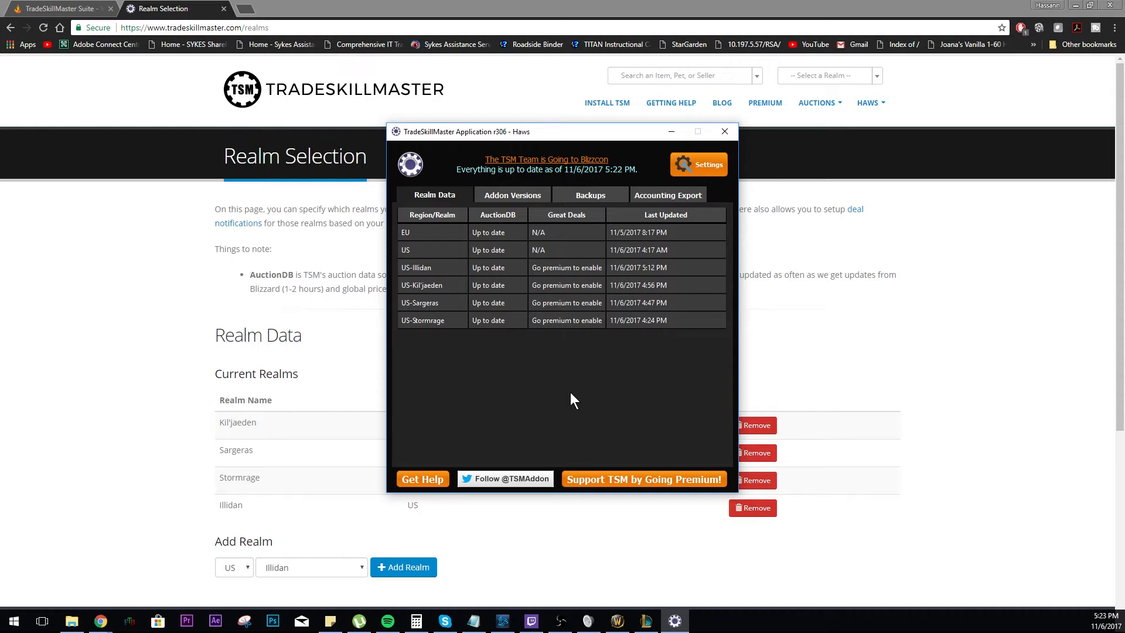
mouse_move(524, 300)
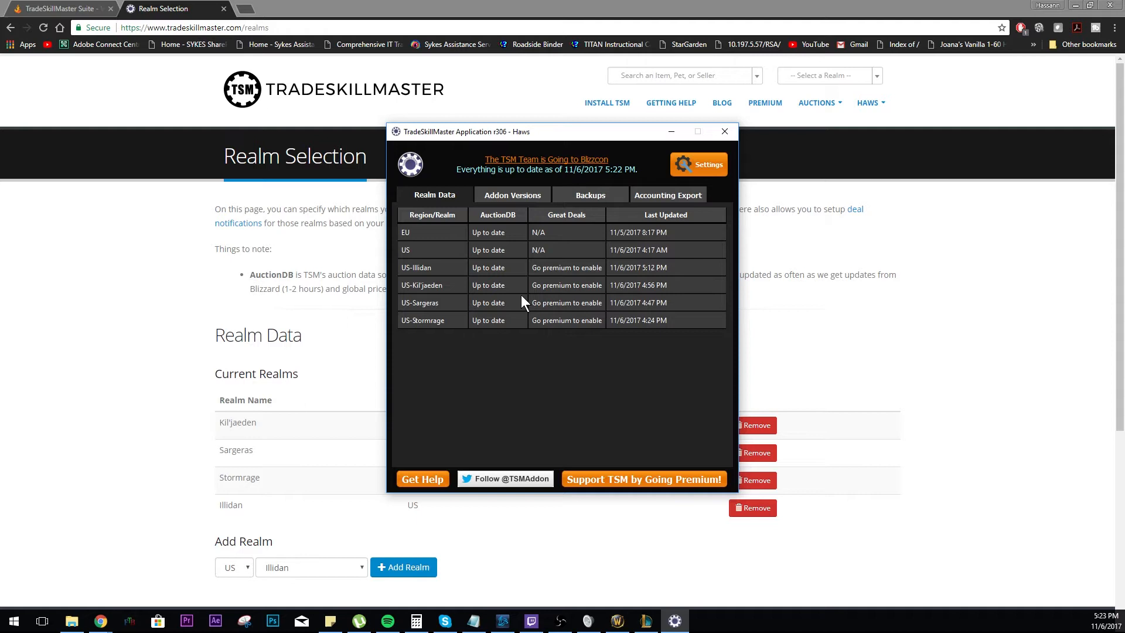
mouse_move(233, 361)
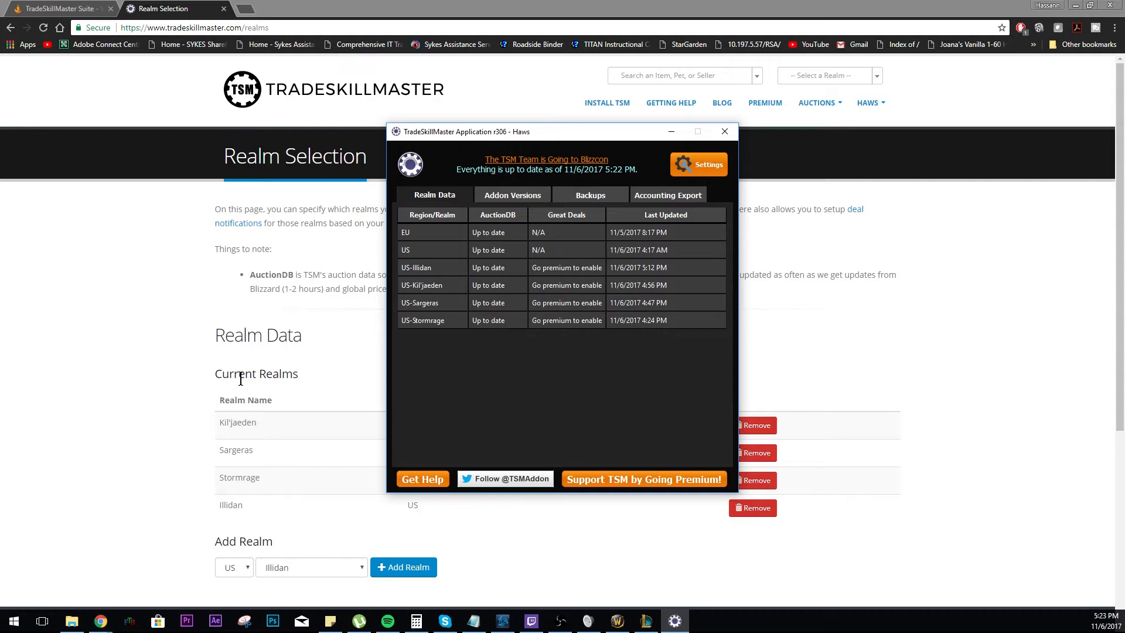
mouse_move(662, 378)
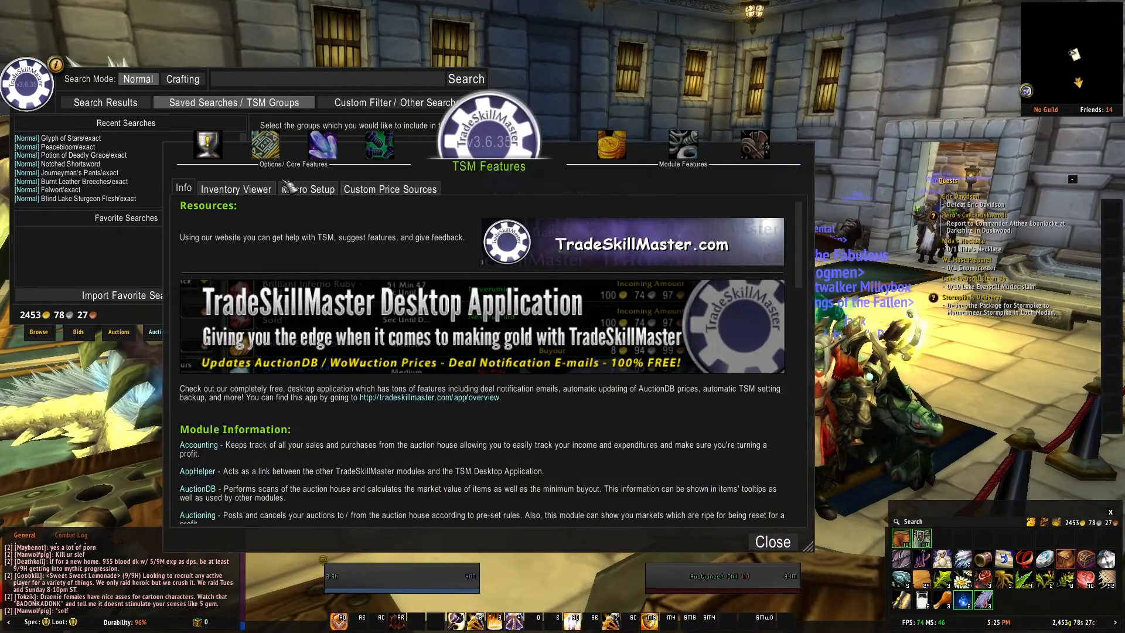
mouse_move(1025, 91)
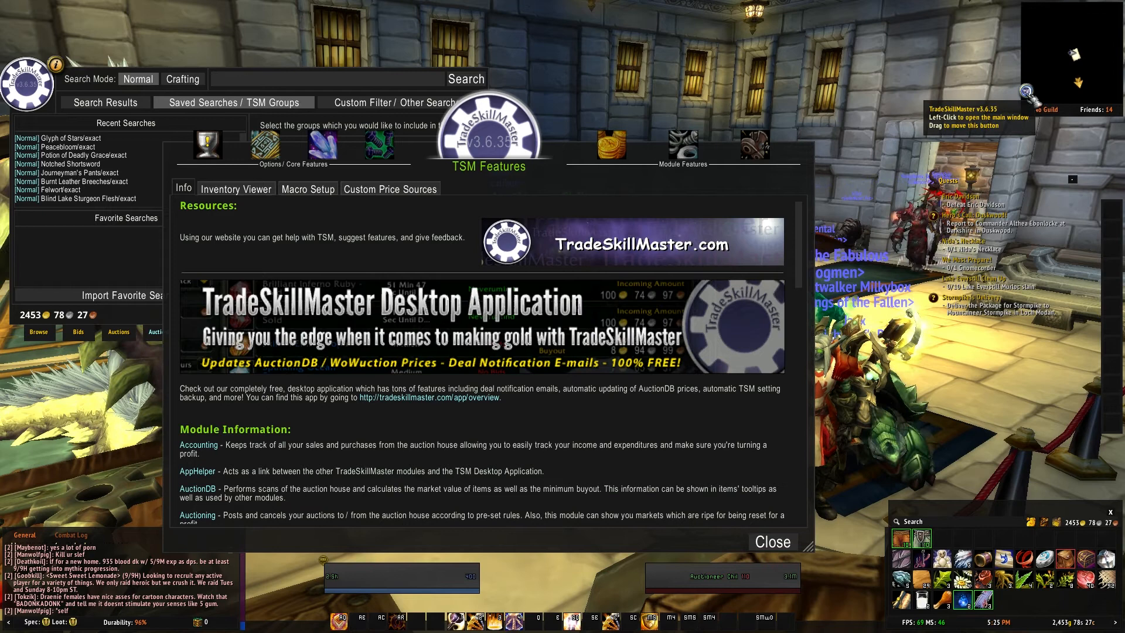
Step: Switch the in-game TSM window to the Groups page
left_click(322, 144)
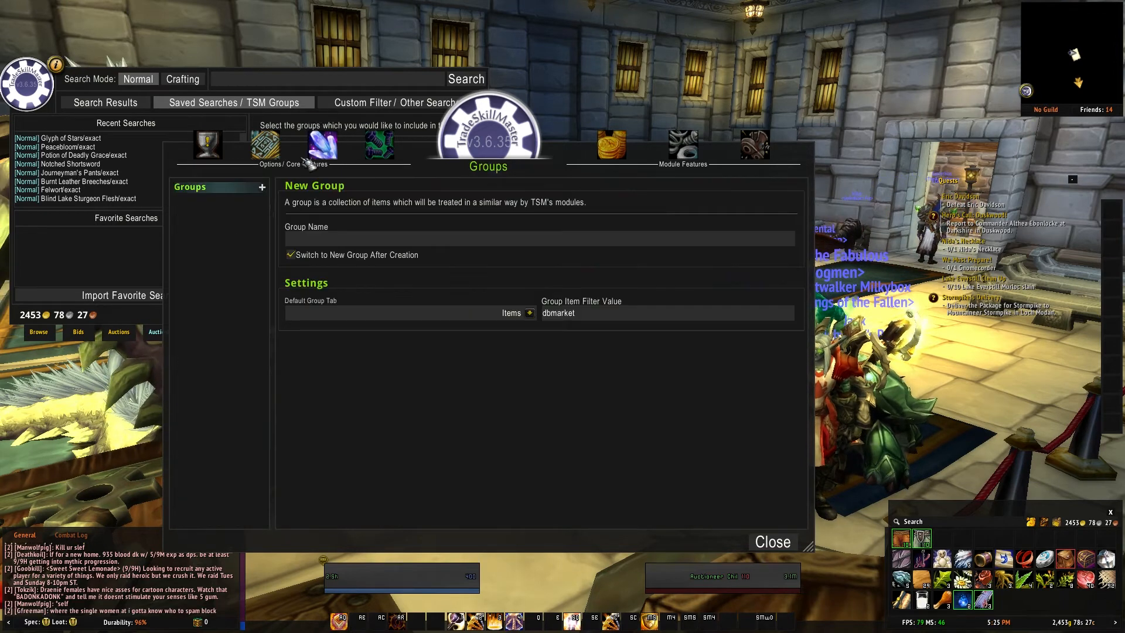
Step: Glance at the Operations page, then return to the Groups page
left_click(322, 145)
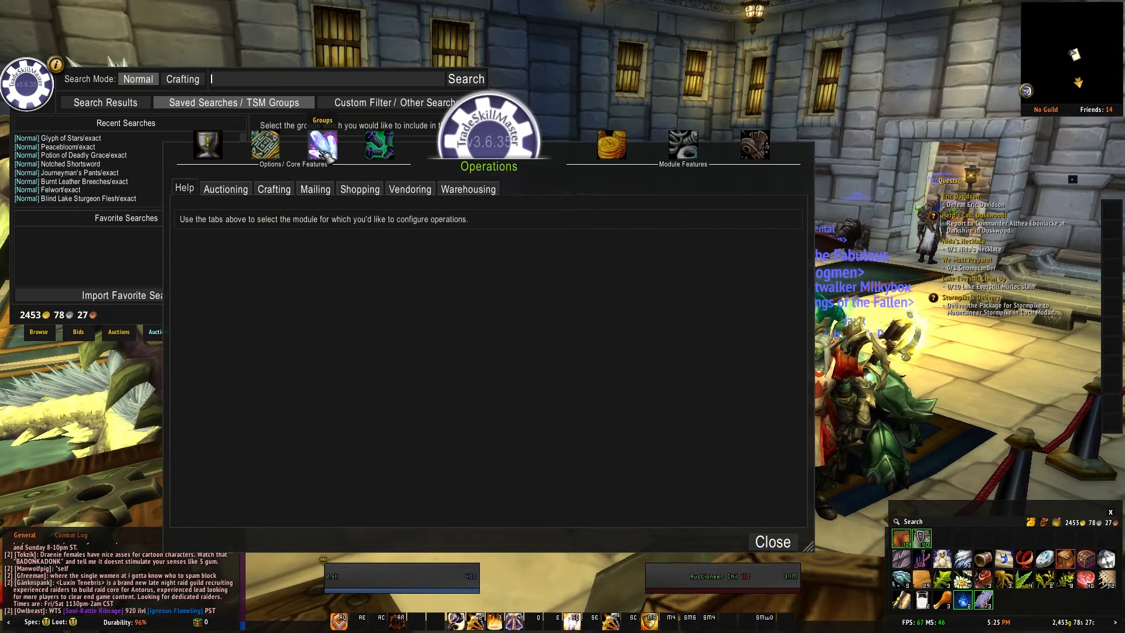
left_click(208, 145)
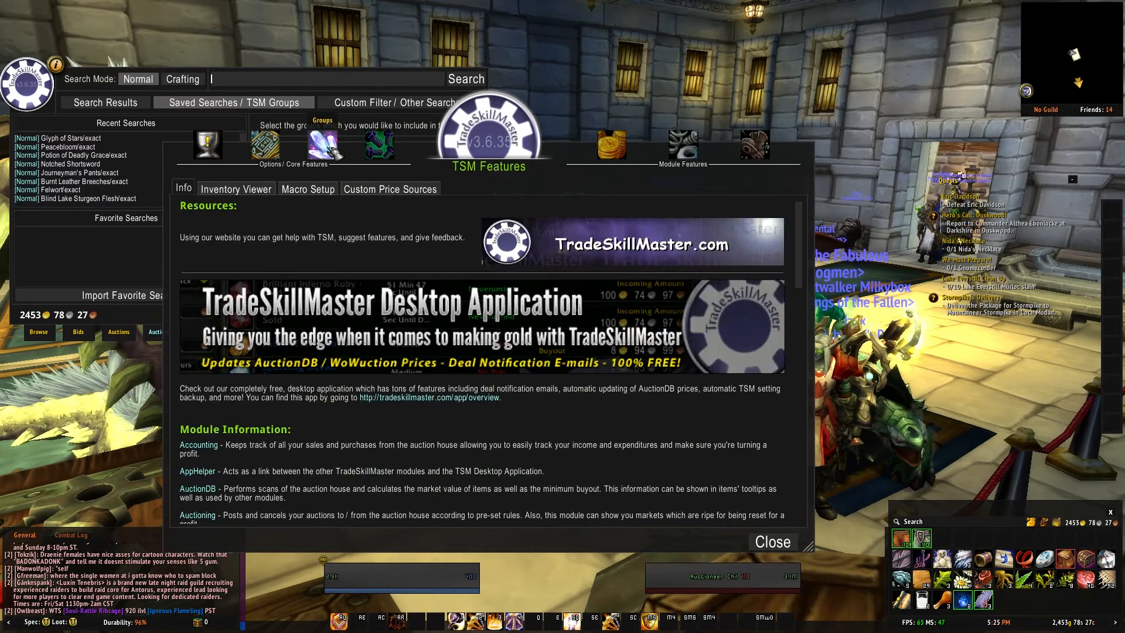
left_click(322, 144)
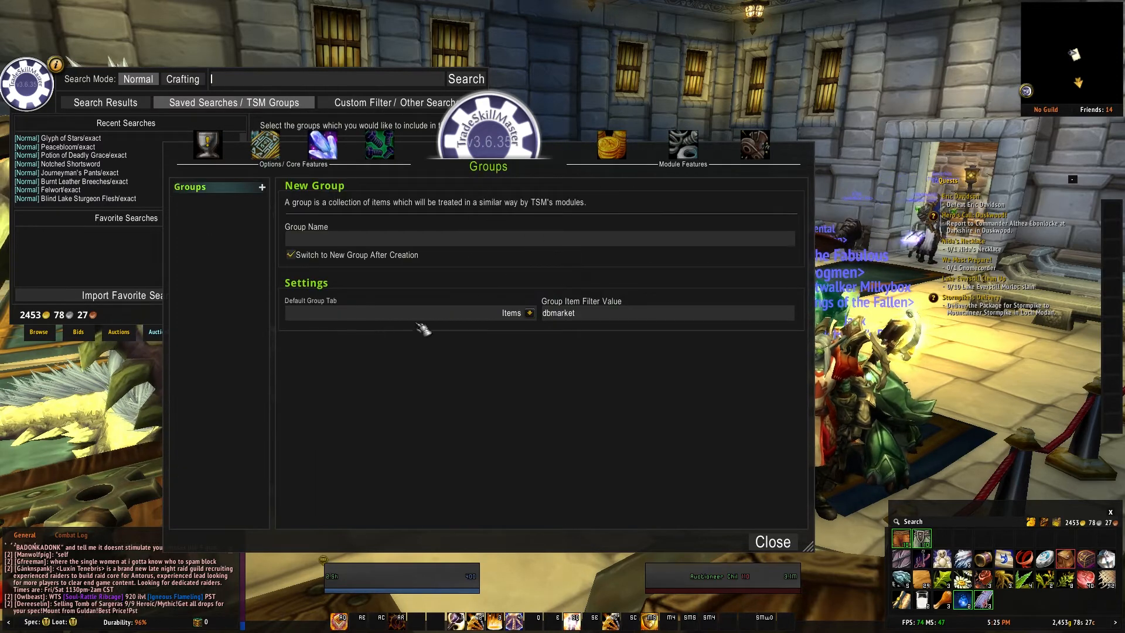
mouse_move(248, 250)
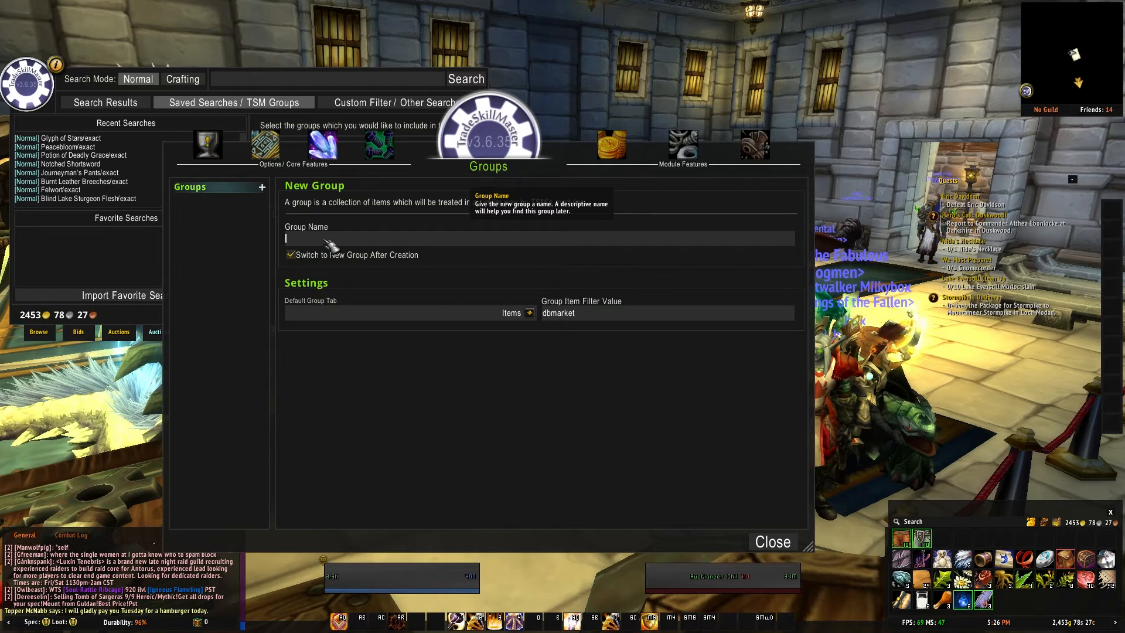
Step: Create the Herb group holding Bruiseweed, Earthroot and Peacebloom, then show Operations
type("Herr")
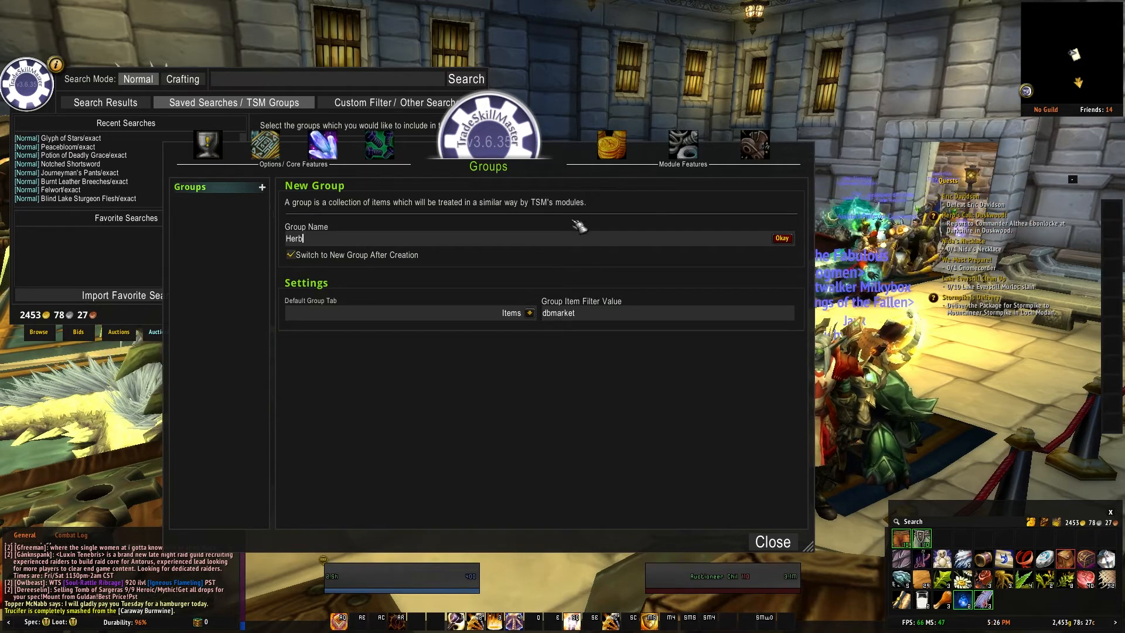
left_click(782, 238)
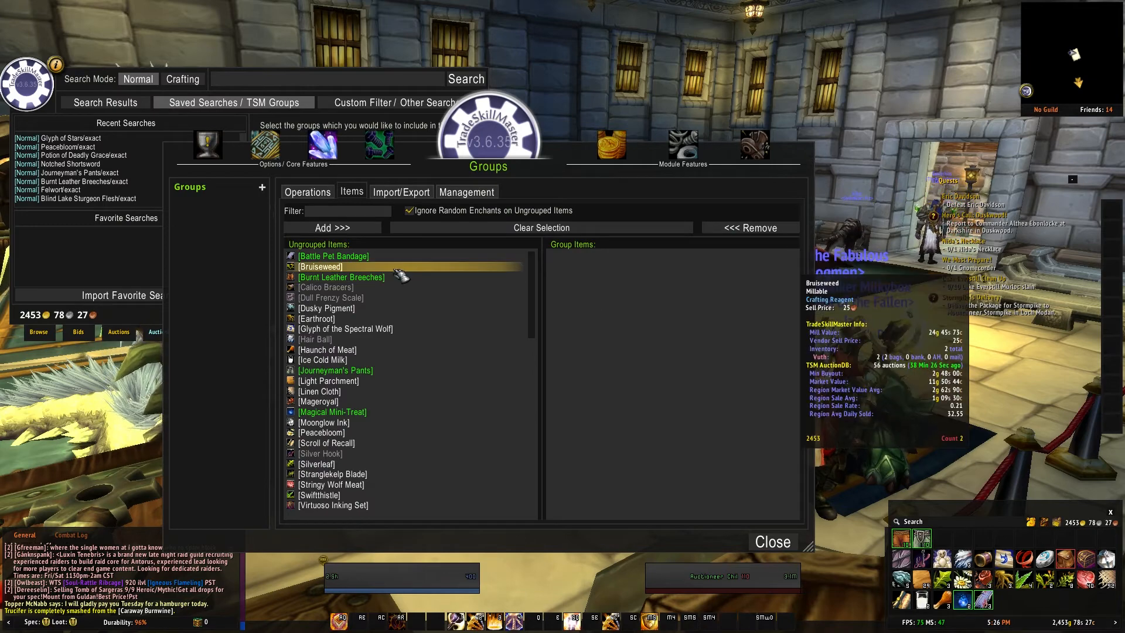
mouse_move(321, 322)
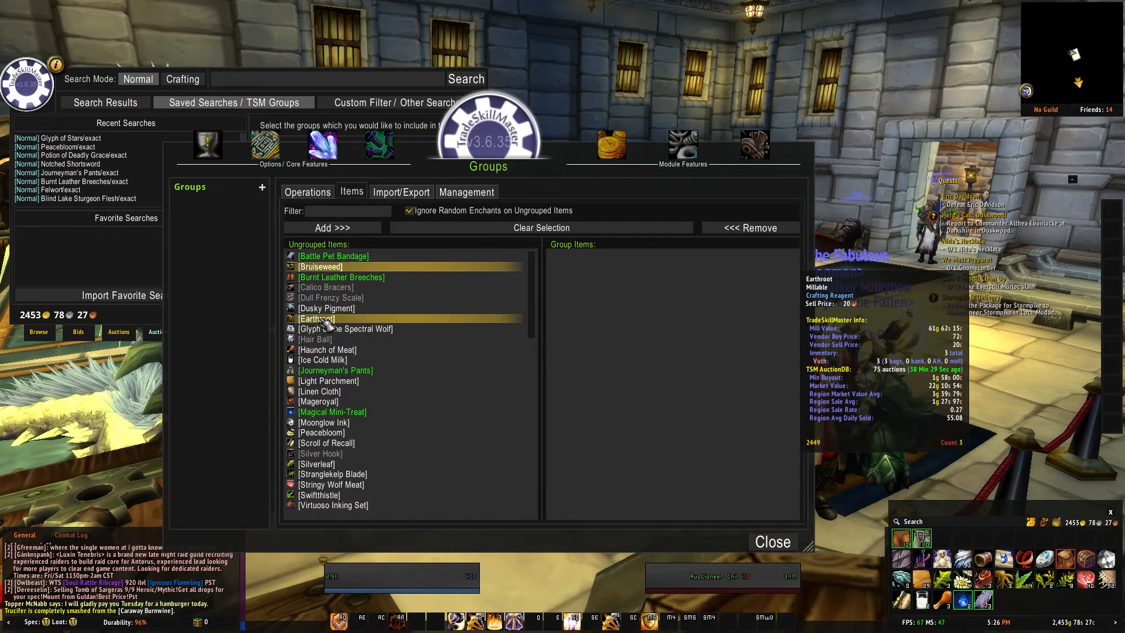
mouse_move(330, 438)
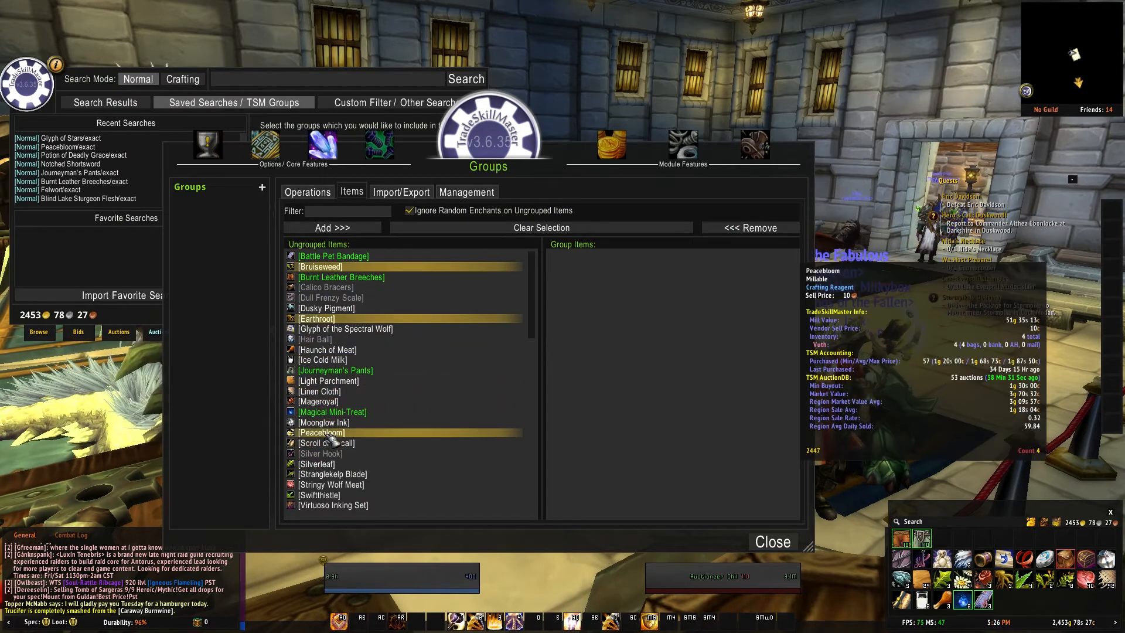
left_click(332, 227)
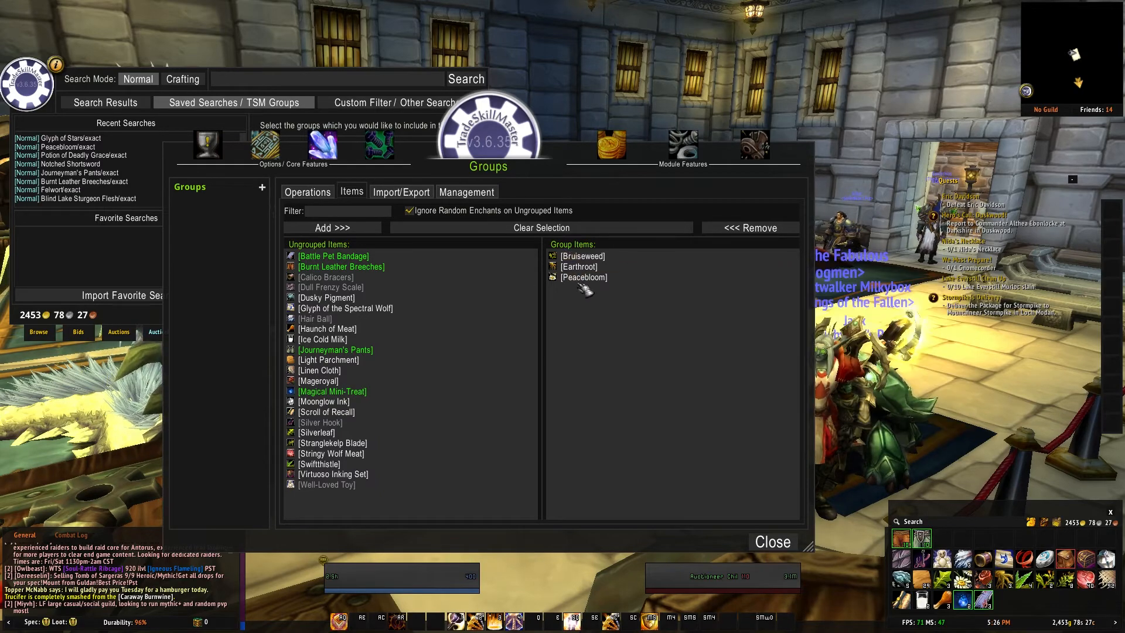
mouse_move(585, 290)
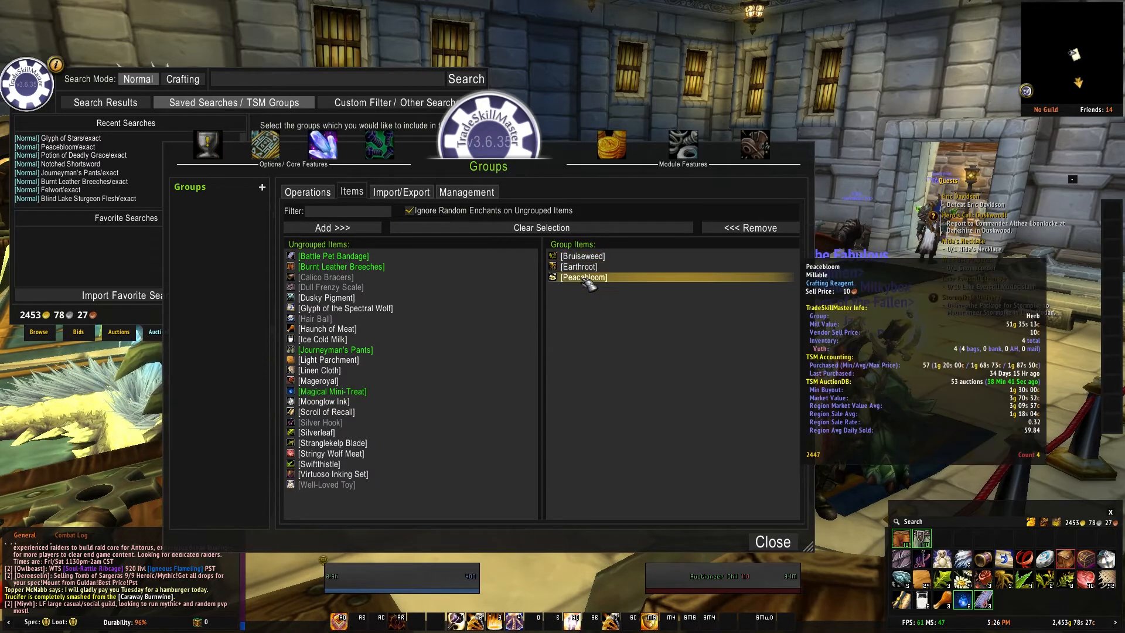
left_click(307, 192)
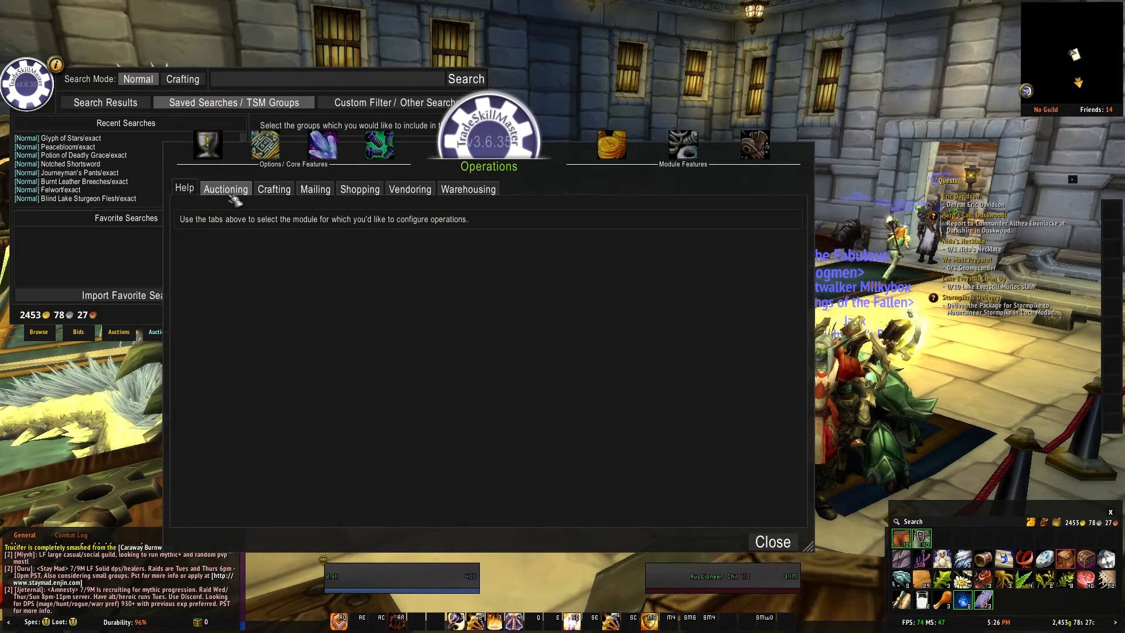
Step: Create an Auctioning operation named Herb and view its Post settings
left_click(315, 189)
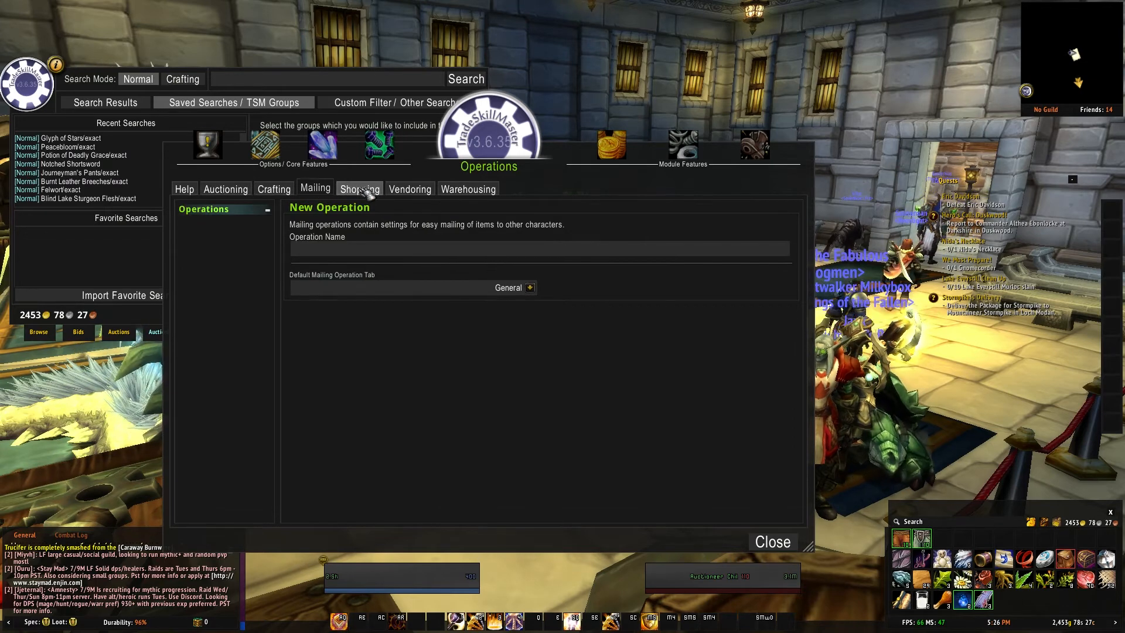
left_click(468, 188)
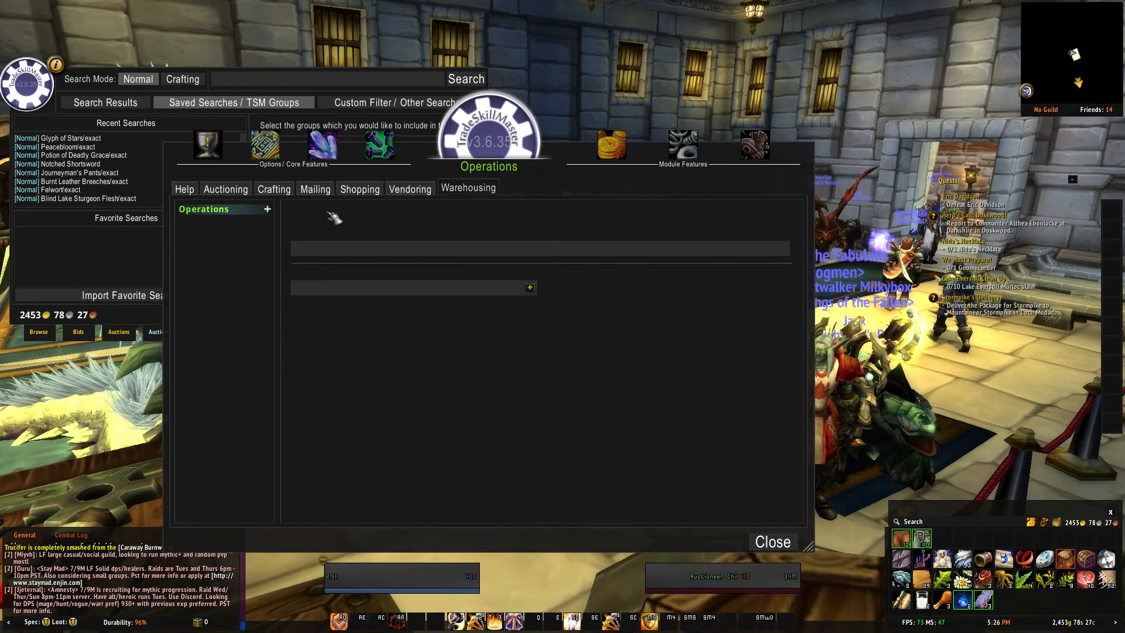
left_click(225, 189)
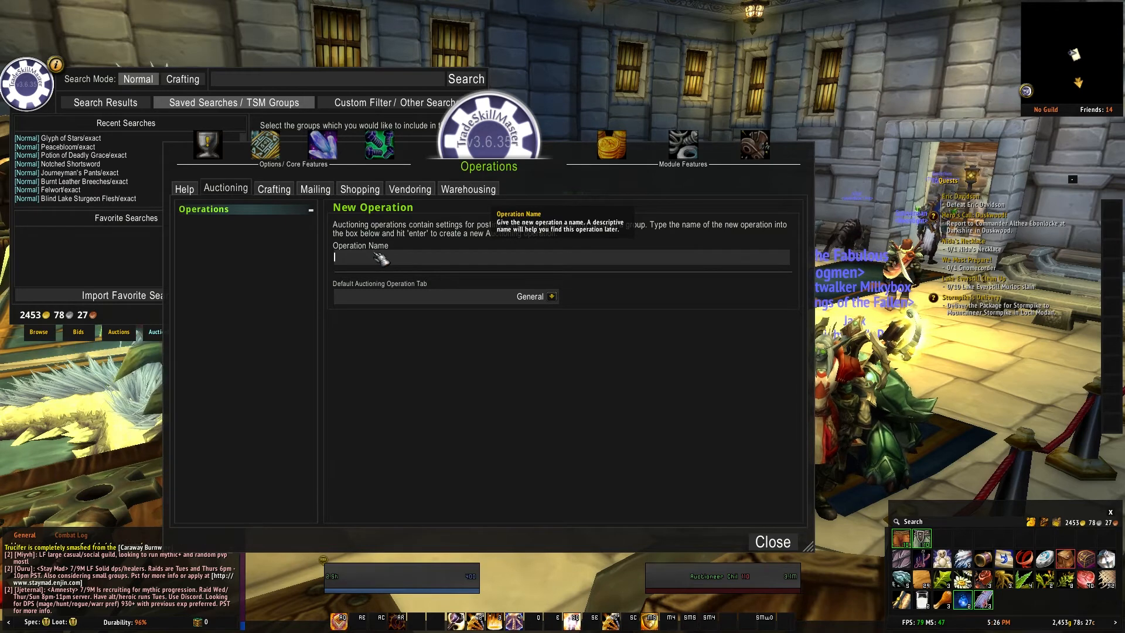
type("Hi")
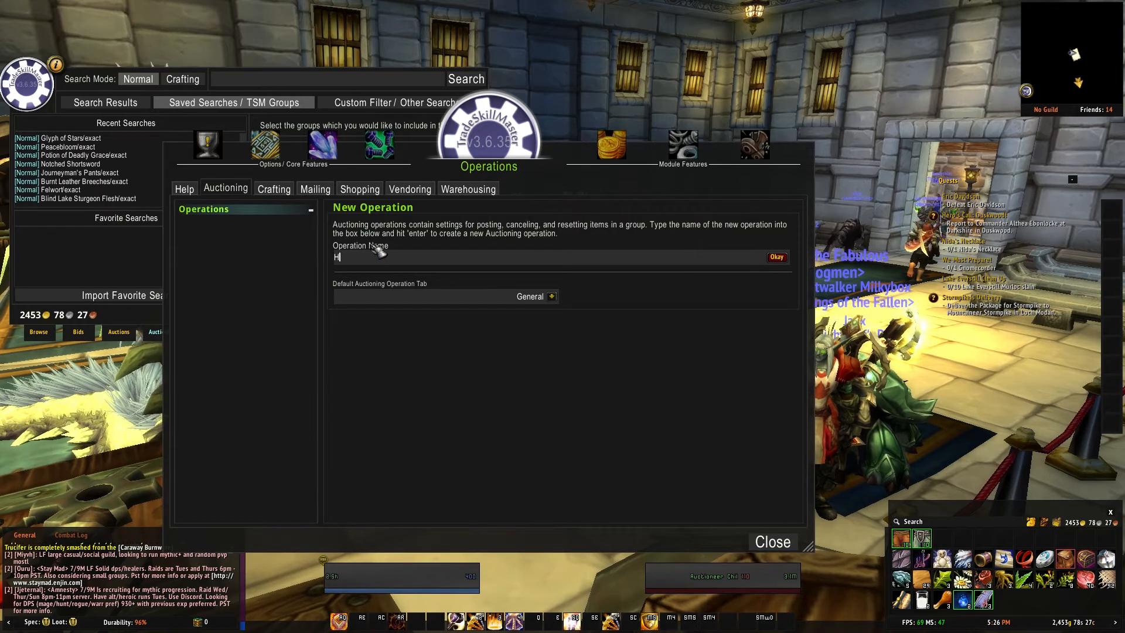
type("ernb")
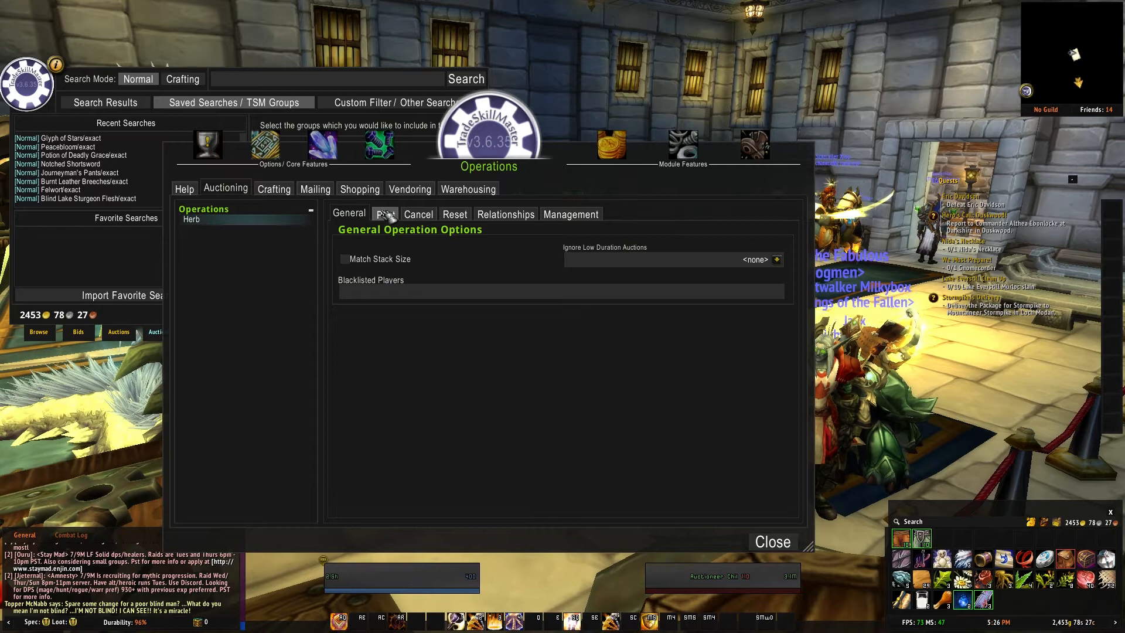
left_click(384, 213)
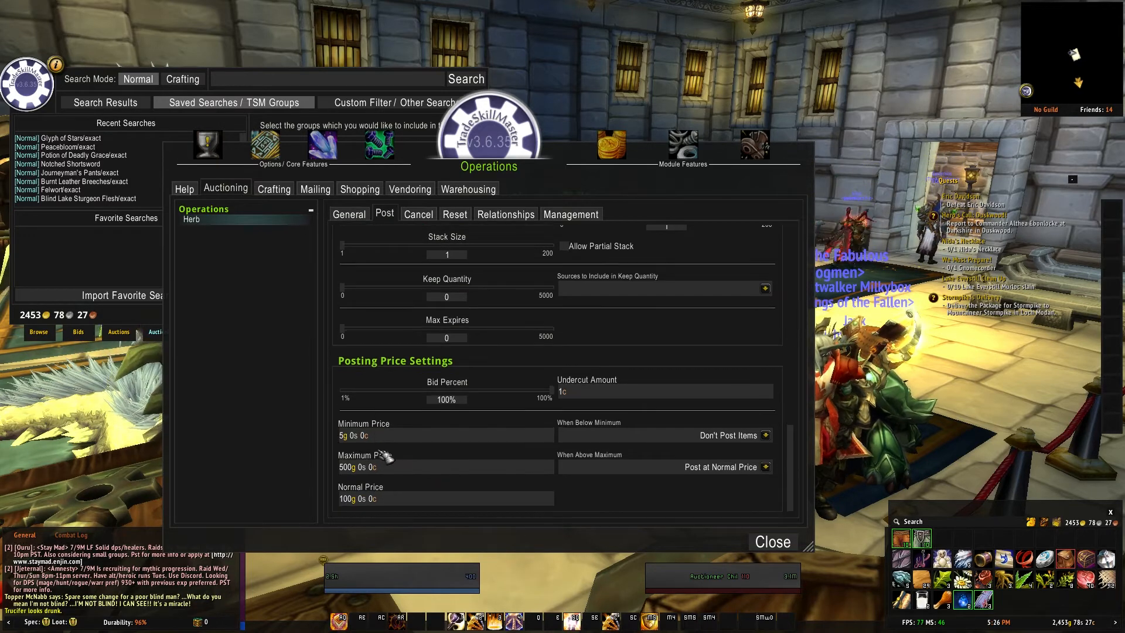
mouse_move(410, 500)
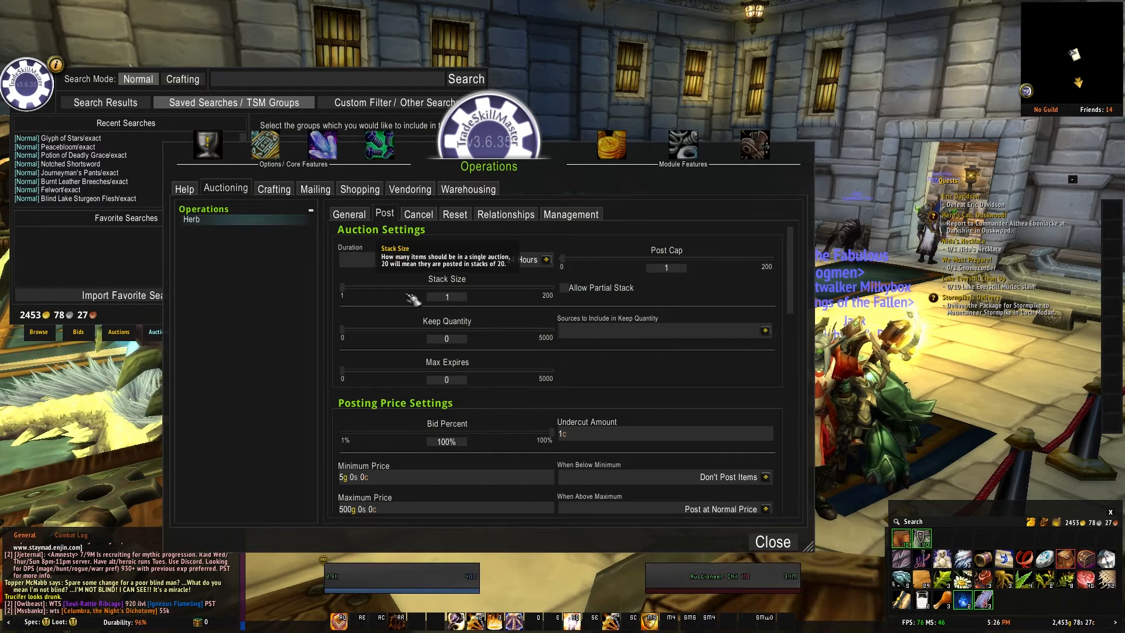
Step: Set the Herb operation to stack size 17 and post cap 56, then view the Herb group's operations
left_click_drag(392, 295, 444, 295)
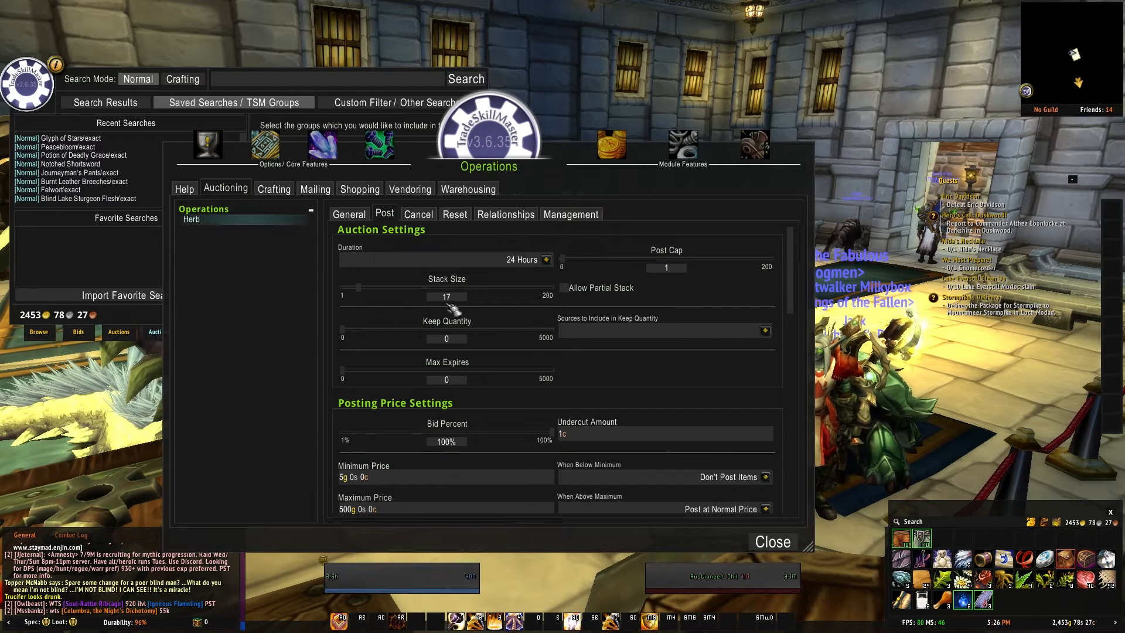
left_click_drag(574, 267, 627, 267)
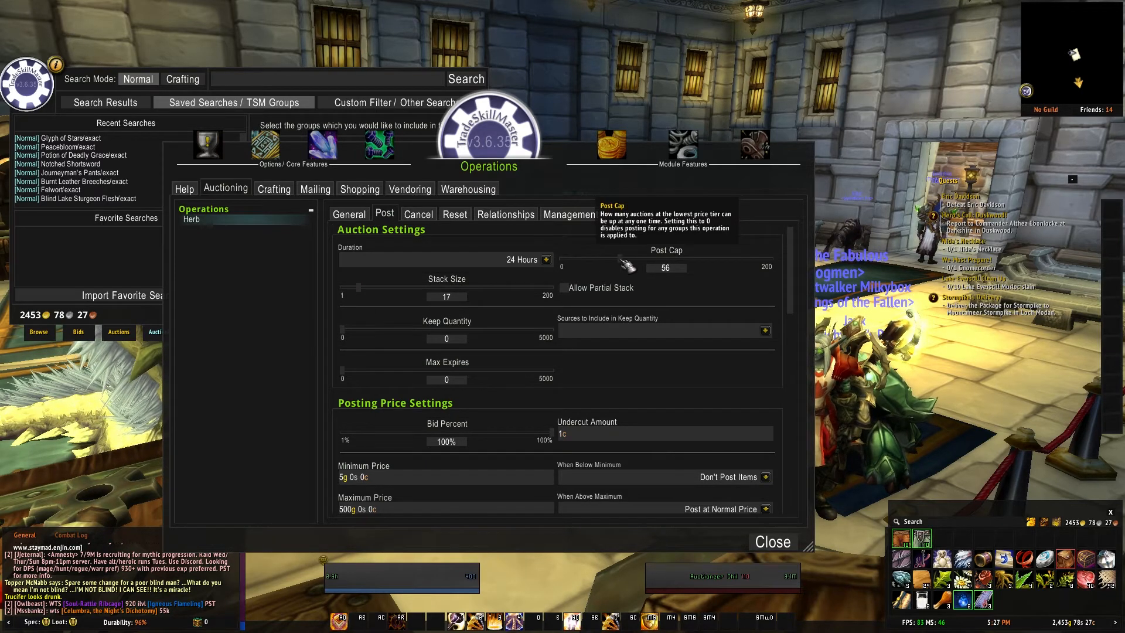
mouse_move(362, 284)
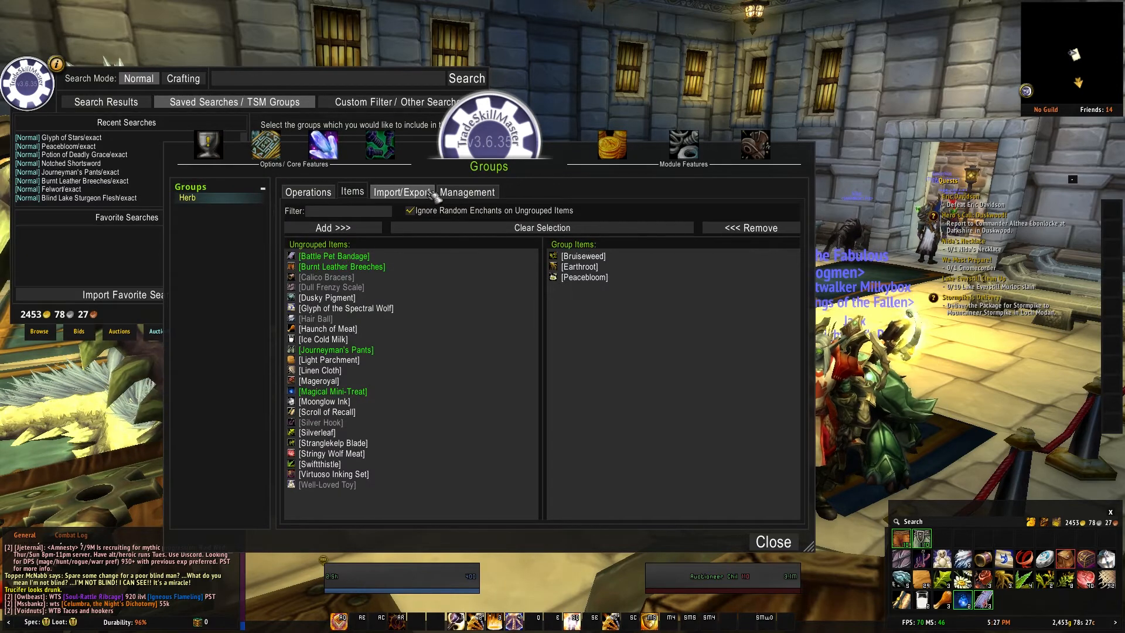
left_click(307, 191)
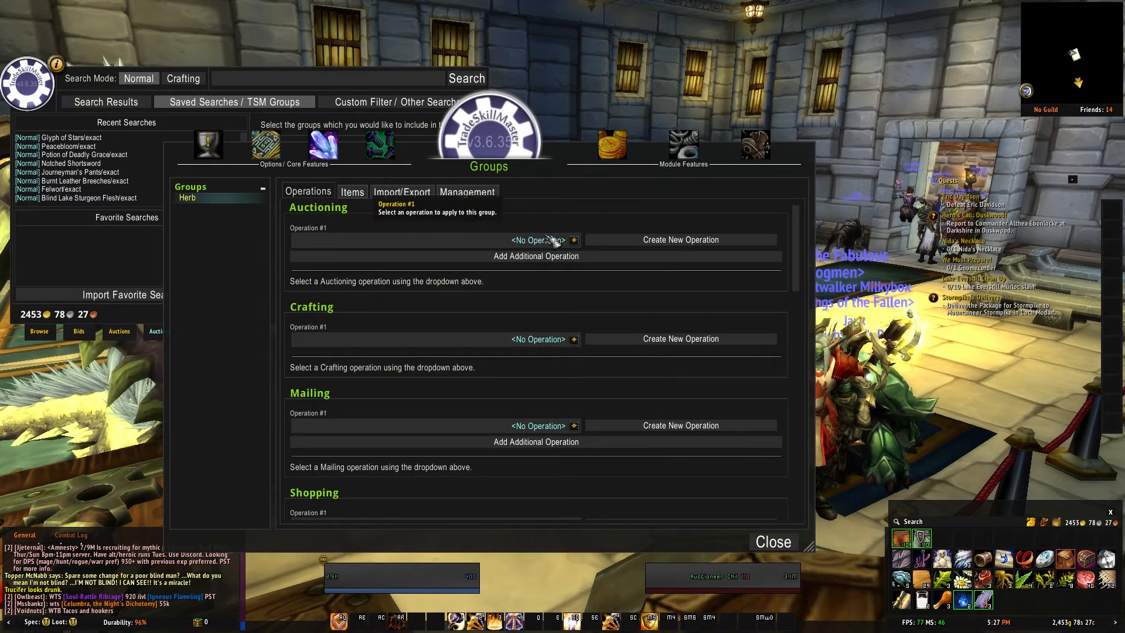
Step: Choose Herb in the Herb group's Auctioning Operation #1 dropdown
left_click(572, 239)
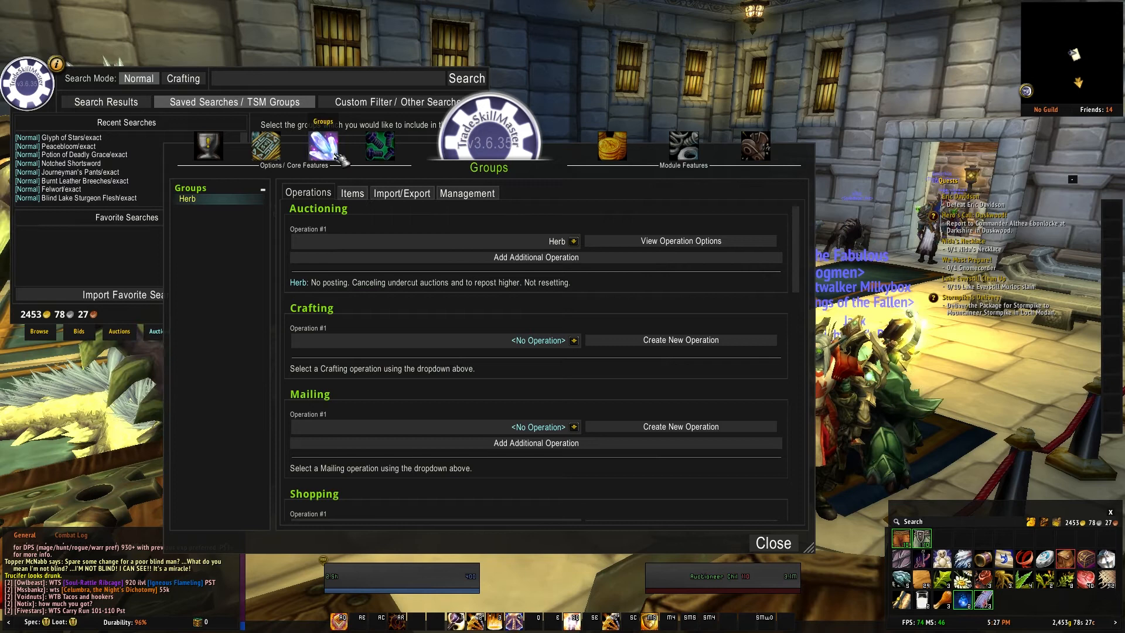
mouse_move(399, 324)
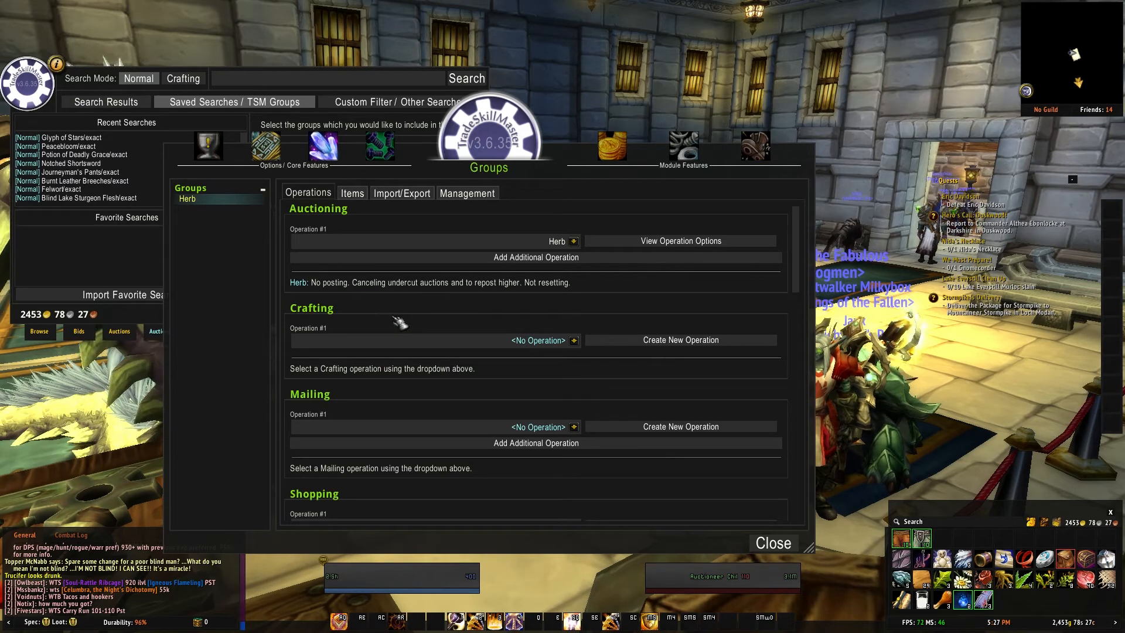
mouse_move(598, 260)
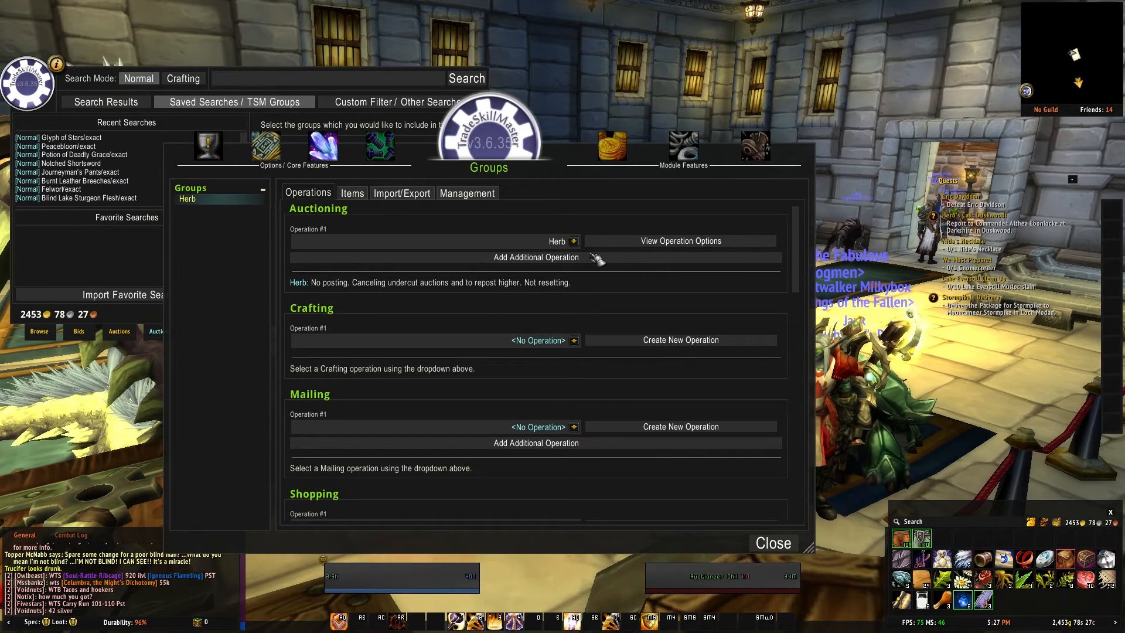
left_click(536, 257)
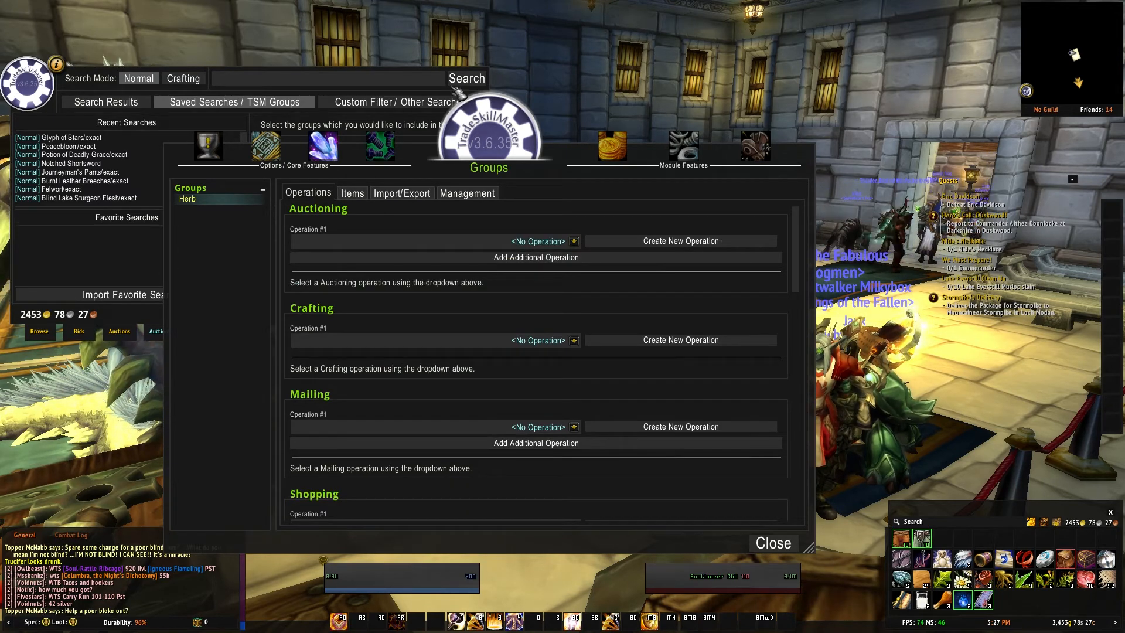
Step: Delete the Herb auctioning operation from Management and confirm the deletion
left_click(352, 192)
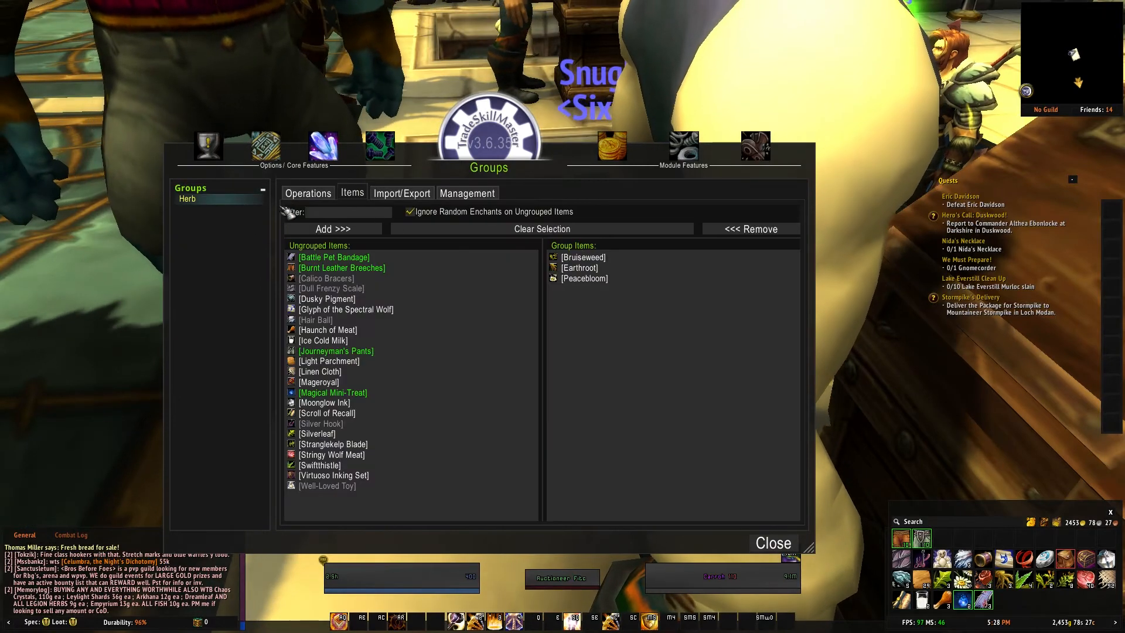
left_click(466, 192)
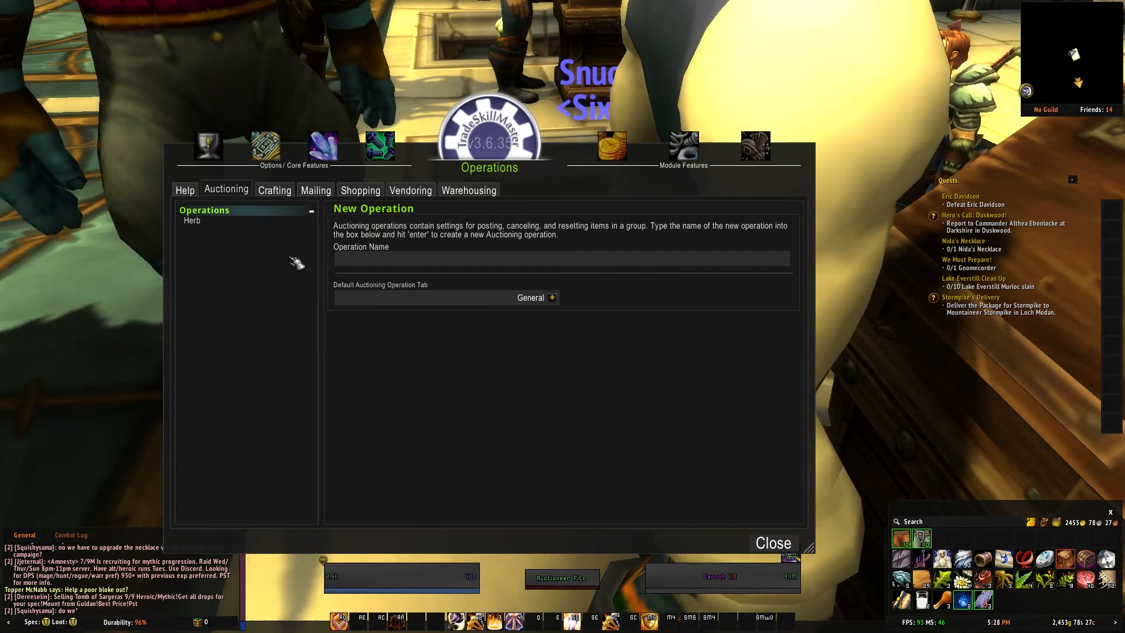
left_click(192, 220)
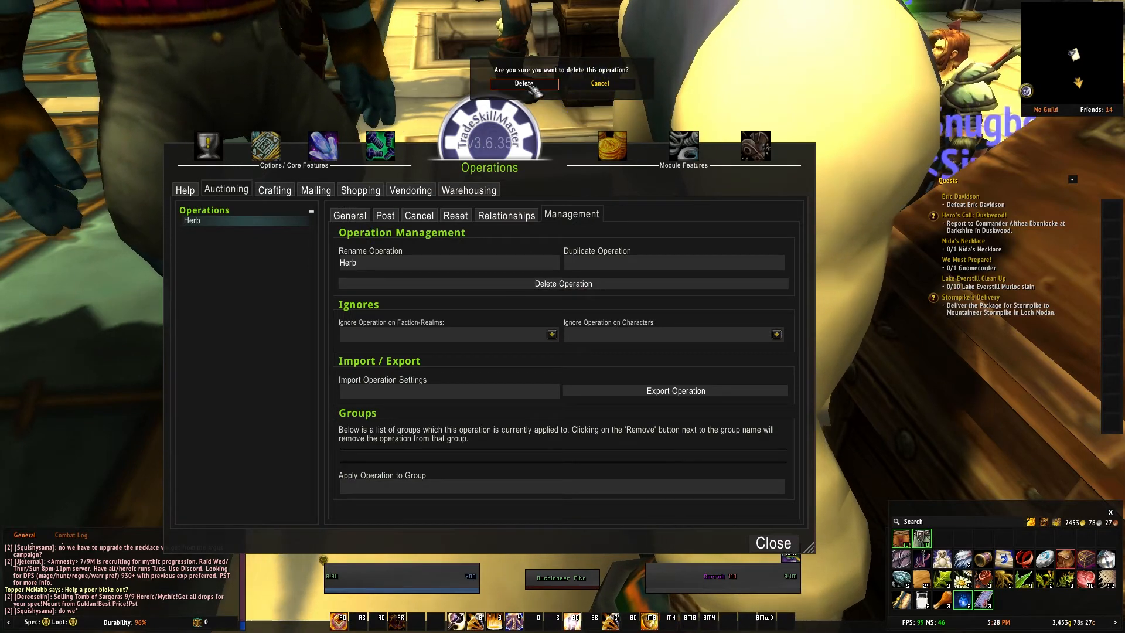
left_click(523, 84)
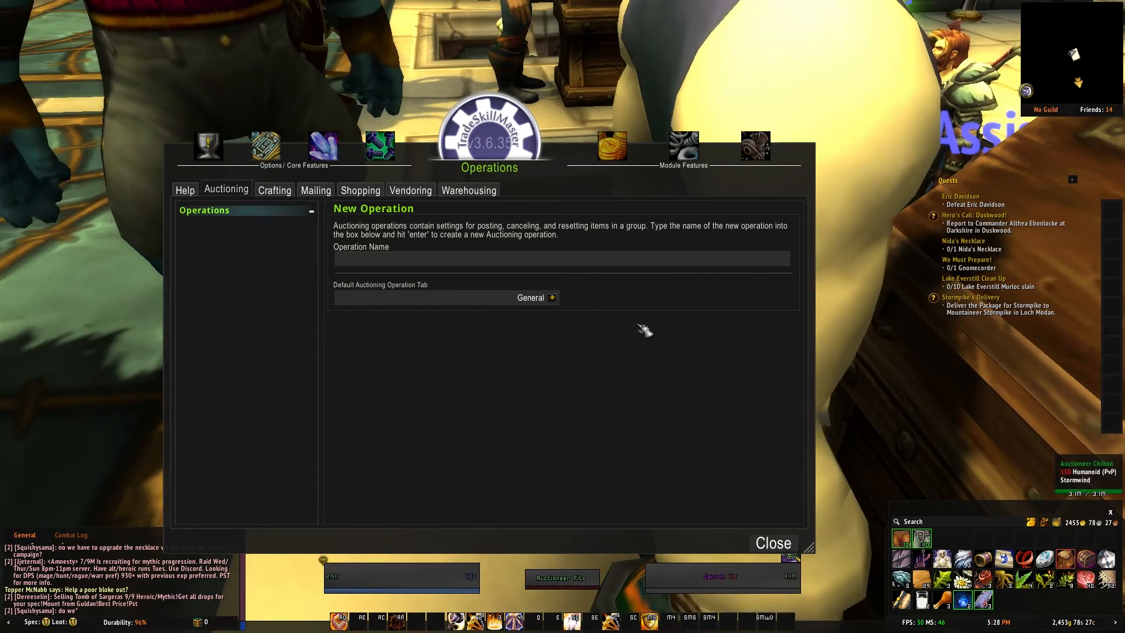
mouse_move(266, 146)
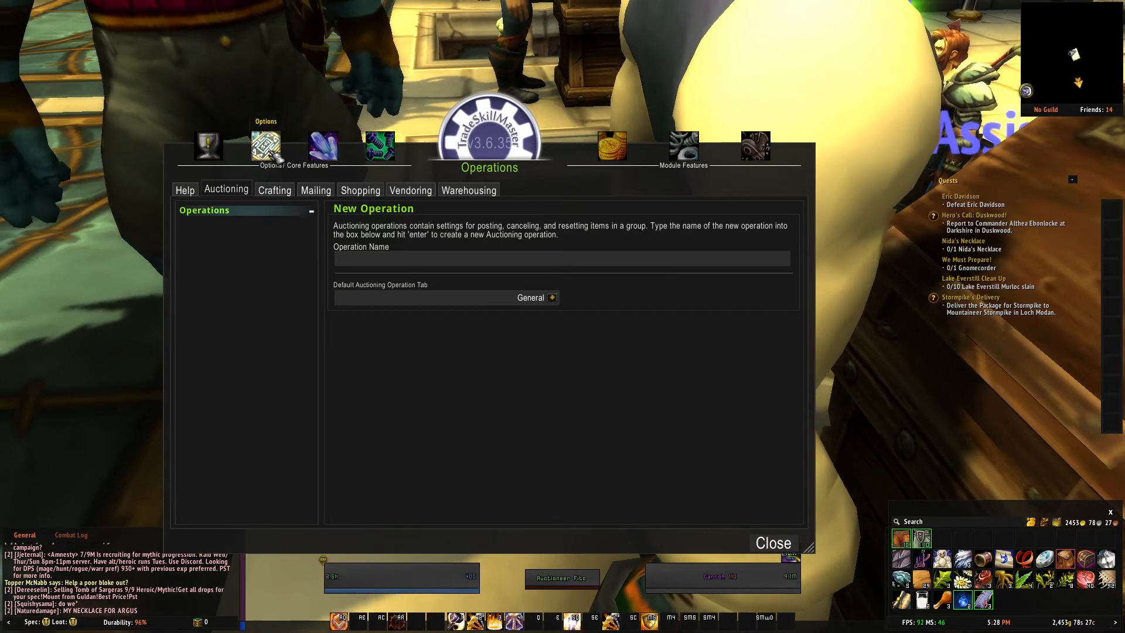
Step: Open TSM's Options page showing general, bank and auction house settings
left_click(265, 145)
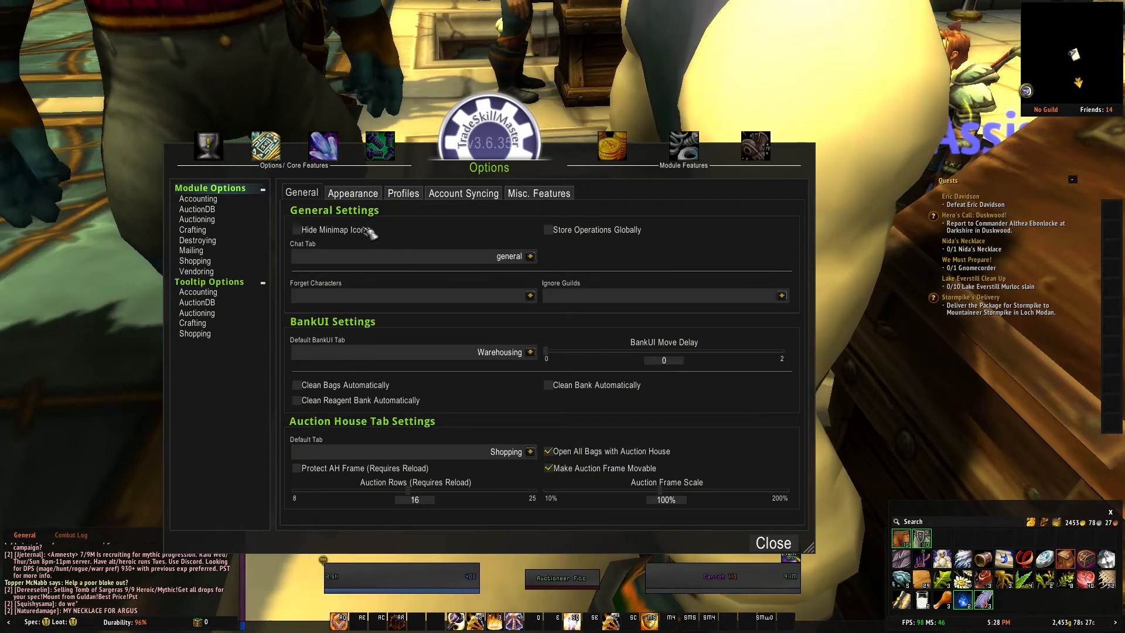
mouse_move(366, 278)
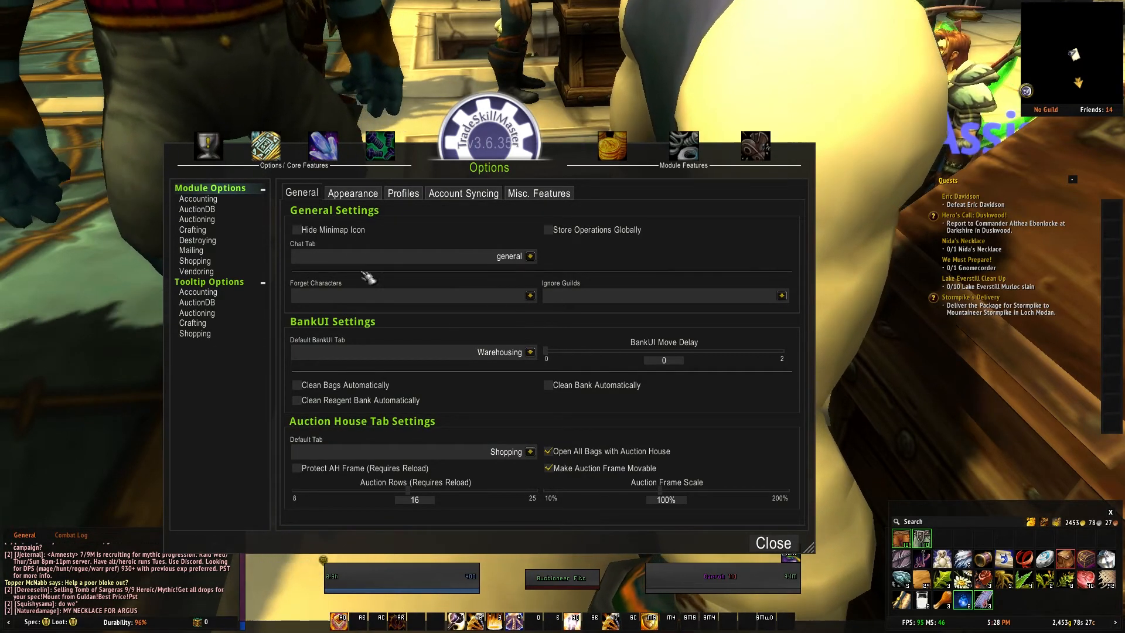
mouse_move(344, 271)
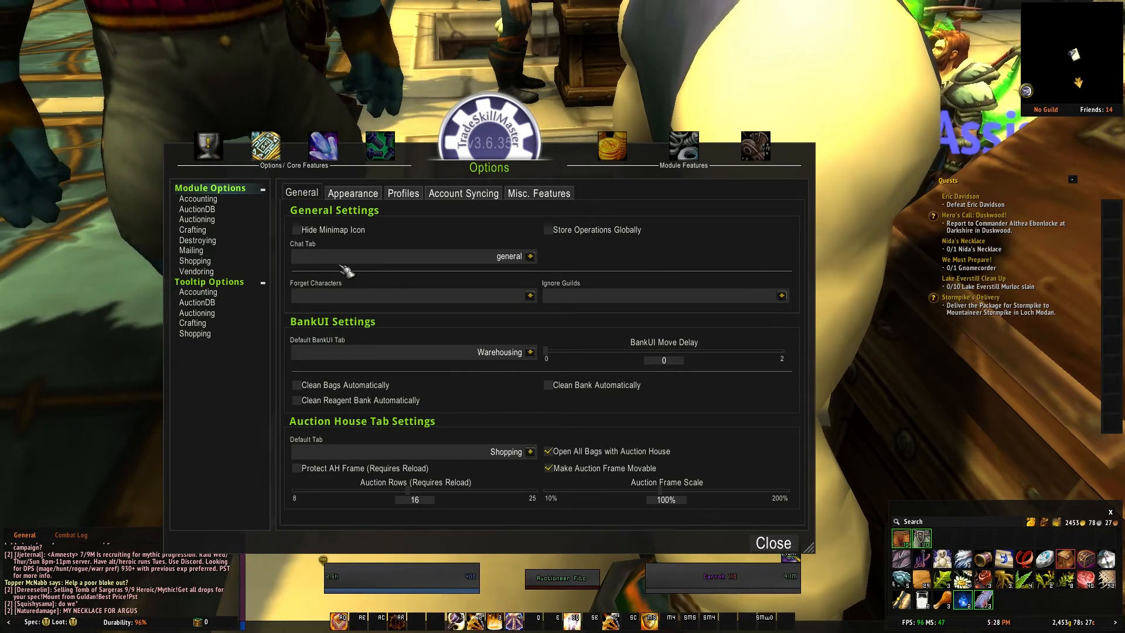
mouse_move(378, 278)
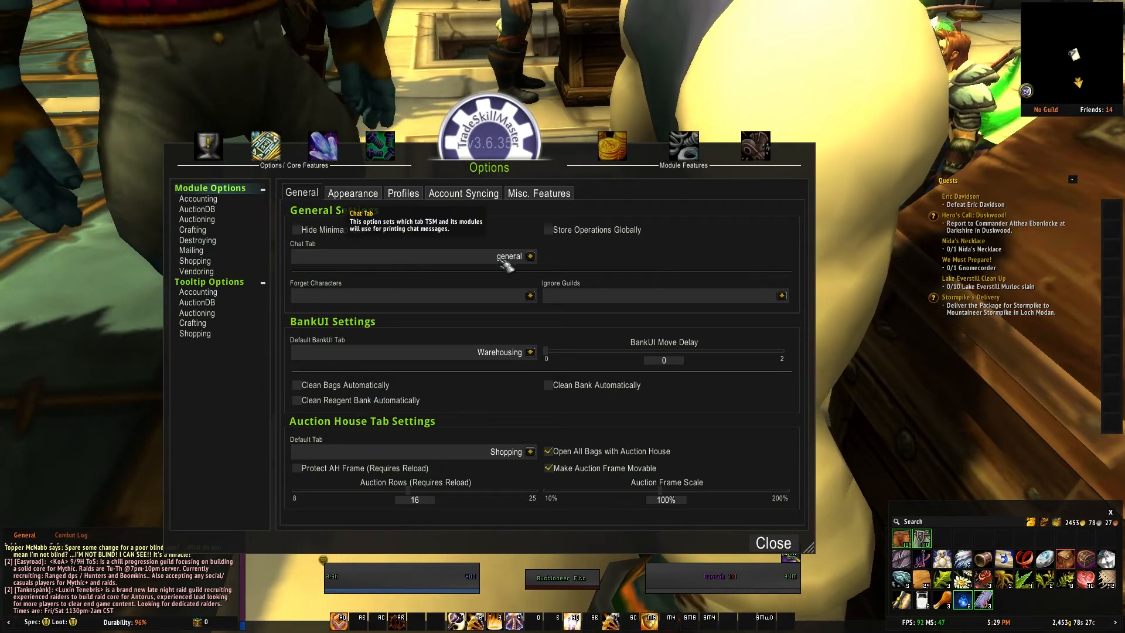
Step: Create a new group named 'Sniper', correcting a typo in the name
left_click(323, 147)
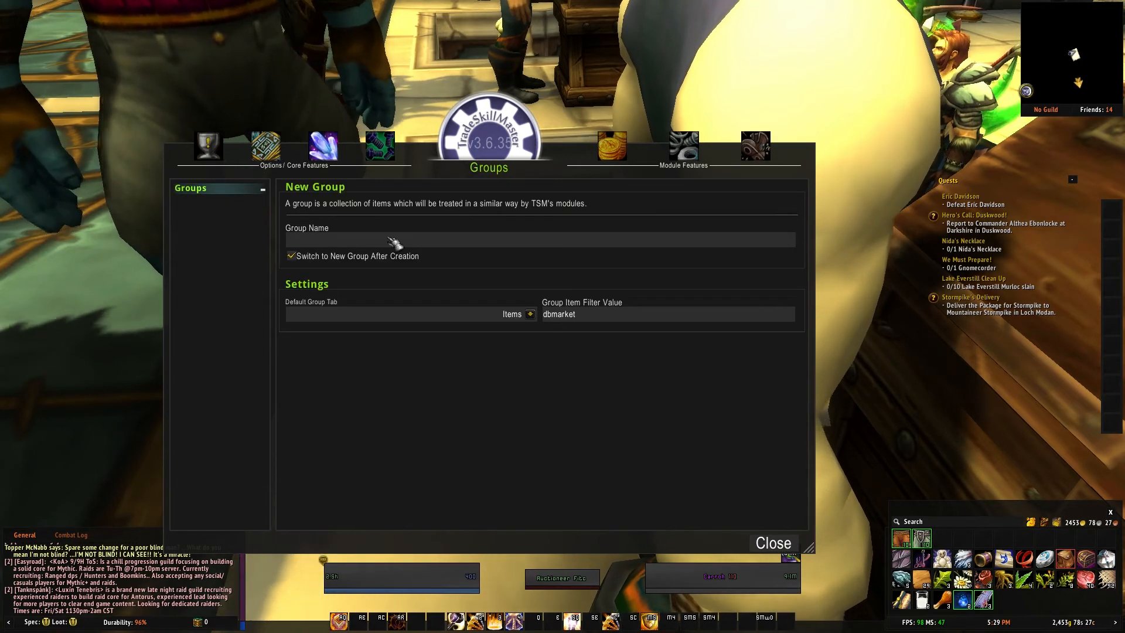
left_click(386, 224)
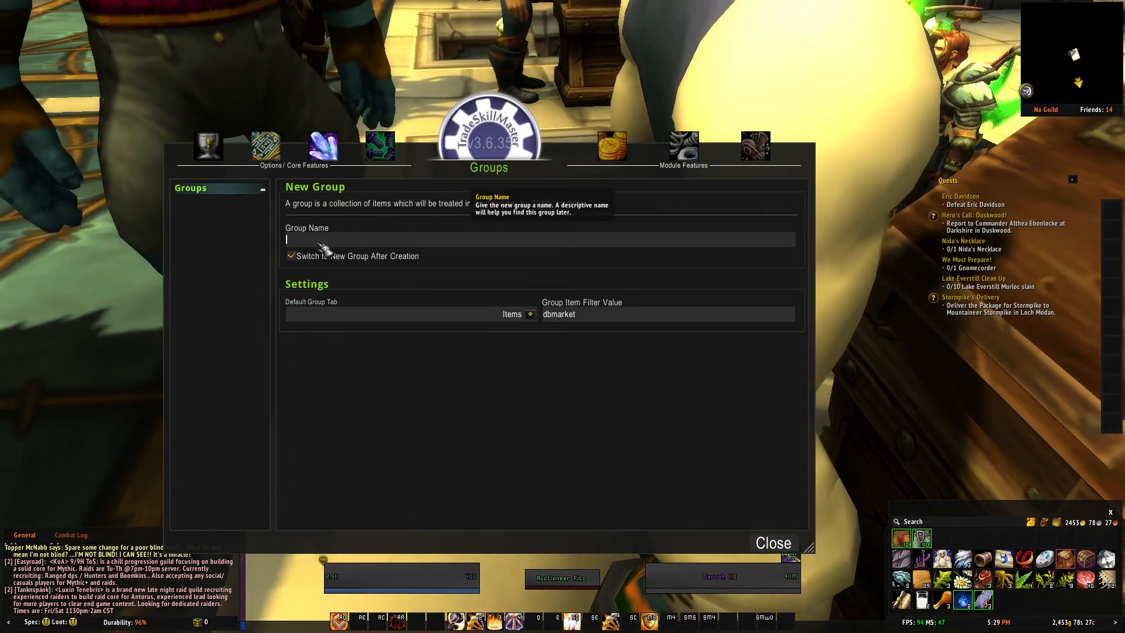
type("N")
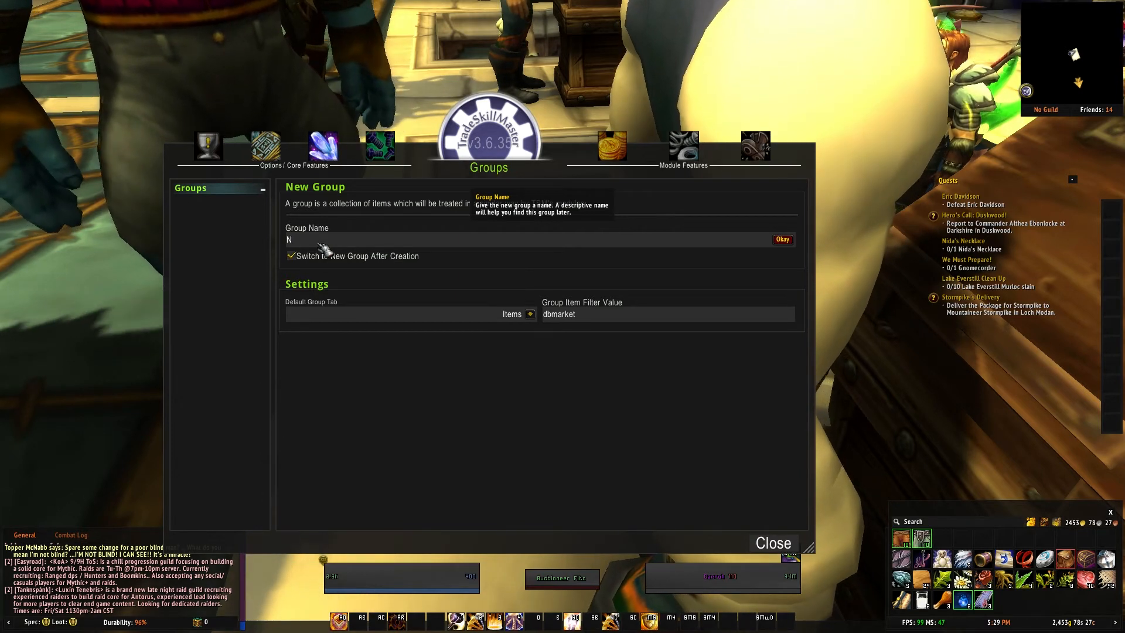
type("Snp")
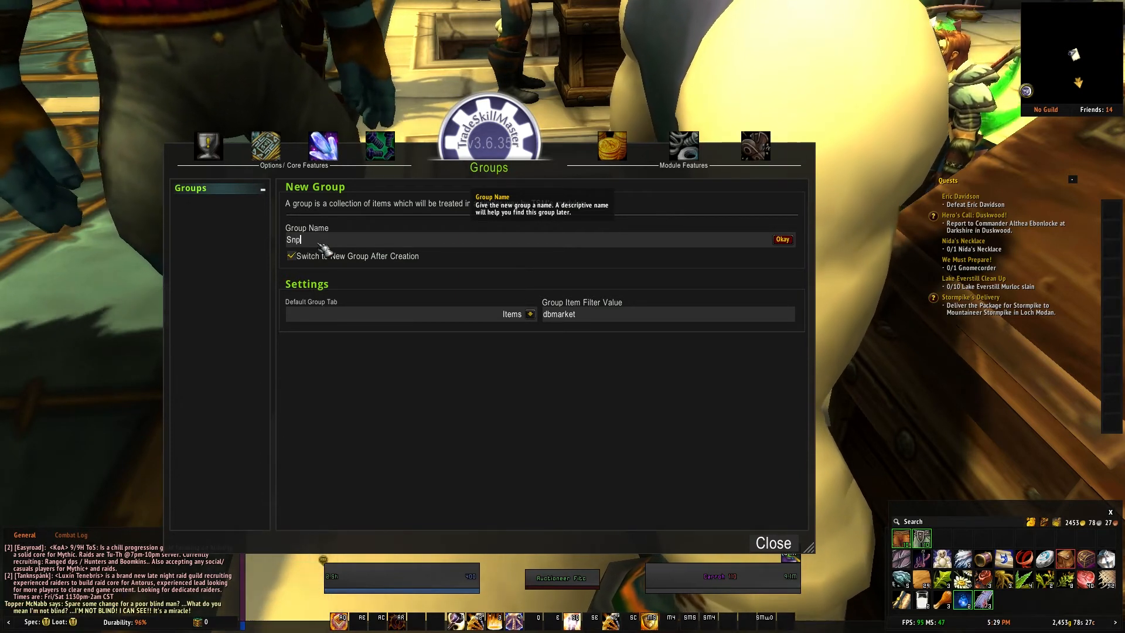
key("Backspace")
type("iper")
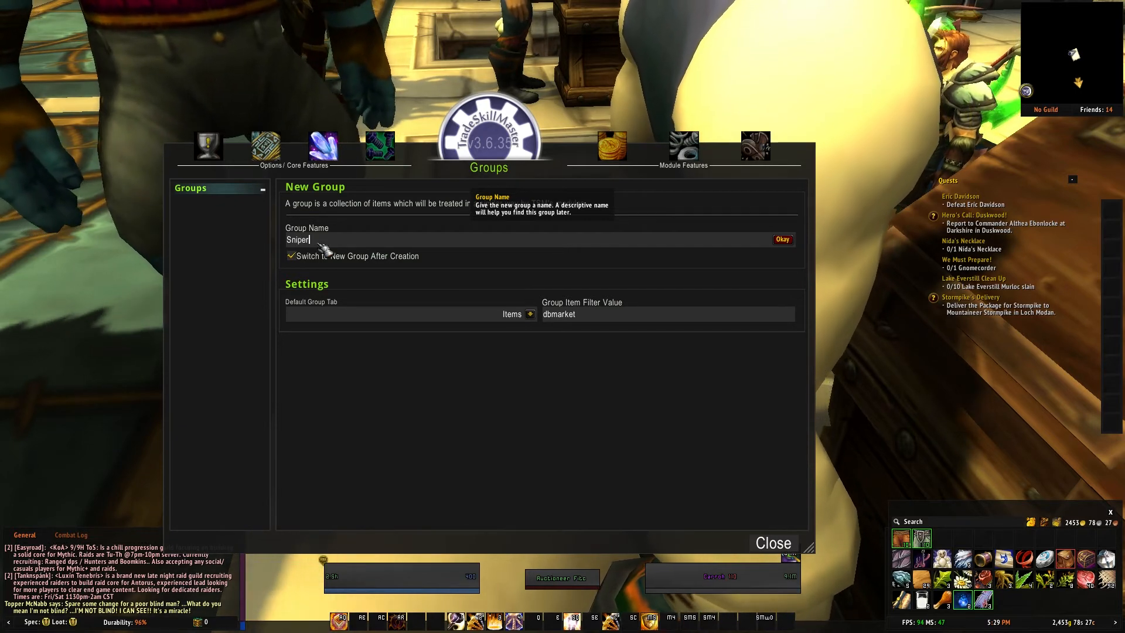
left_click(783, 239)
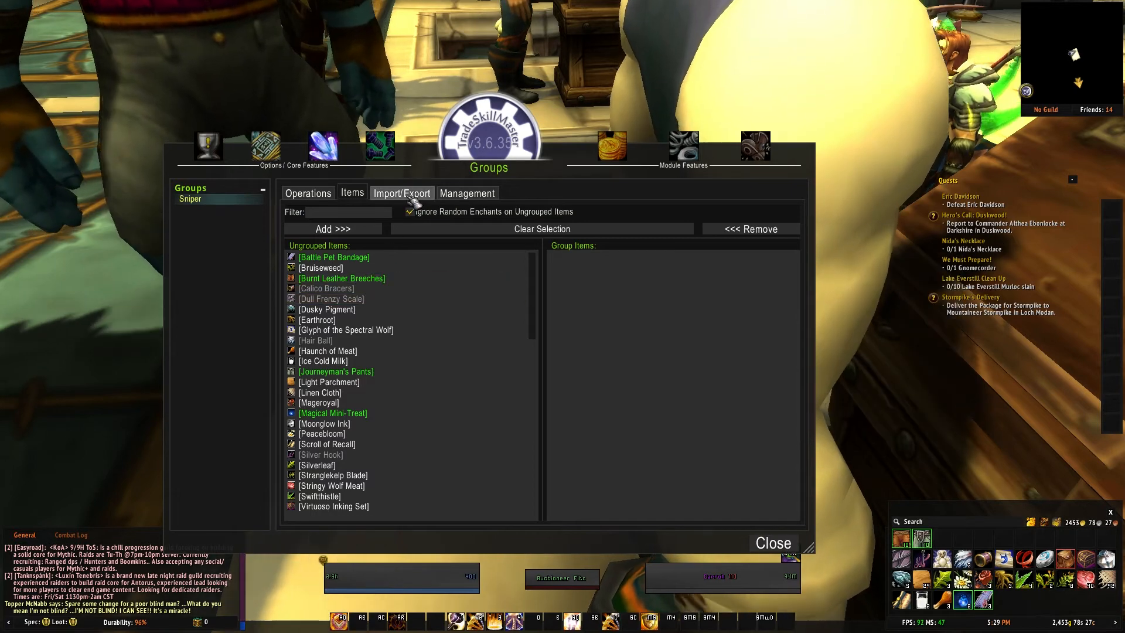
Step: Import the pasted item list into Sniper, allowing items already in other groups to move
left_click(401, 193)
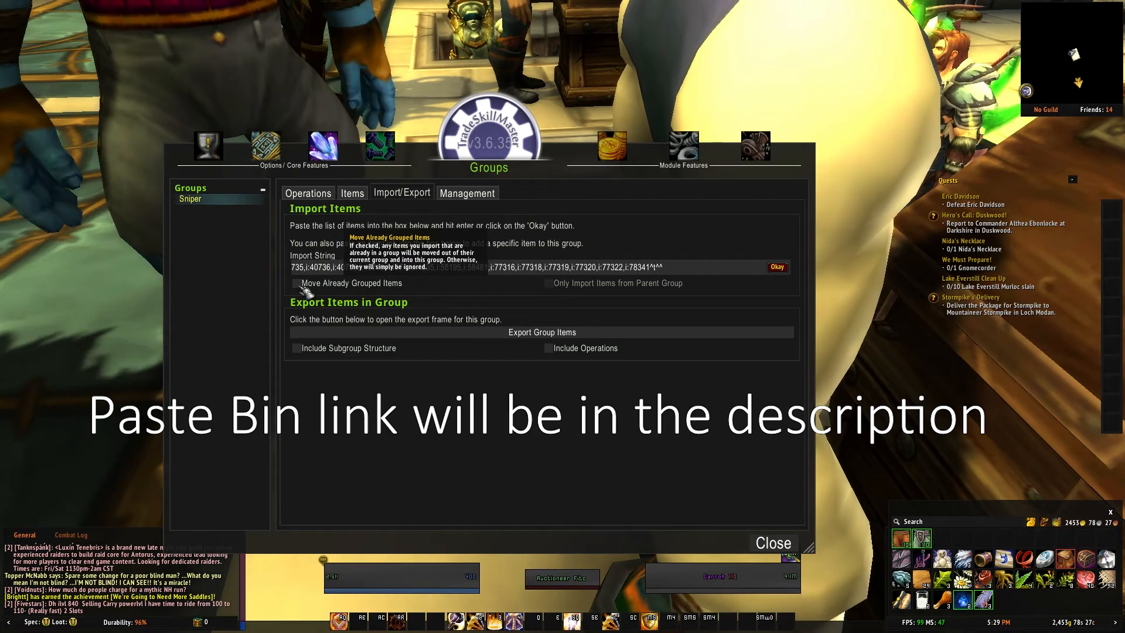
left_click(295, 283)
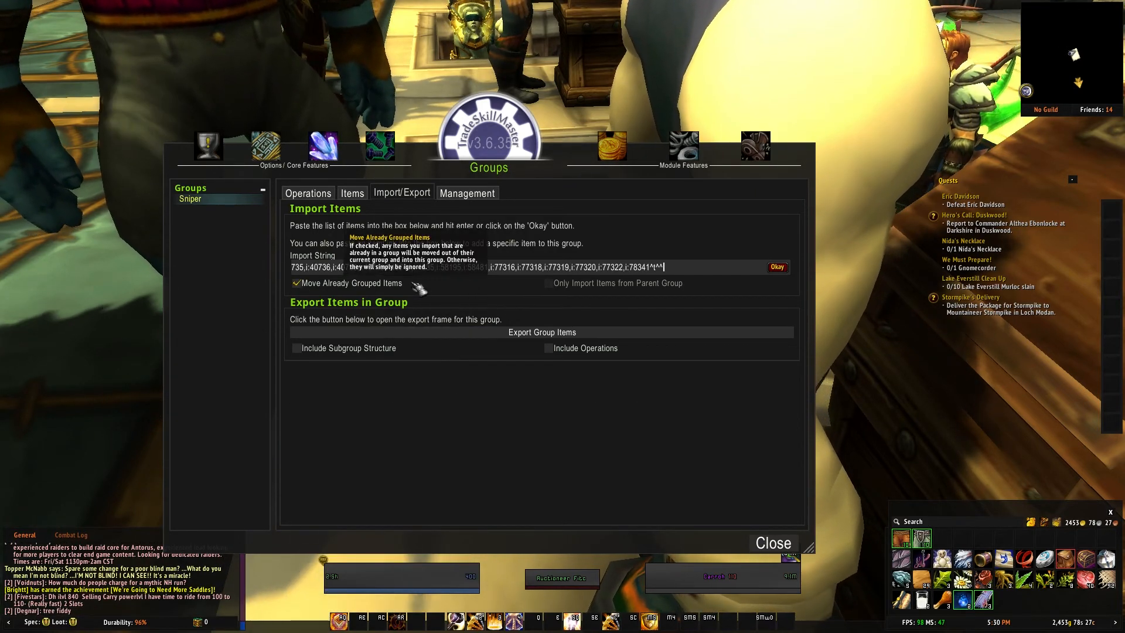
mouse_move(438, 302)
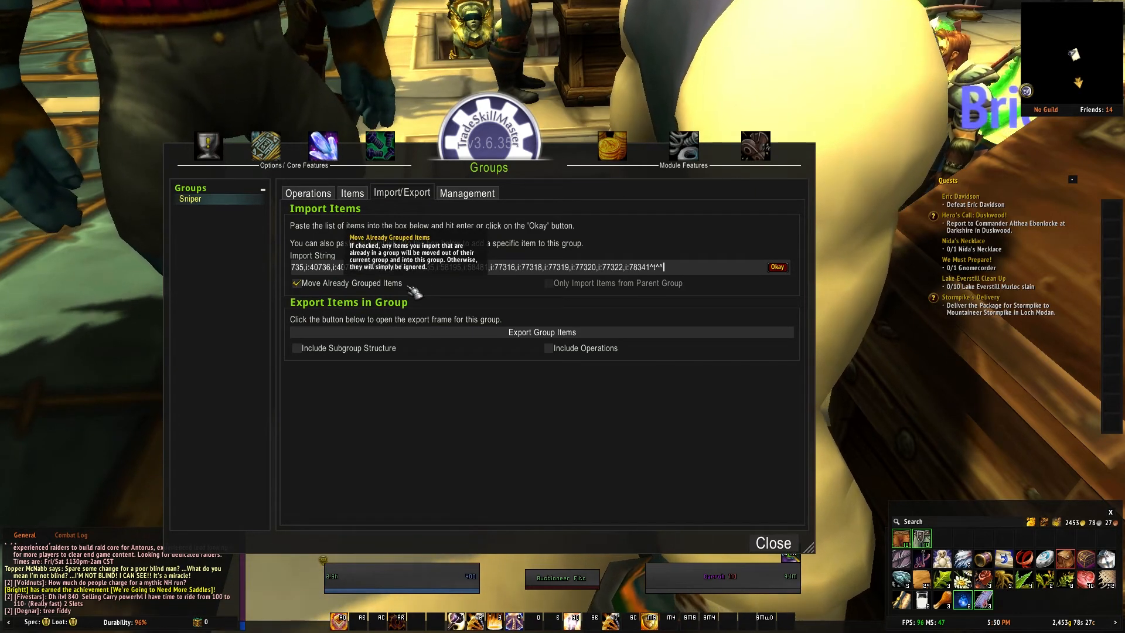
mouse_move(449, 241)
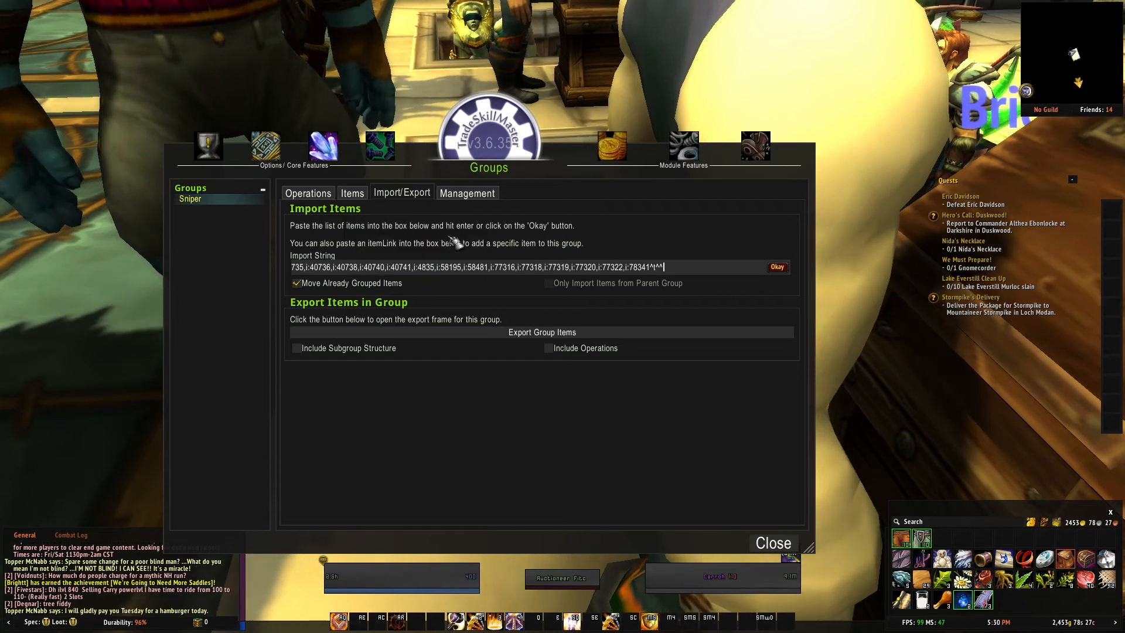
left_click(776, 267)
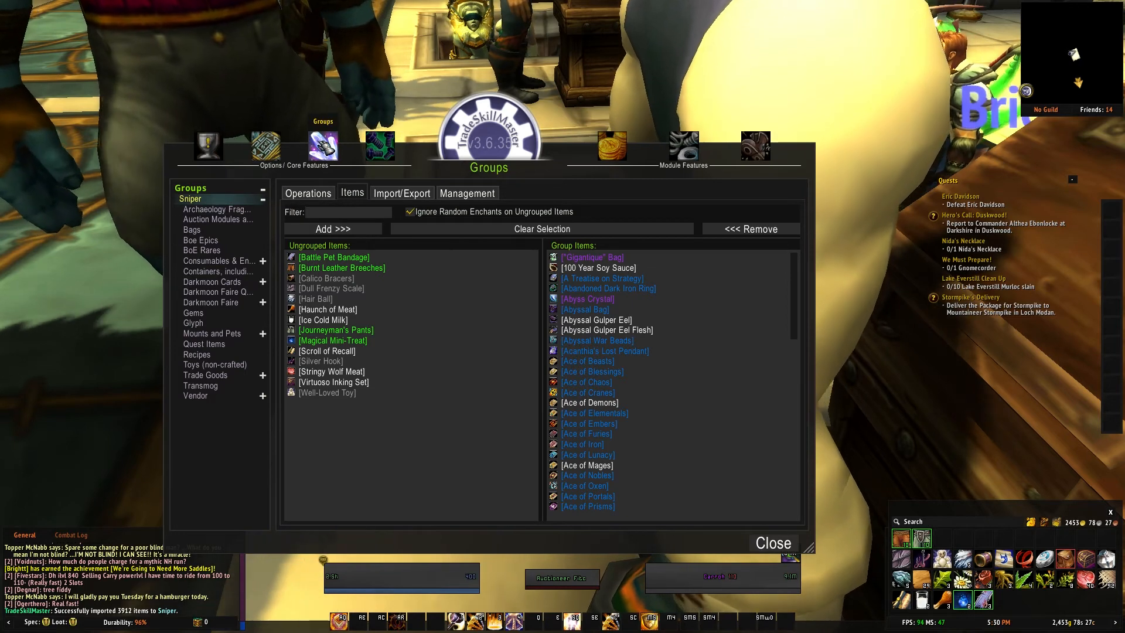
Step: Browse the Containers, Darkmoon Faire, Auction Modules, Archaeology and Bags subgroups' items and operations
left_click(217, 210)
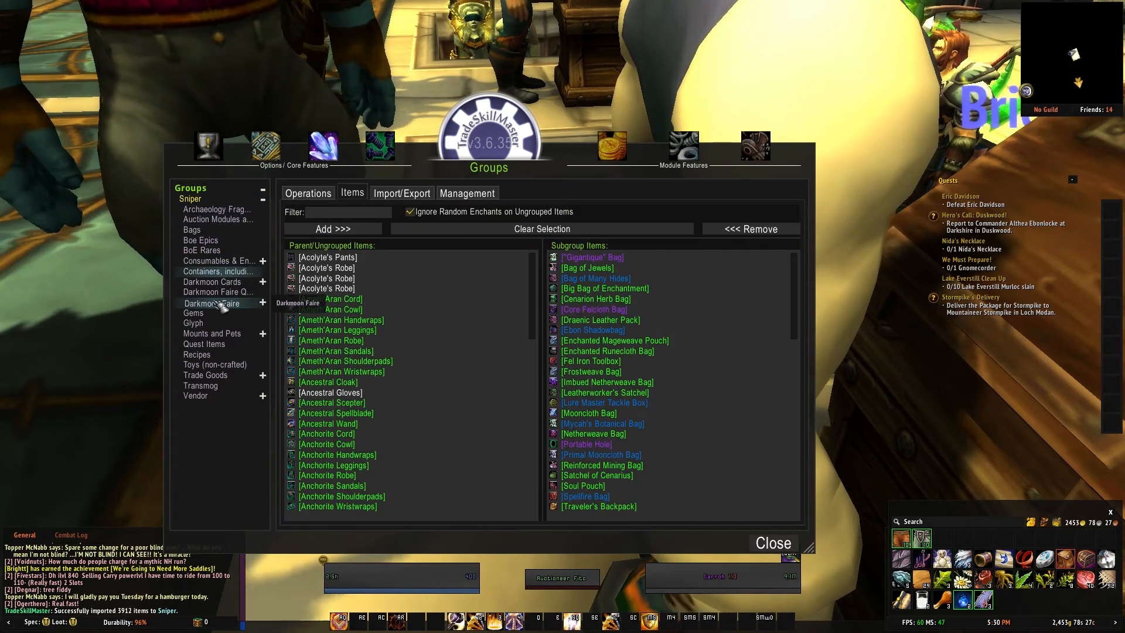
left_click(211, 302)
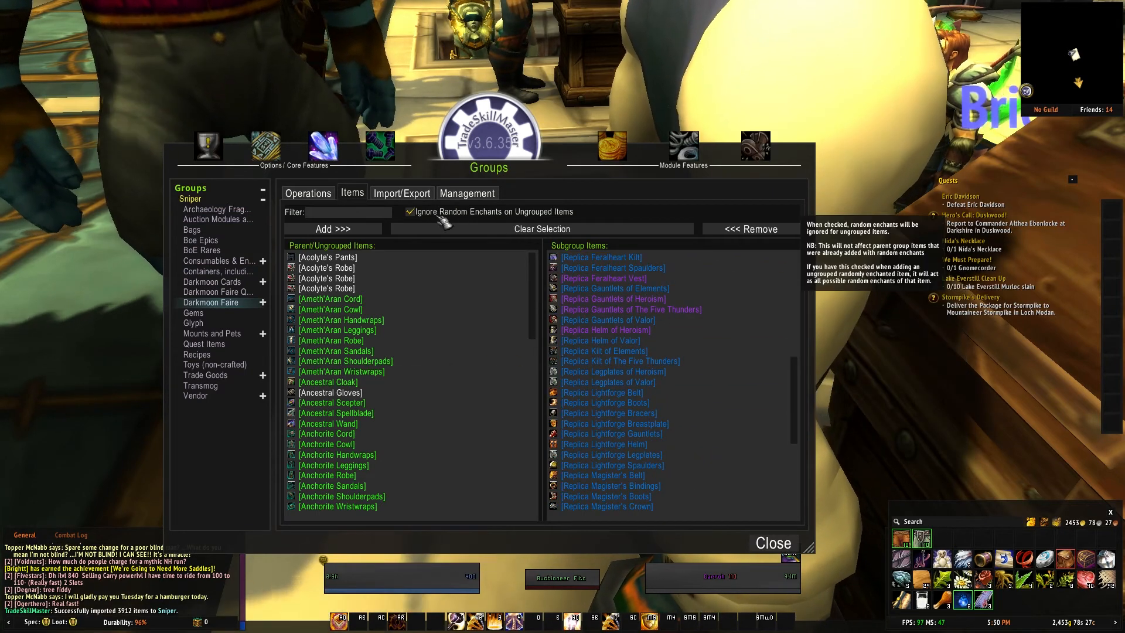
left_click(308, 193)
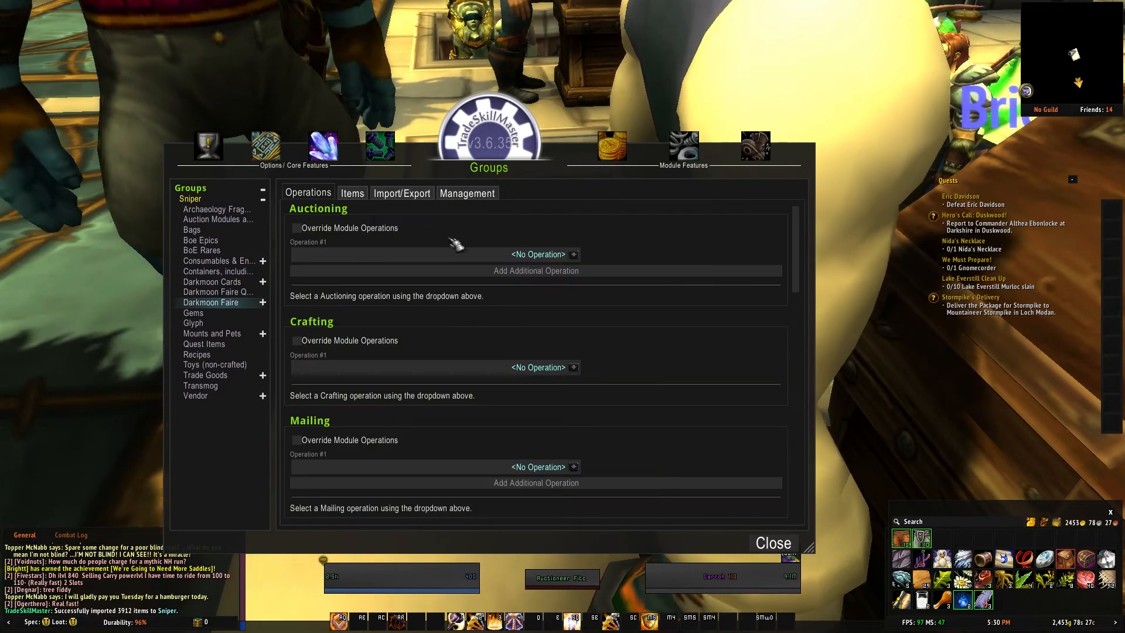
left_click(351, 192)
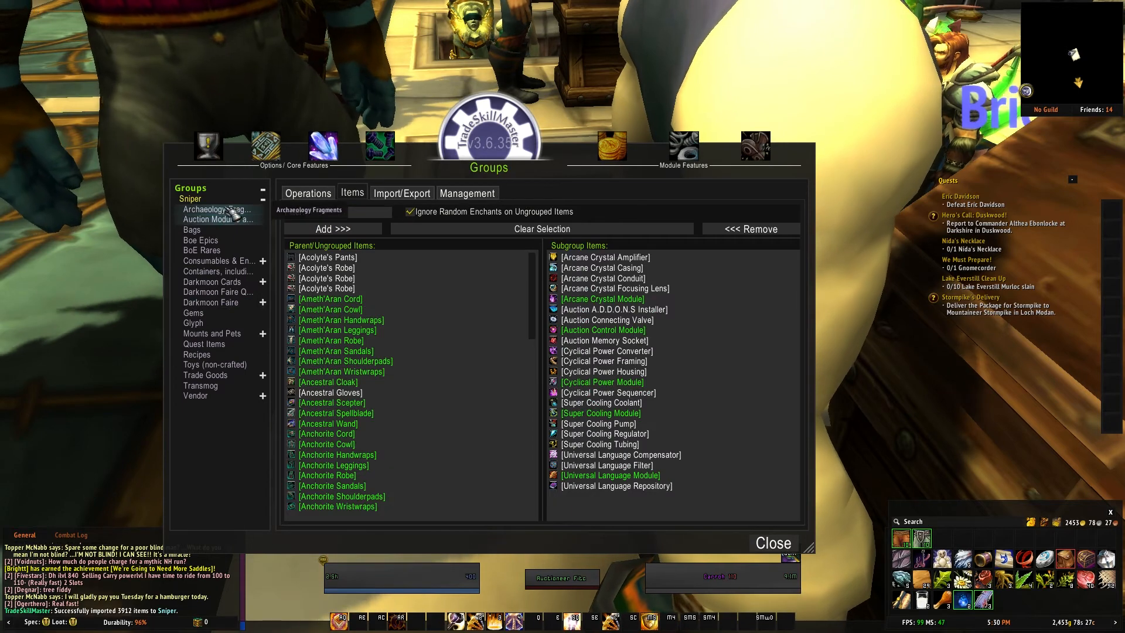
left_click(192, 230)
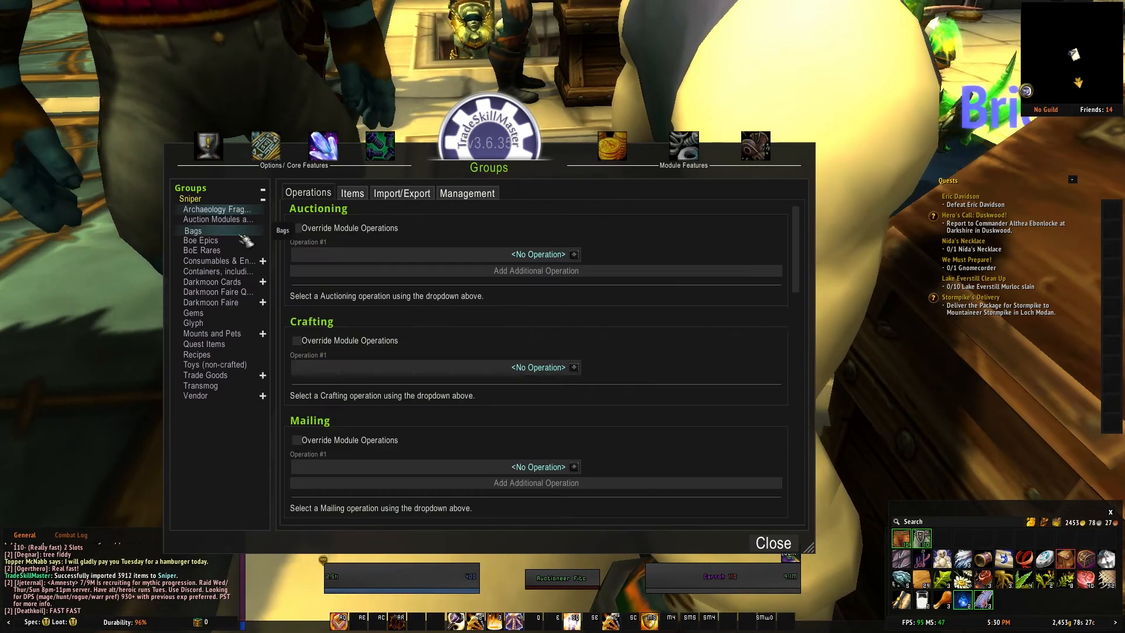
left_click(202, 250)
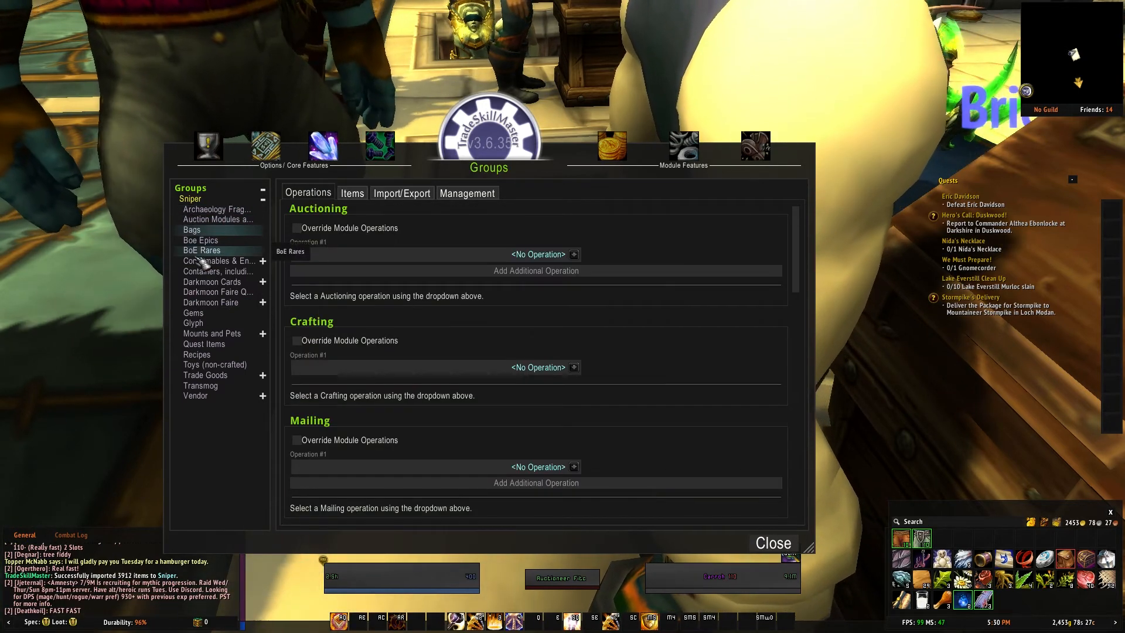
Step: Review BoE Rares and Mounts and Pets, whose Auctioning operation is Gear 100% Market Value
left_click(352, 192)
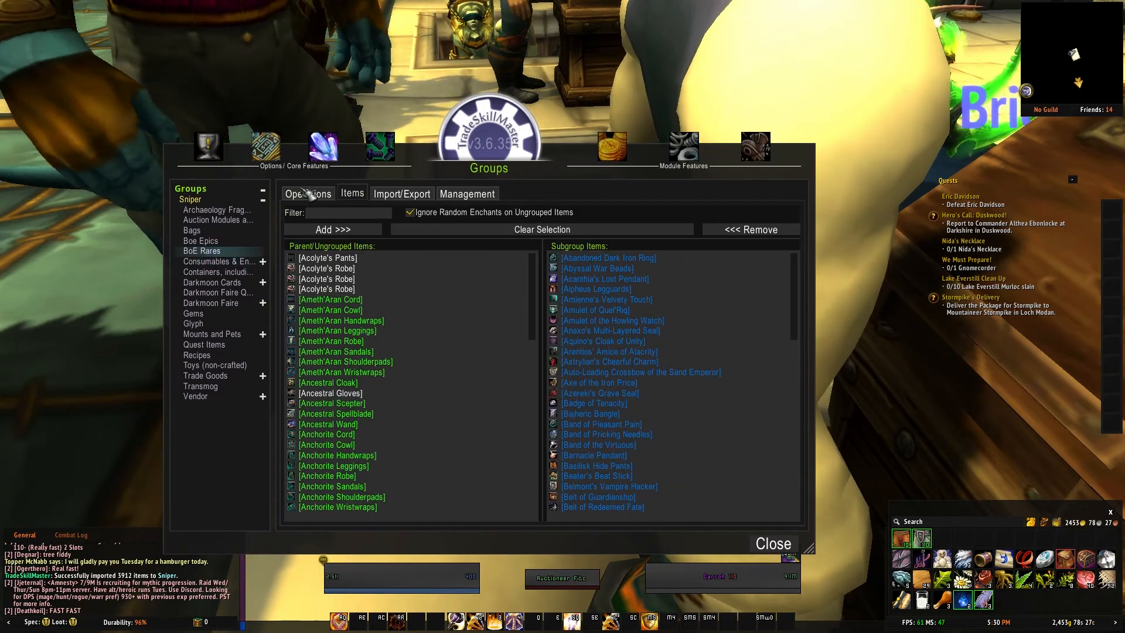
left_click(307, 193)
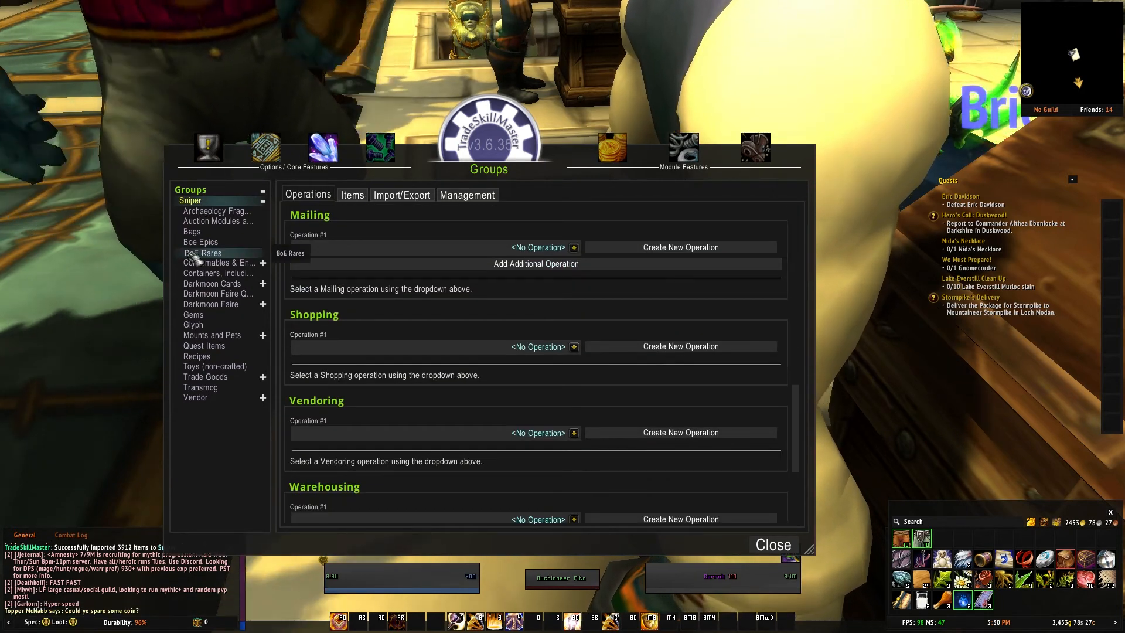
left_click(351, 195)
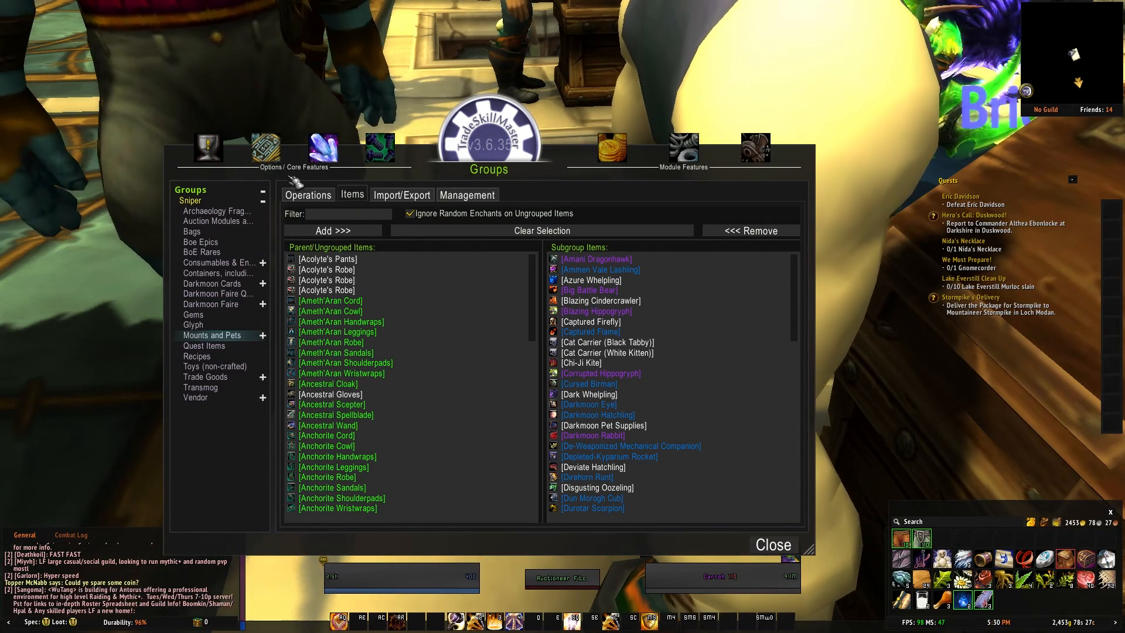
left_click(308, 194)
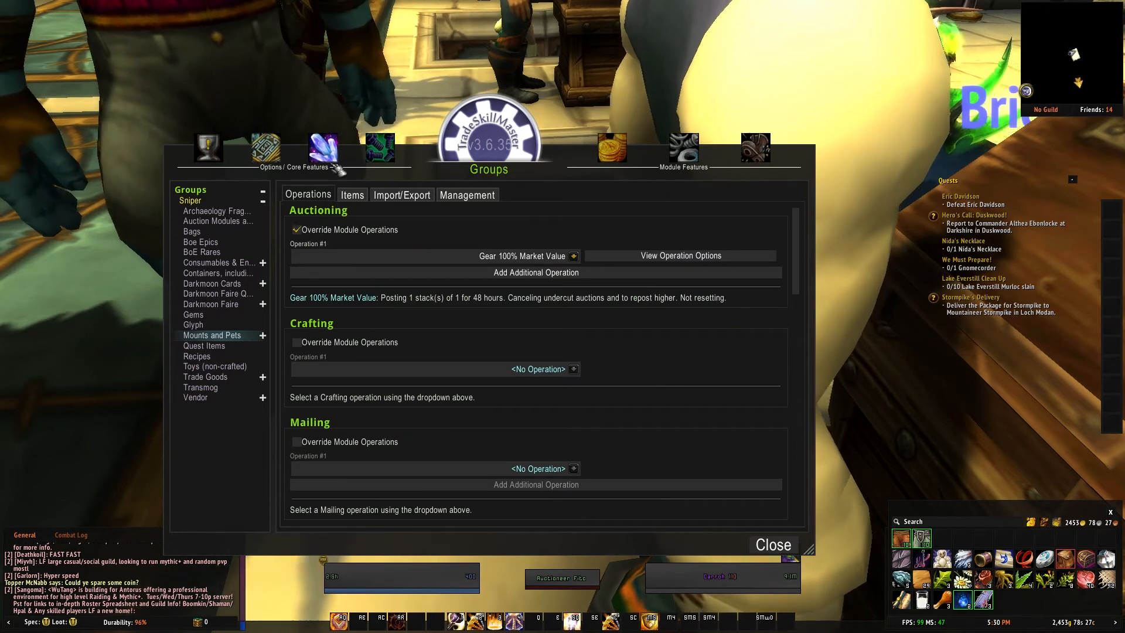
mouse_move(328, 244)
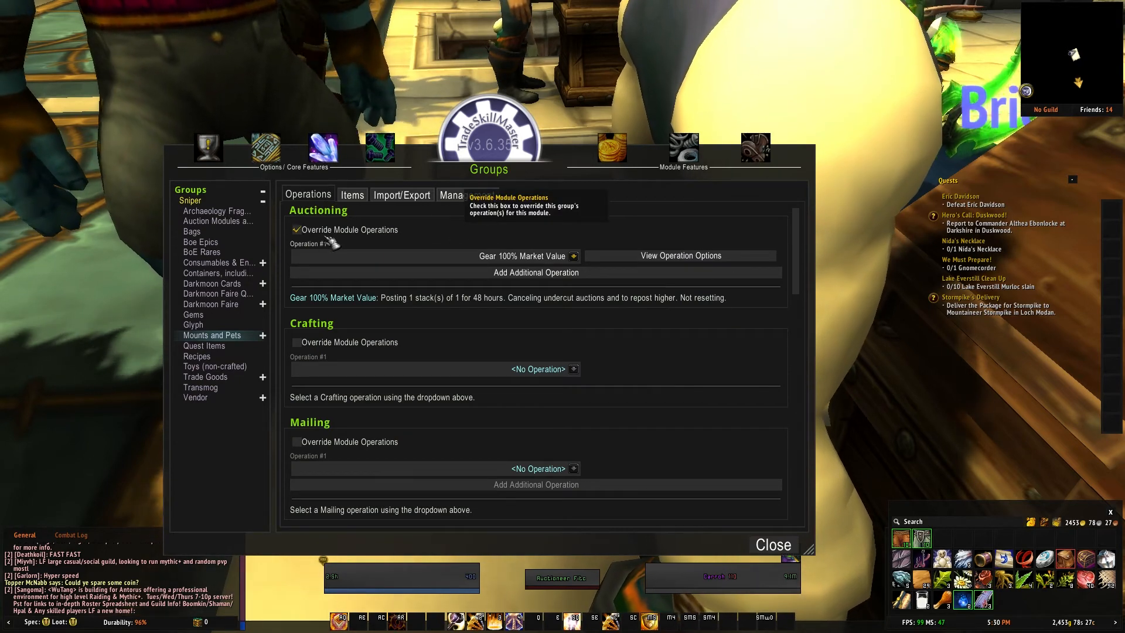
mouse_move(342, 243)
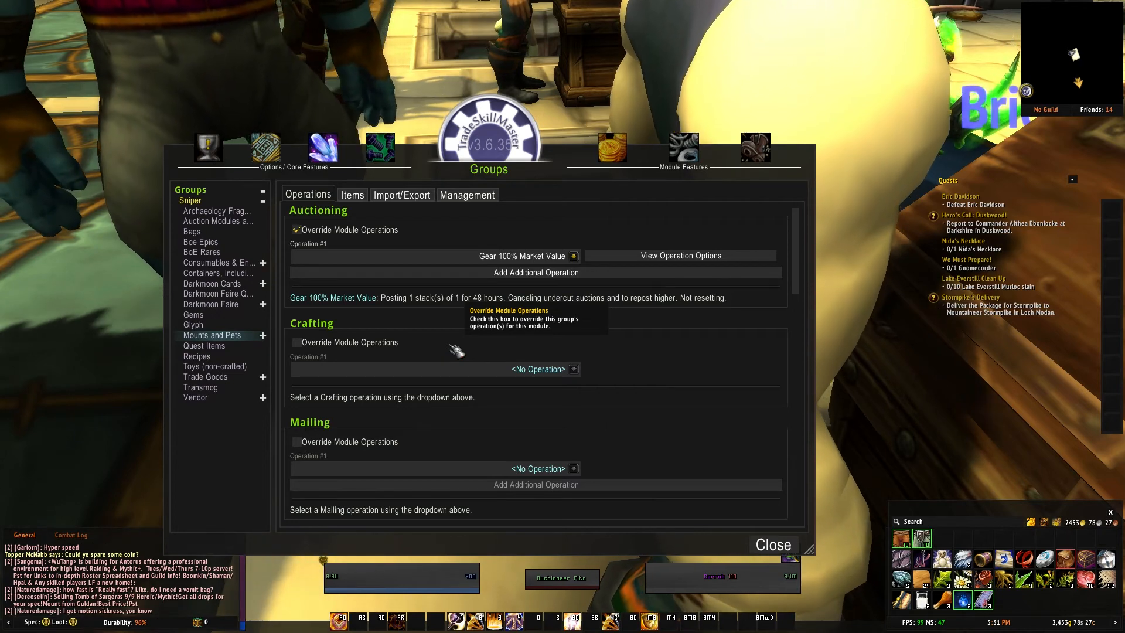
mouse_move(383, 194)
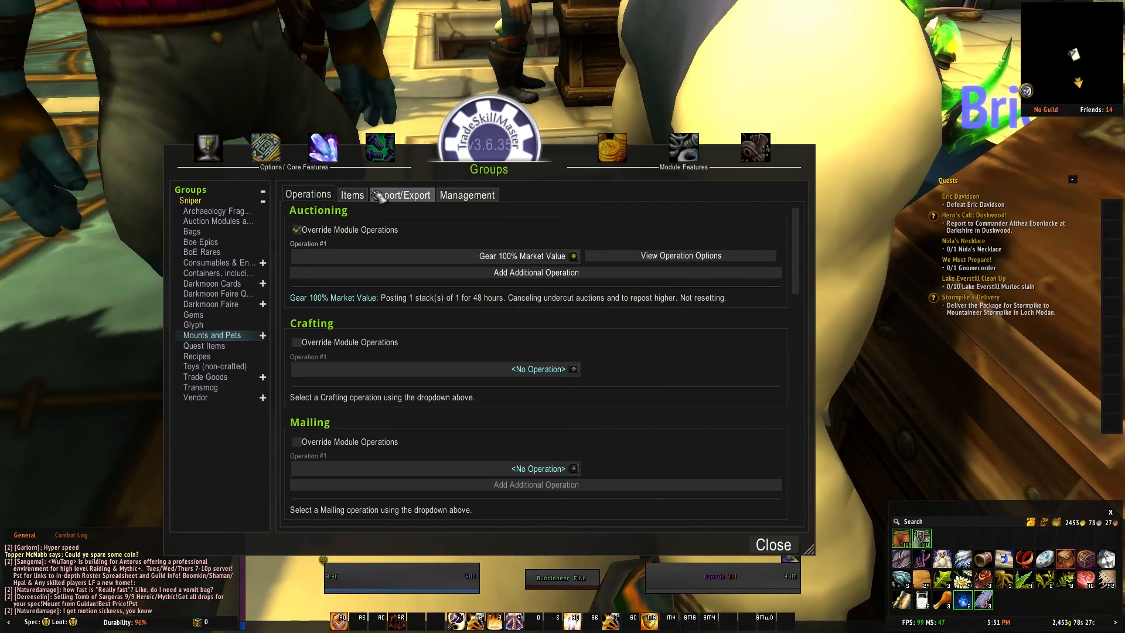
mouse_move(667, 322)
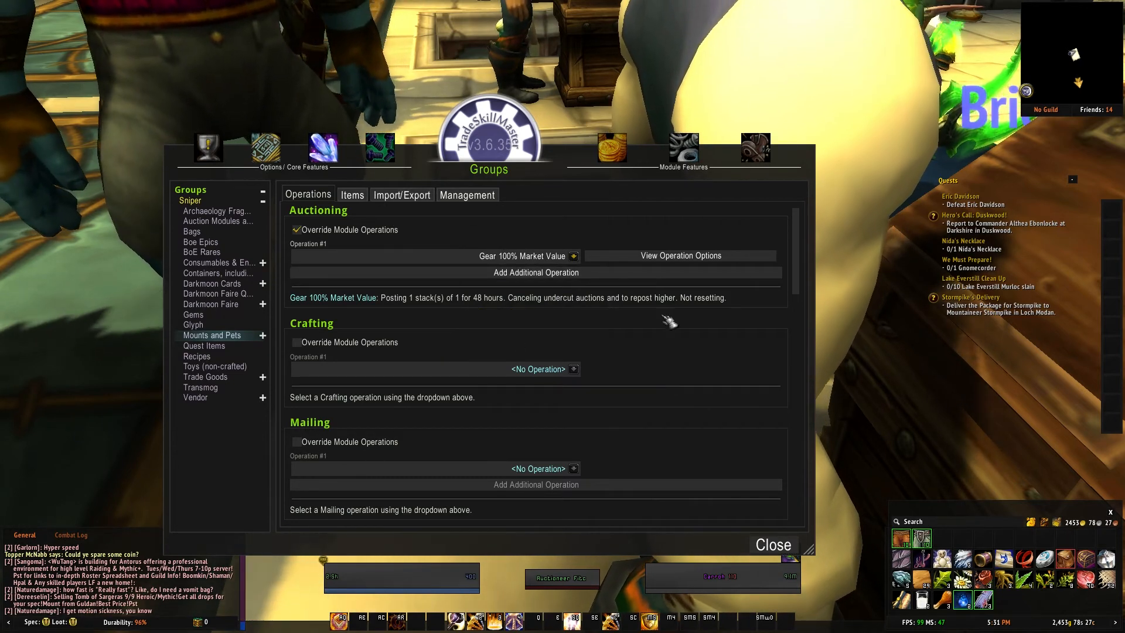
mouse_move(420, 260)
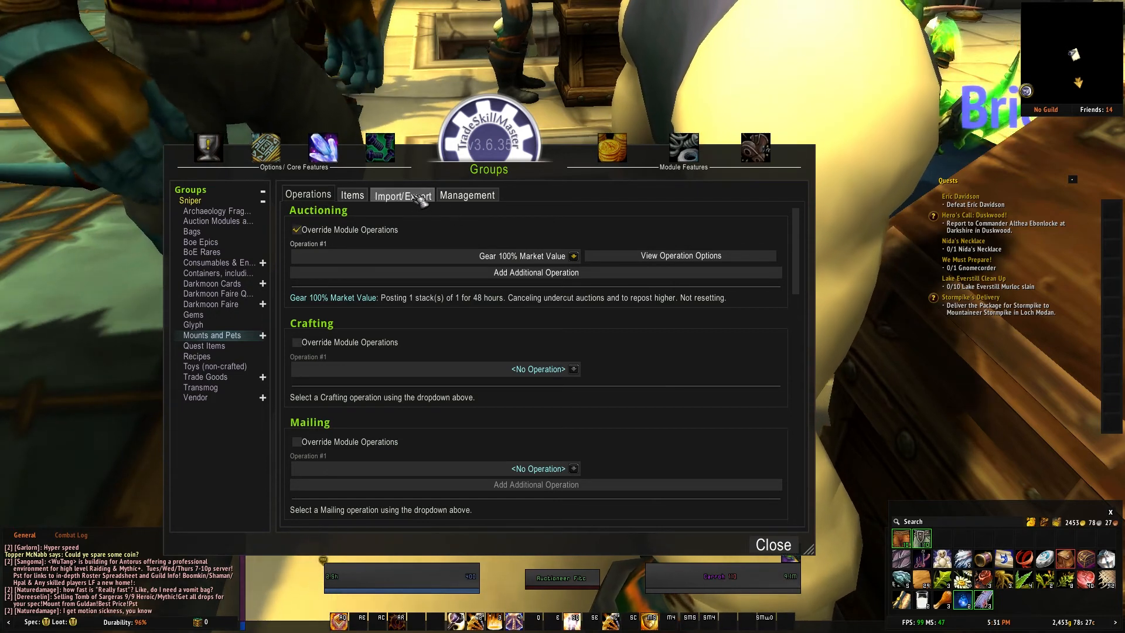
Step: Set the Sniper group's export to include subgroup structure and operations
left_click(401, 195)
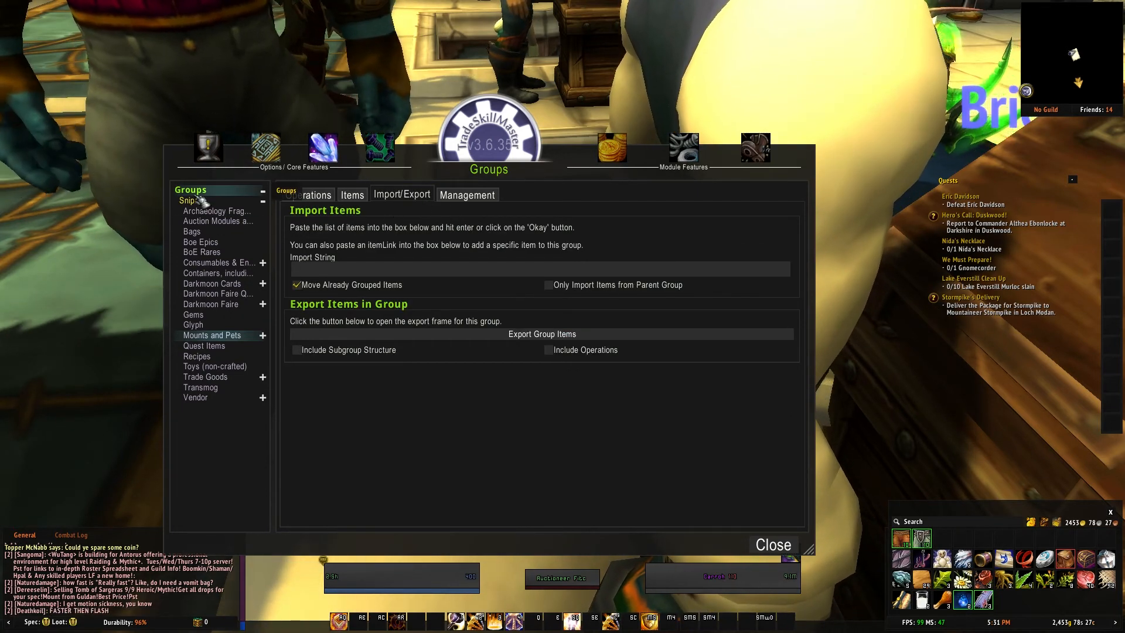
left_click(189, 201)
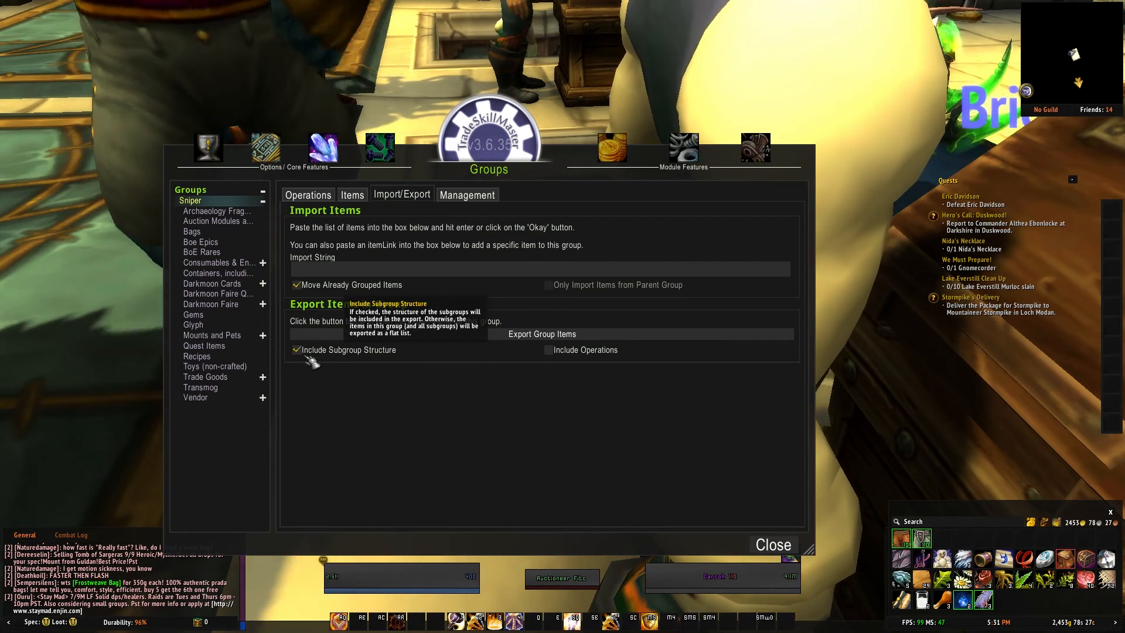
mouse_move(549, 349)
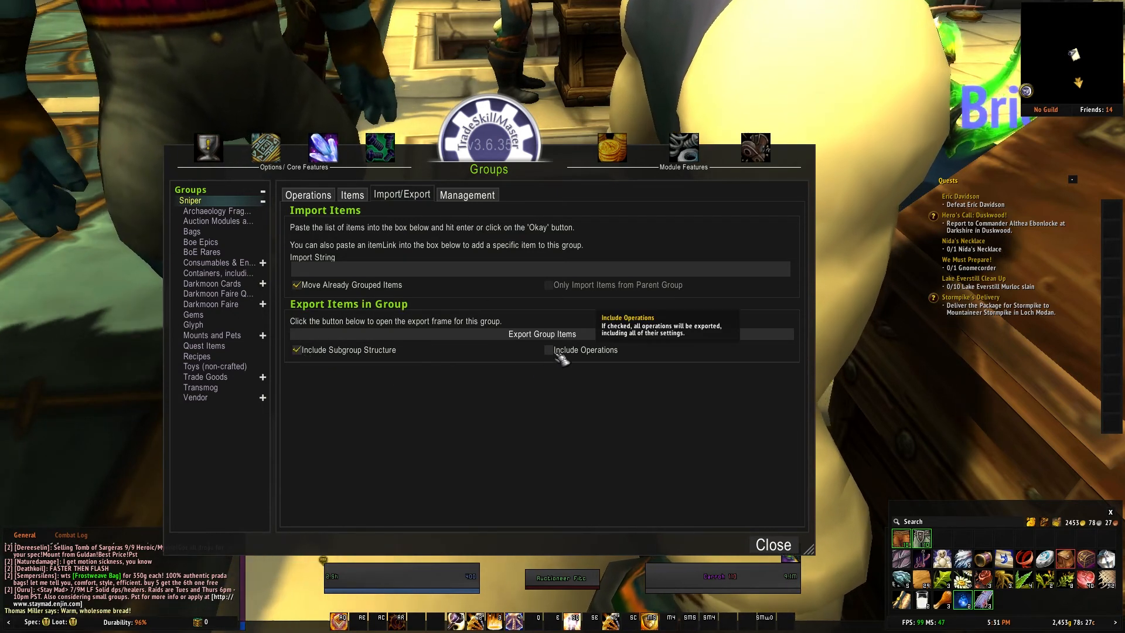
left_click(548, 350)
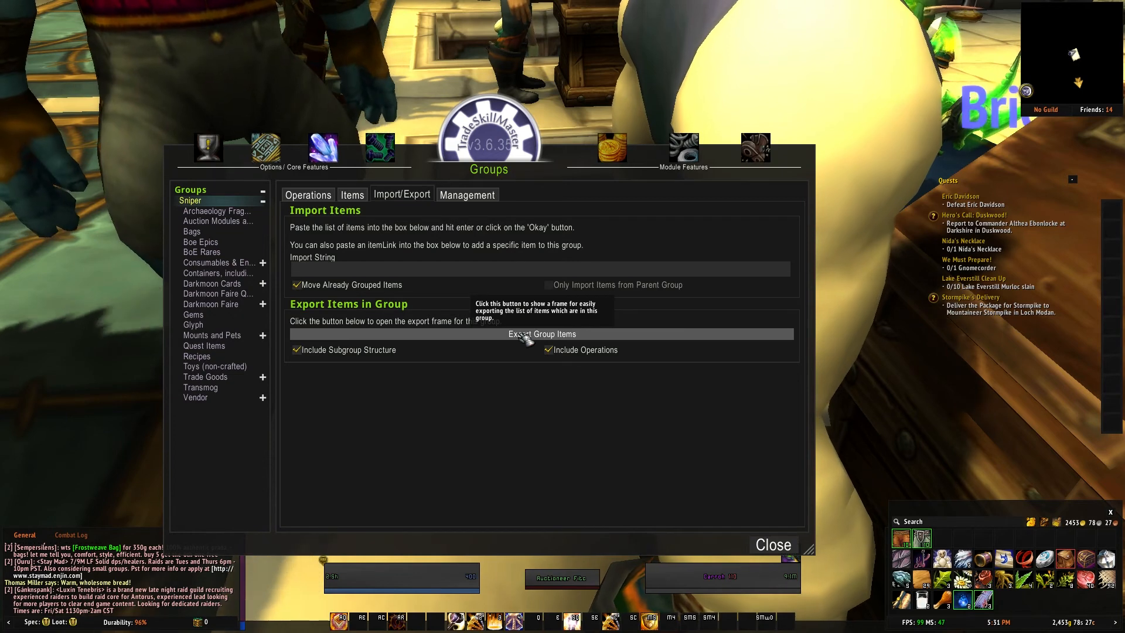
left_click(542, 334)
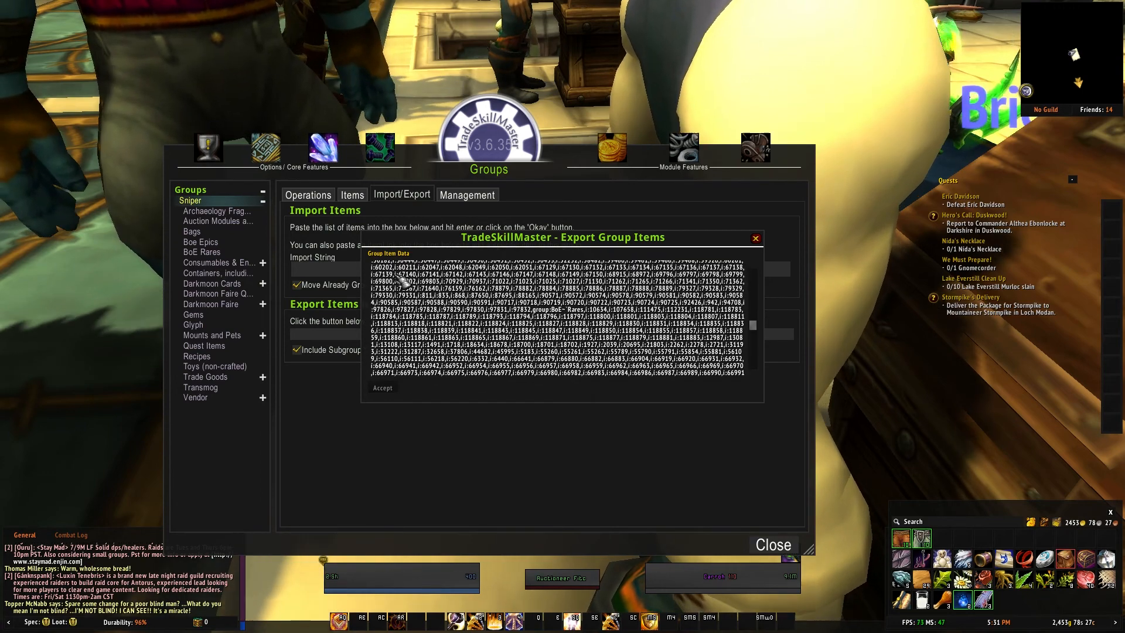
scroll("down", 3)
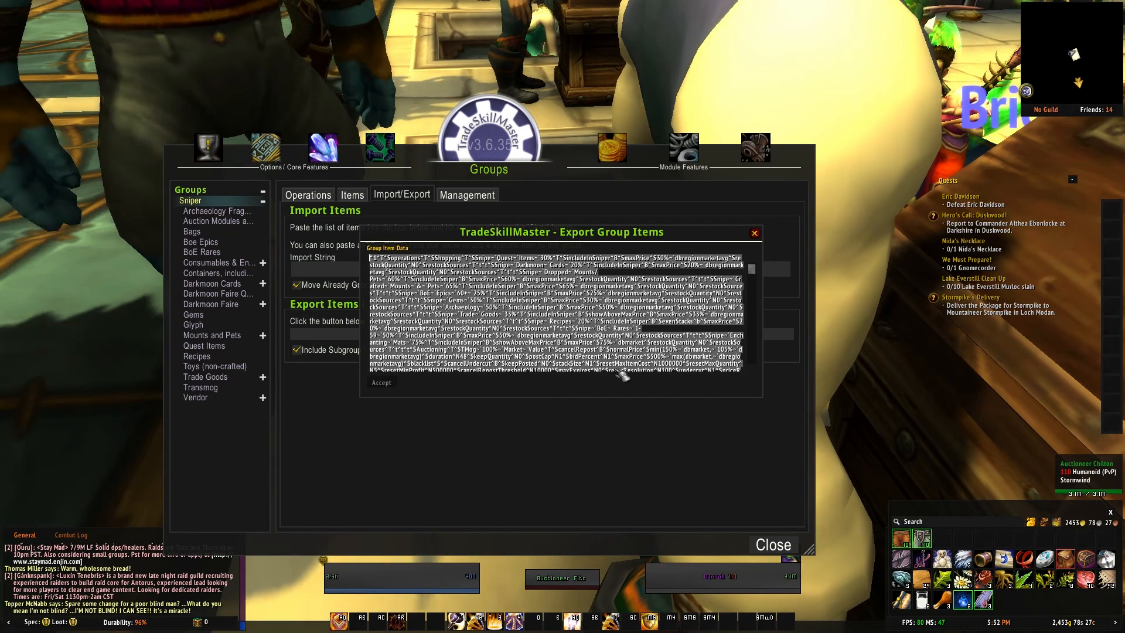
left_click(754, 232)
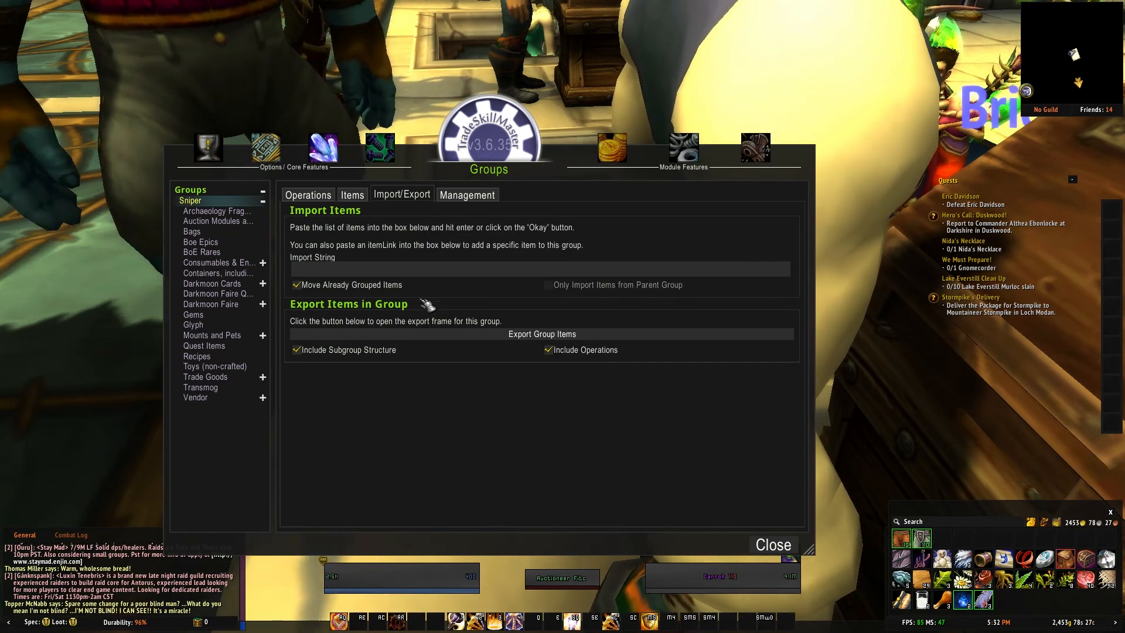